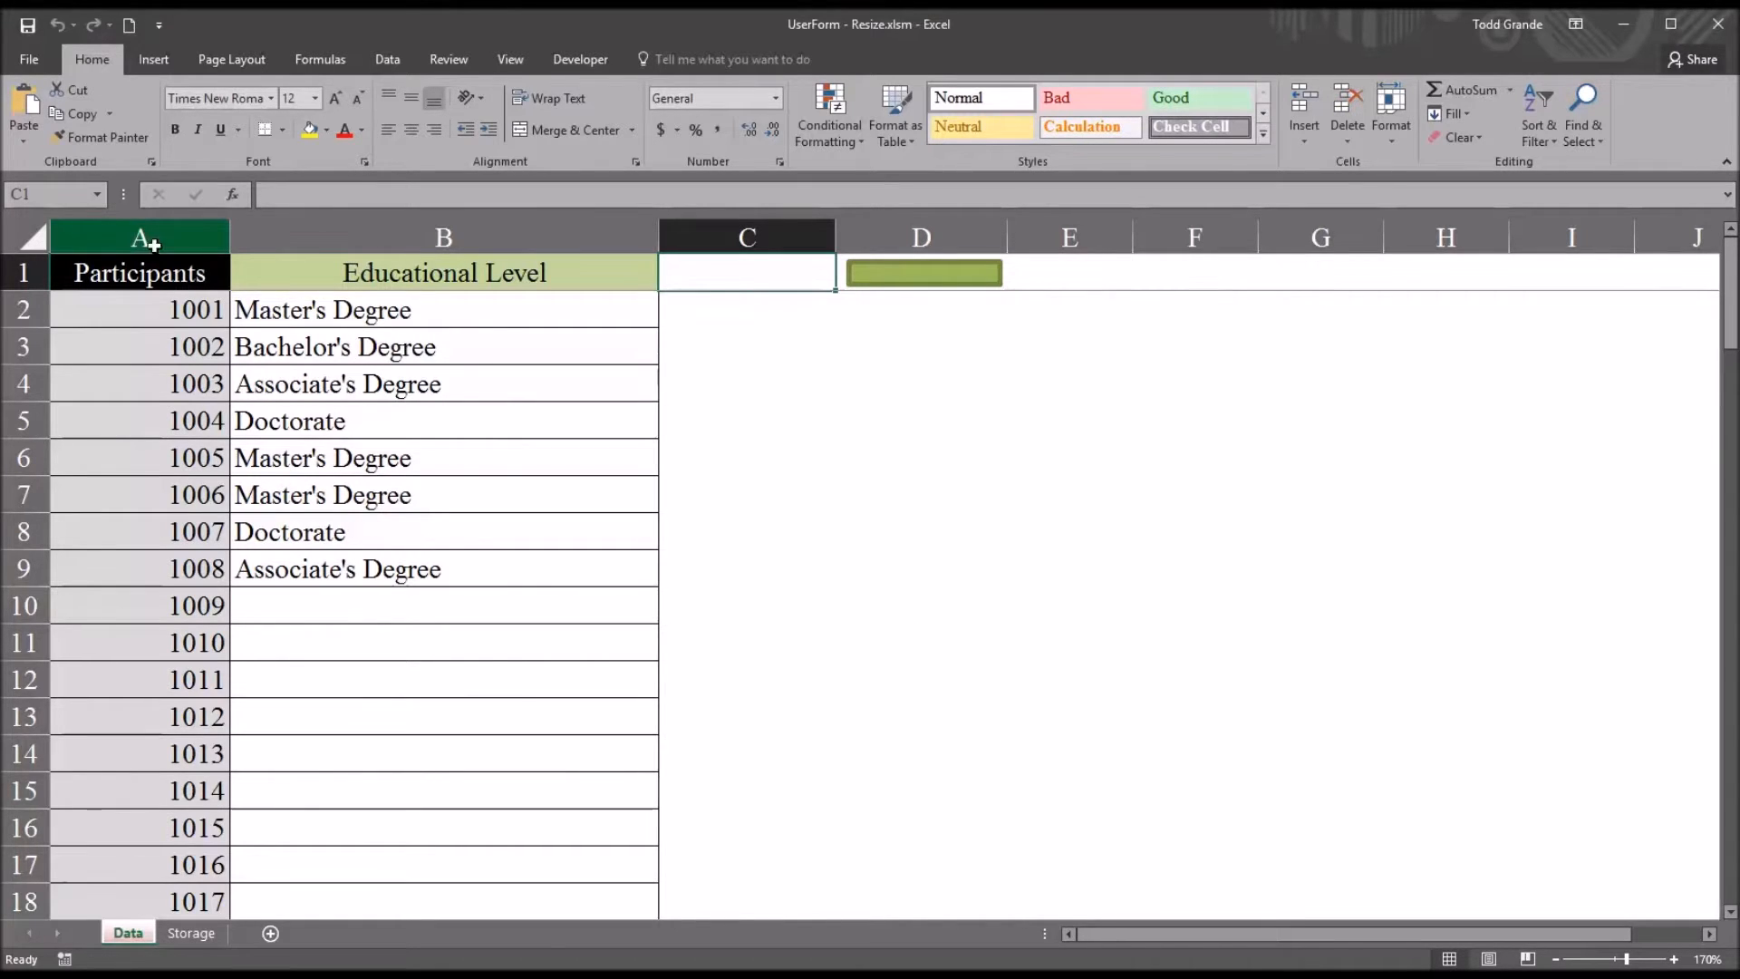
From cell B10, use Main Form's list to enter Master's Degree (1009) and Doctorate (1010).
{"action": "left_click", "coordinate": [138, 237]}
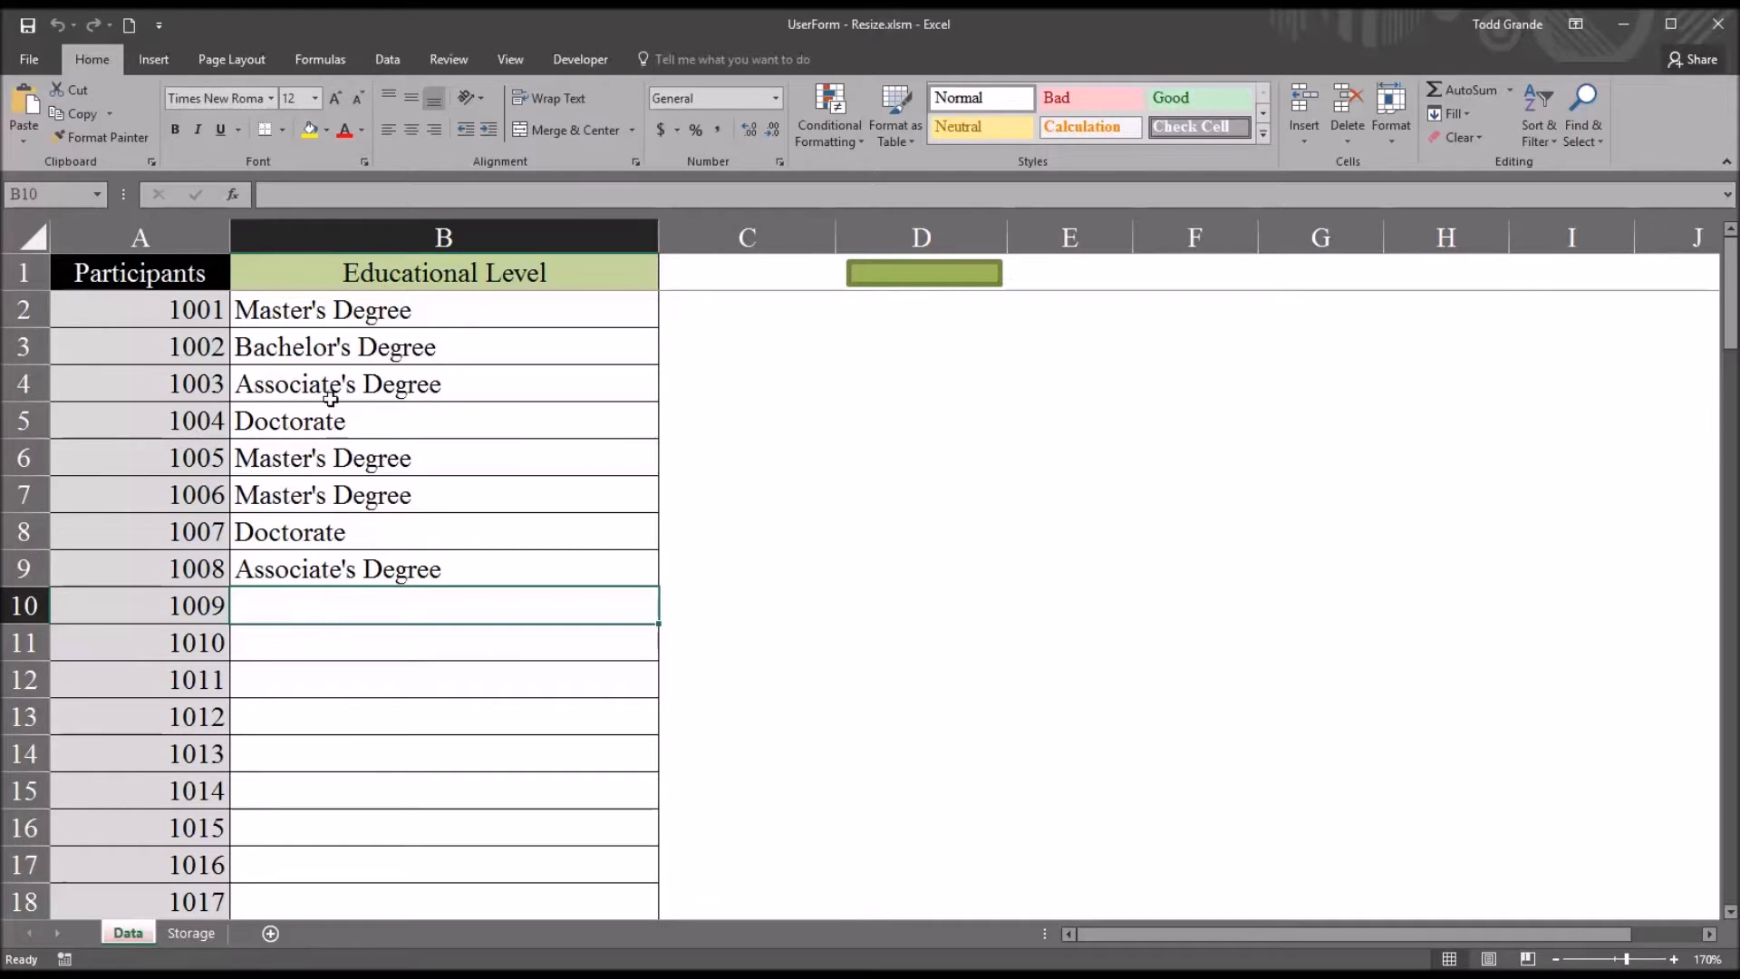
{"action": "mouse_move", "coordinate": [932, 297]}
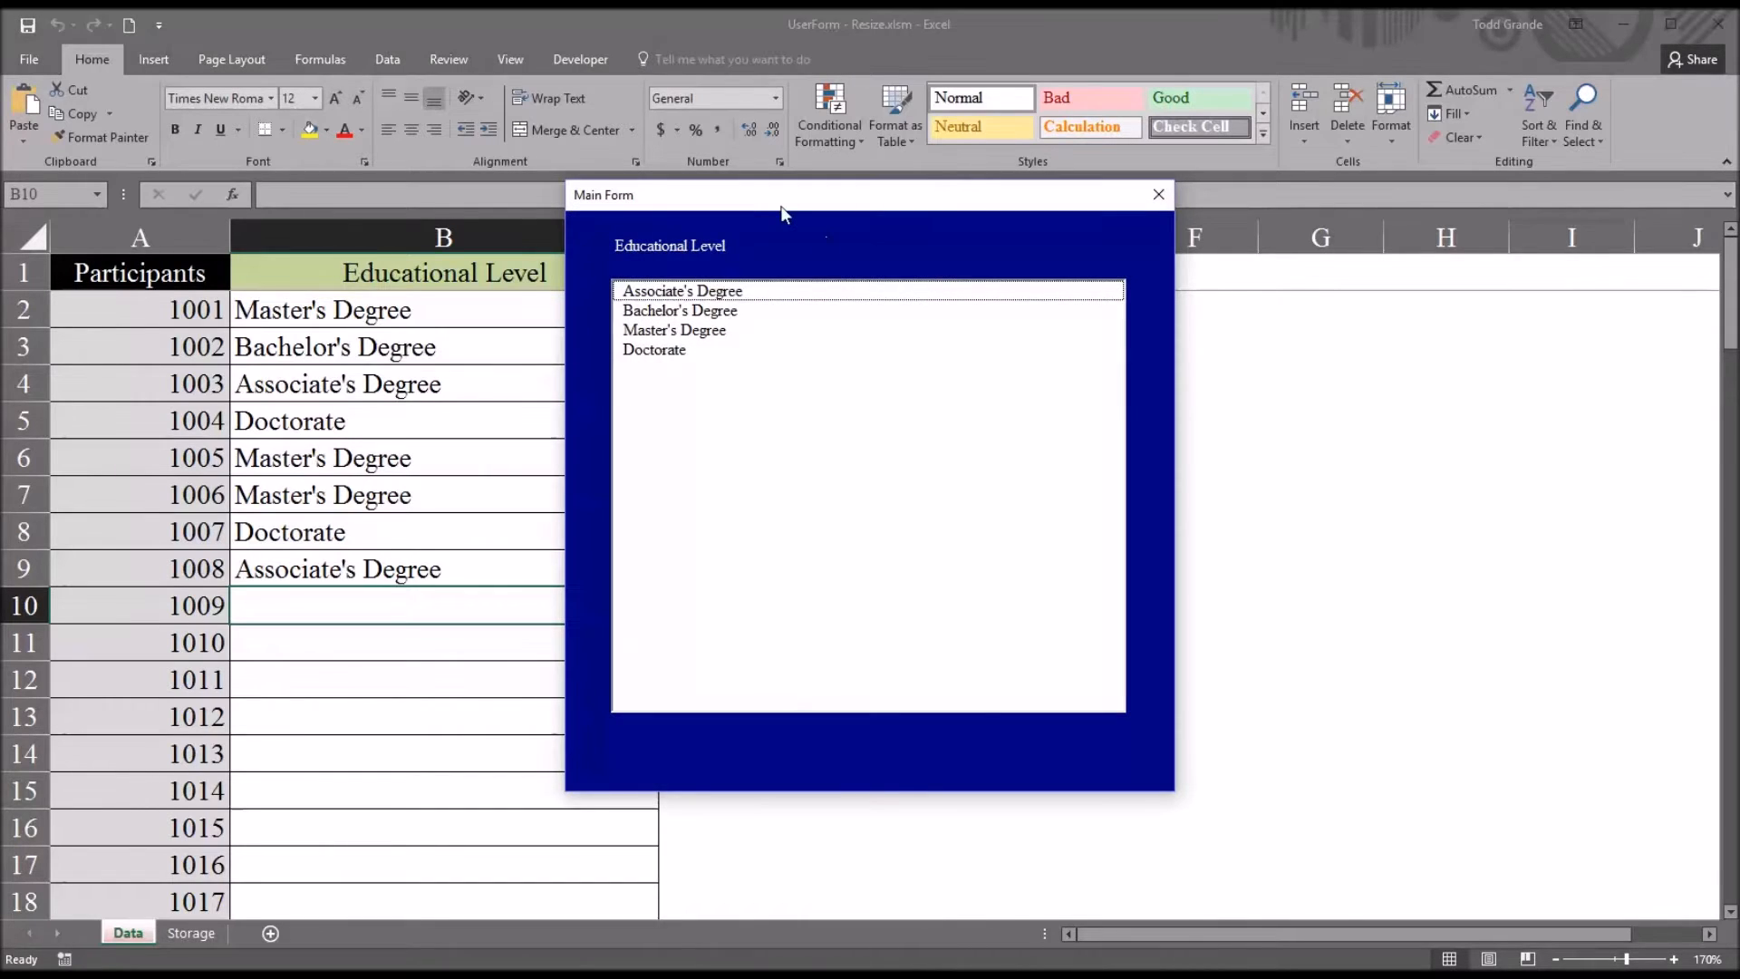
{"action": "left_click_drag", "start_coordinate": [782, 194], "coordinate": [939, 258]}
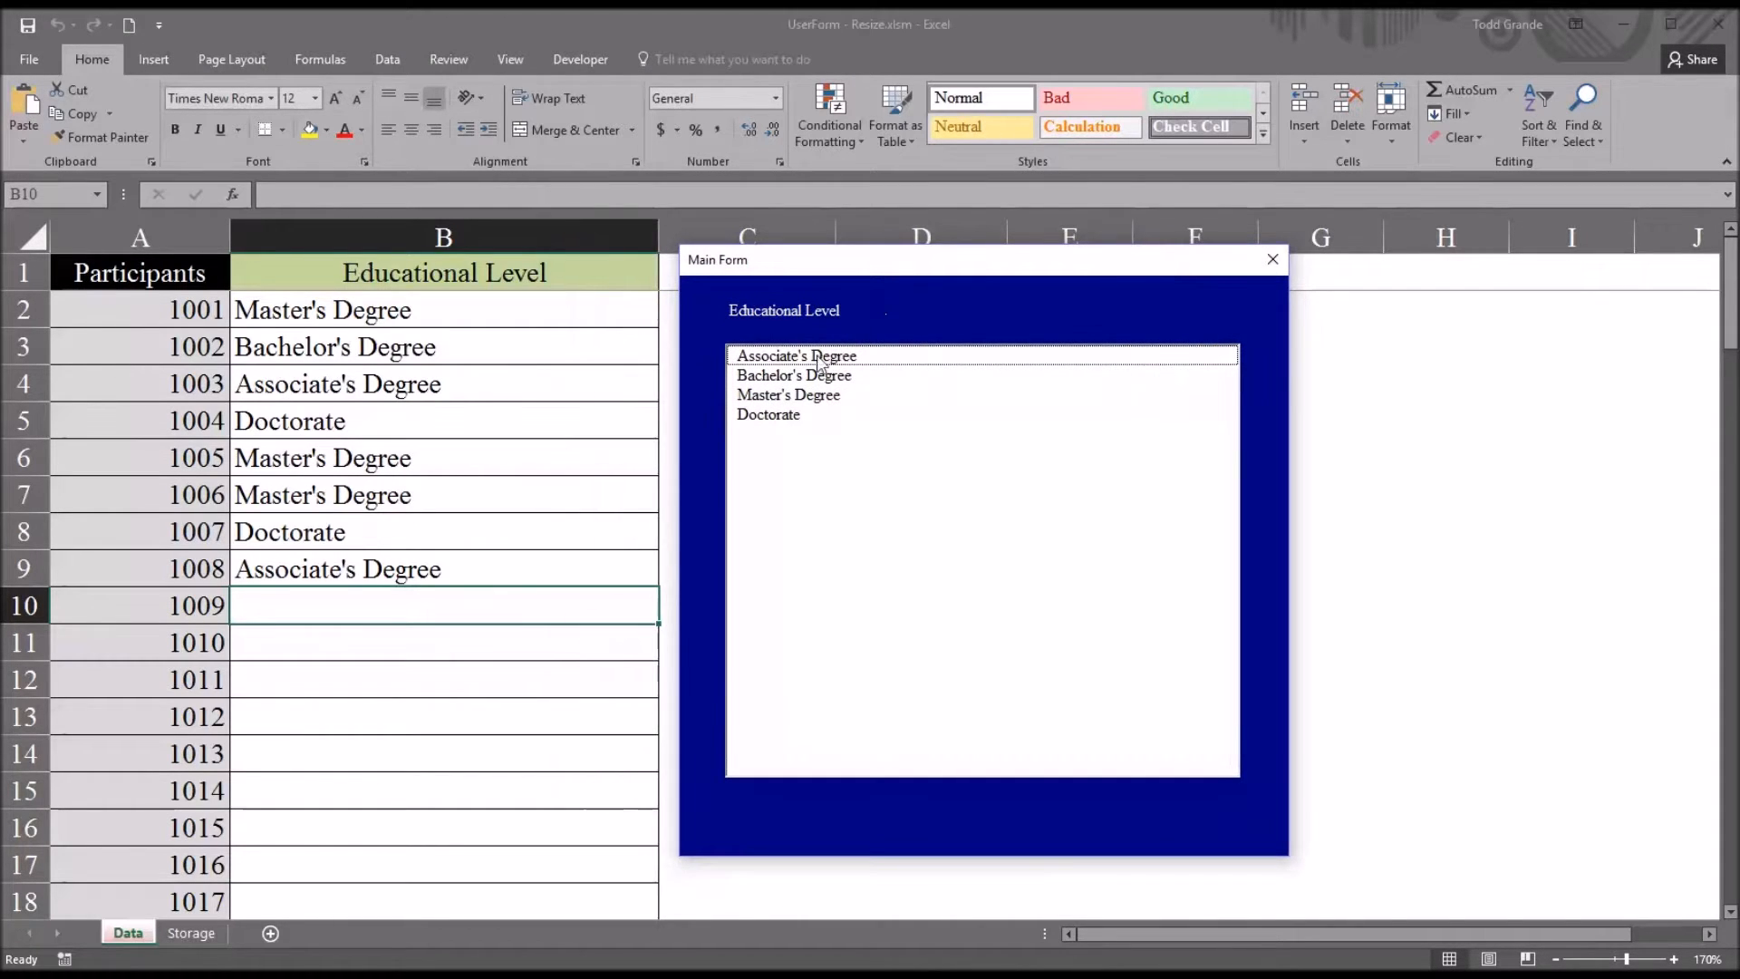
{"action": "mouse_move", "coordinate": [777, 366]}
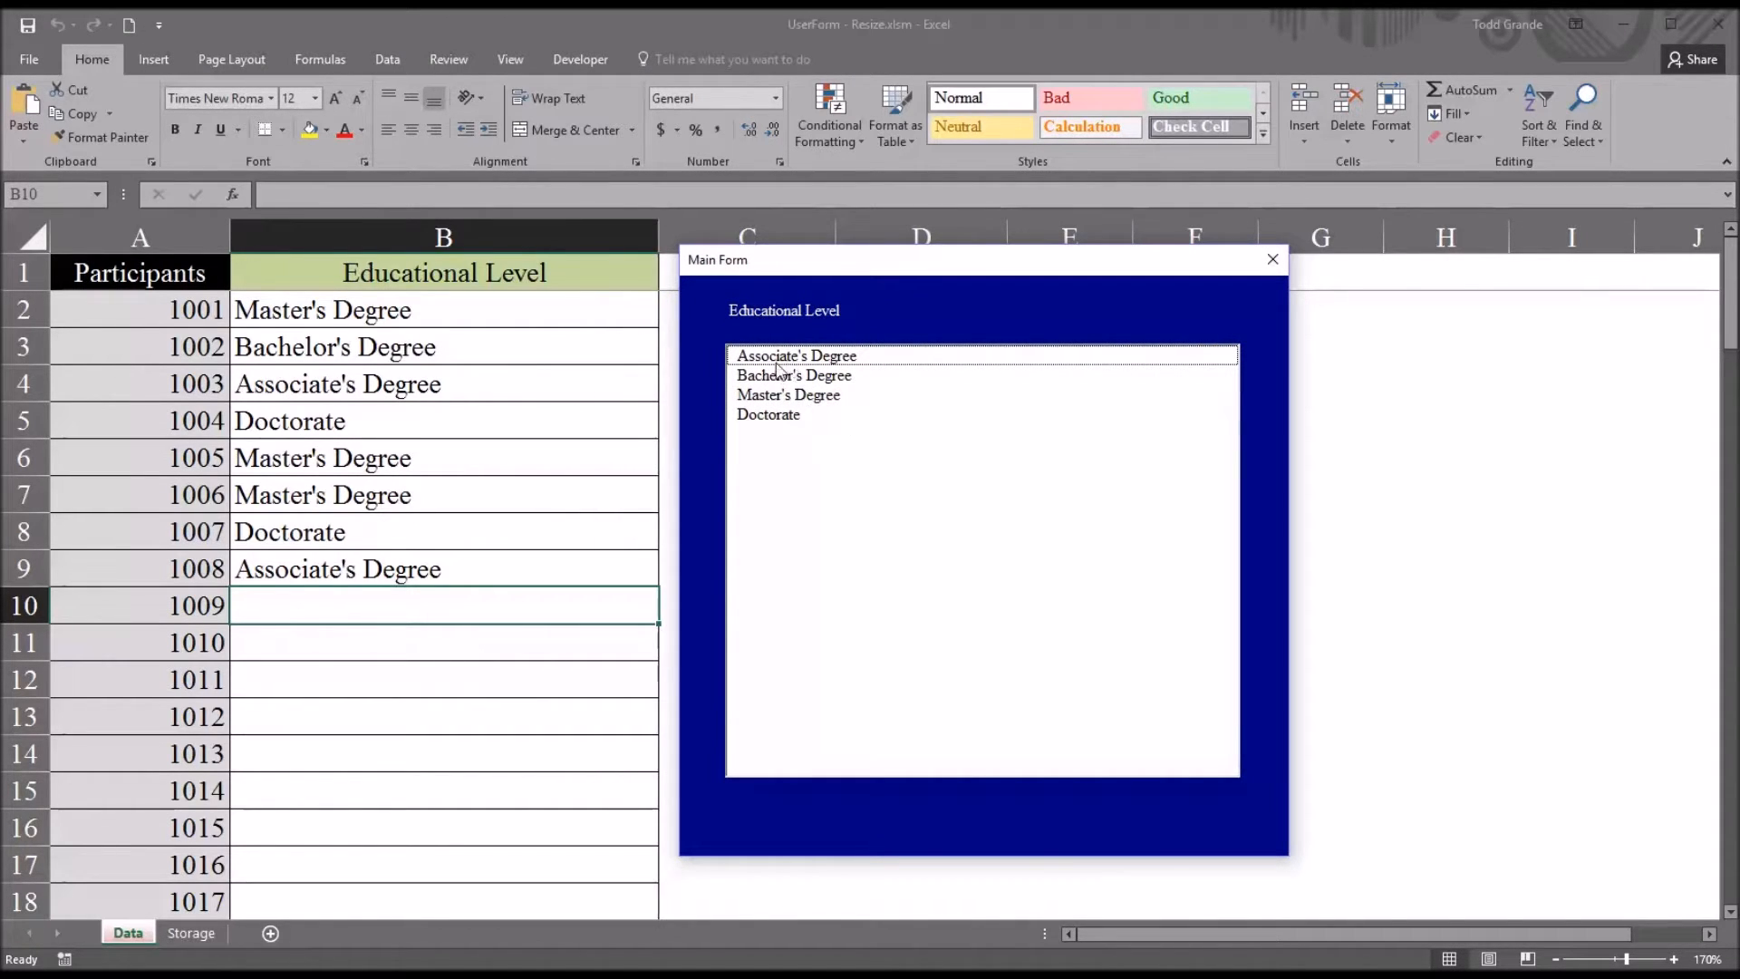
{"action": "mouse_move", "coordinate": [420, 569]}
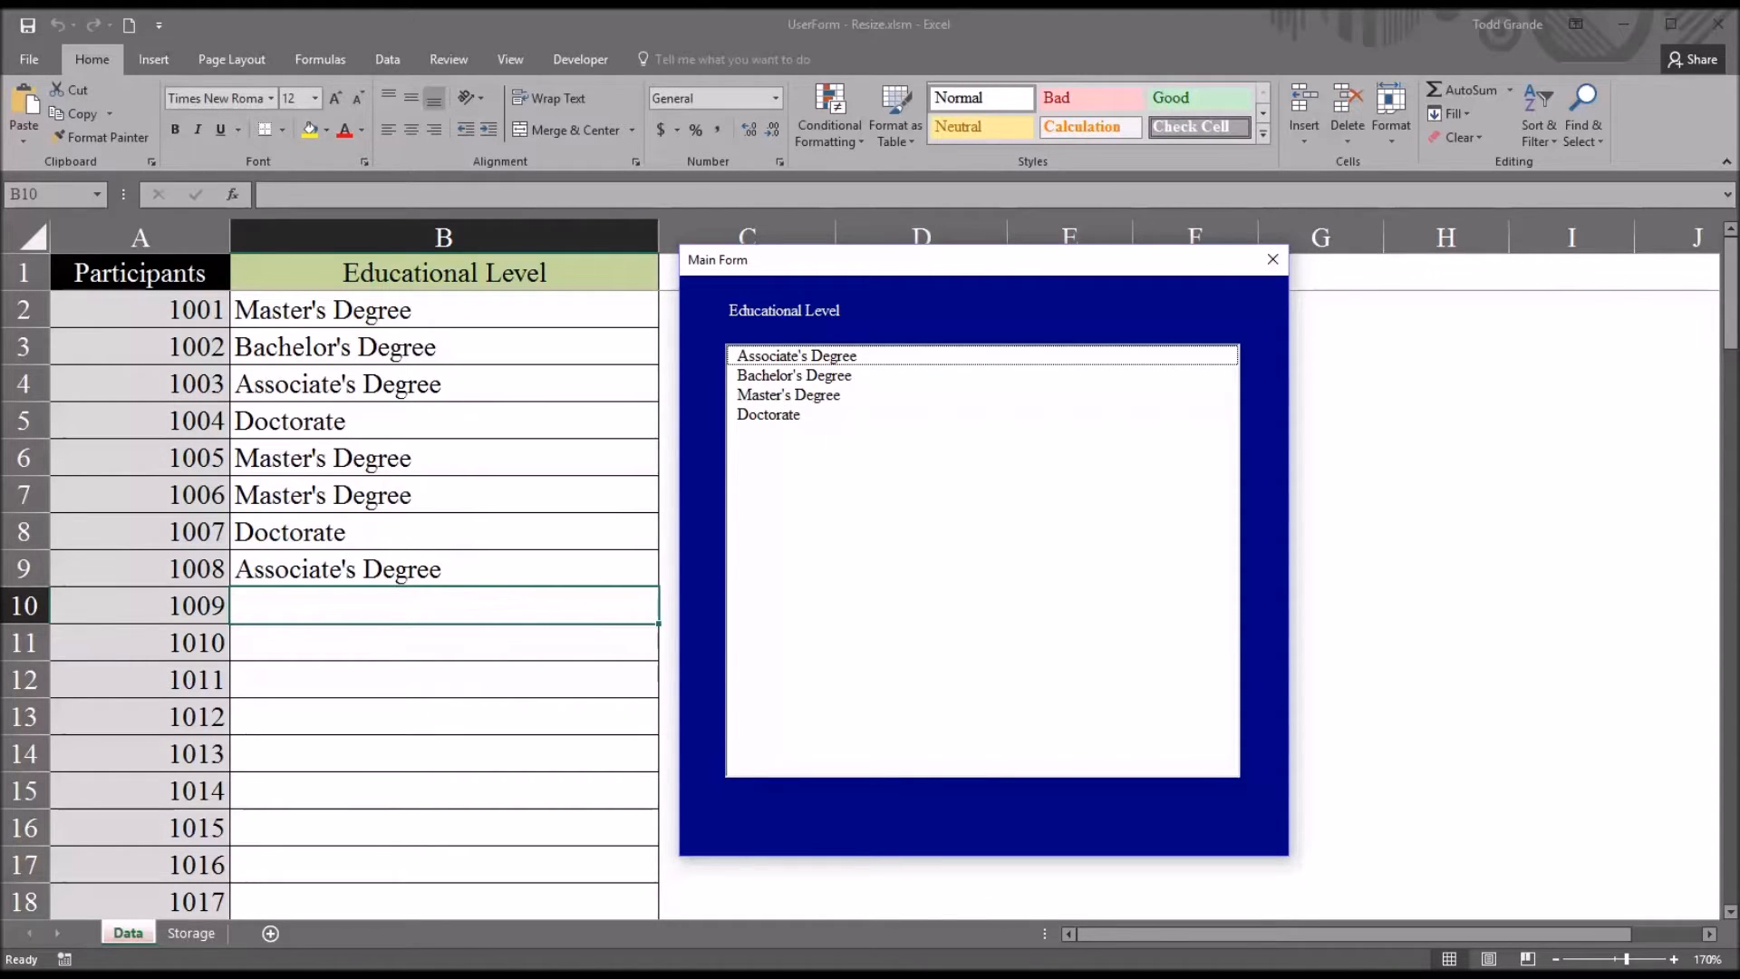
{"action": "mouse_move", "coordinate": [776, 399]}
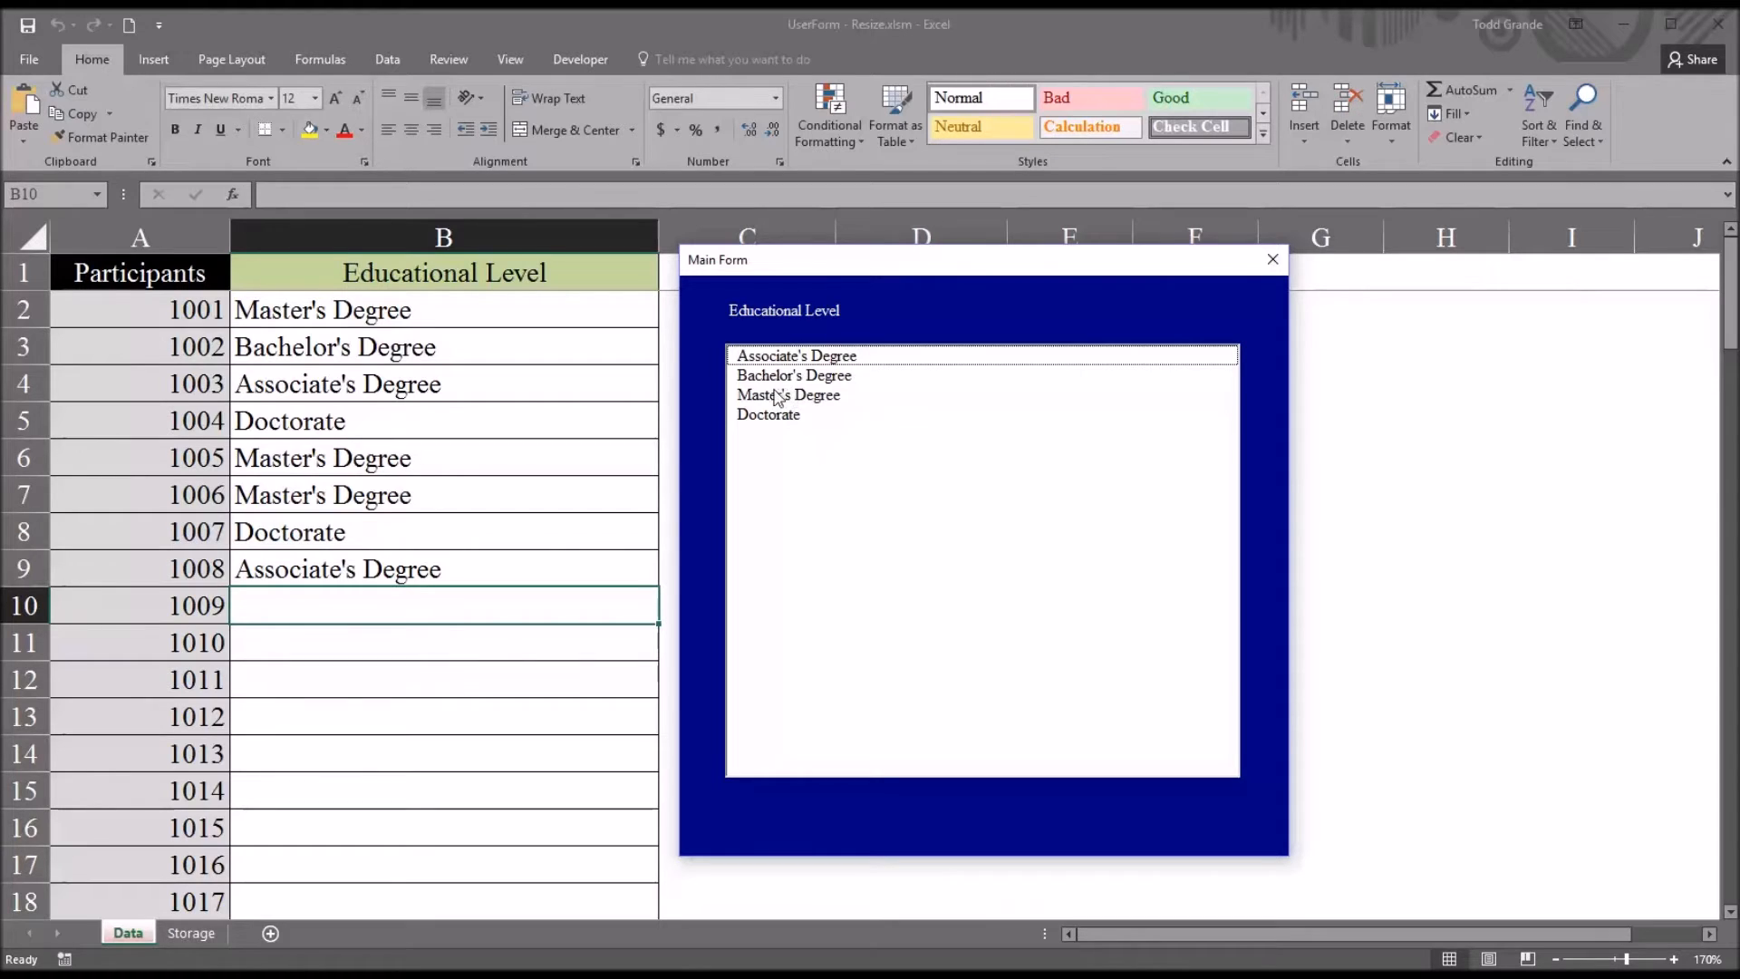
{"action": "left_click", "coordinate": [788, 394]}
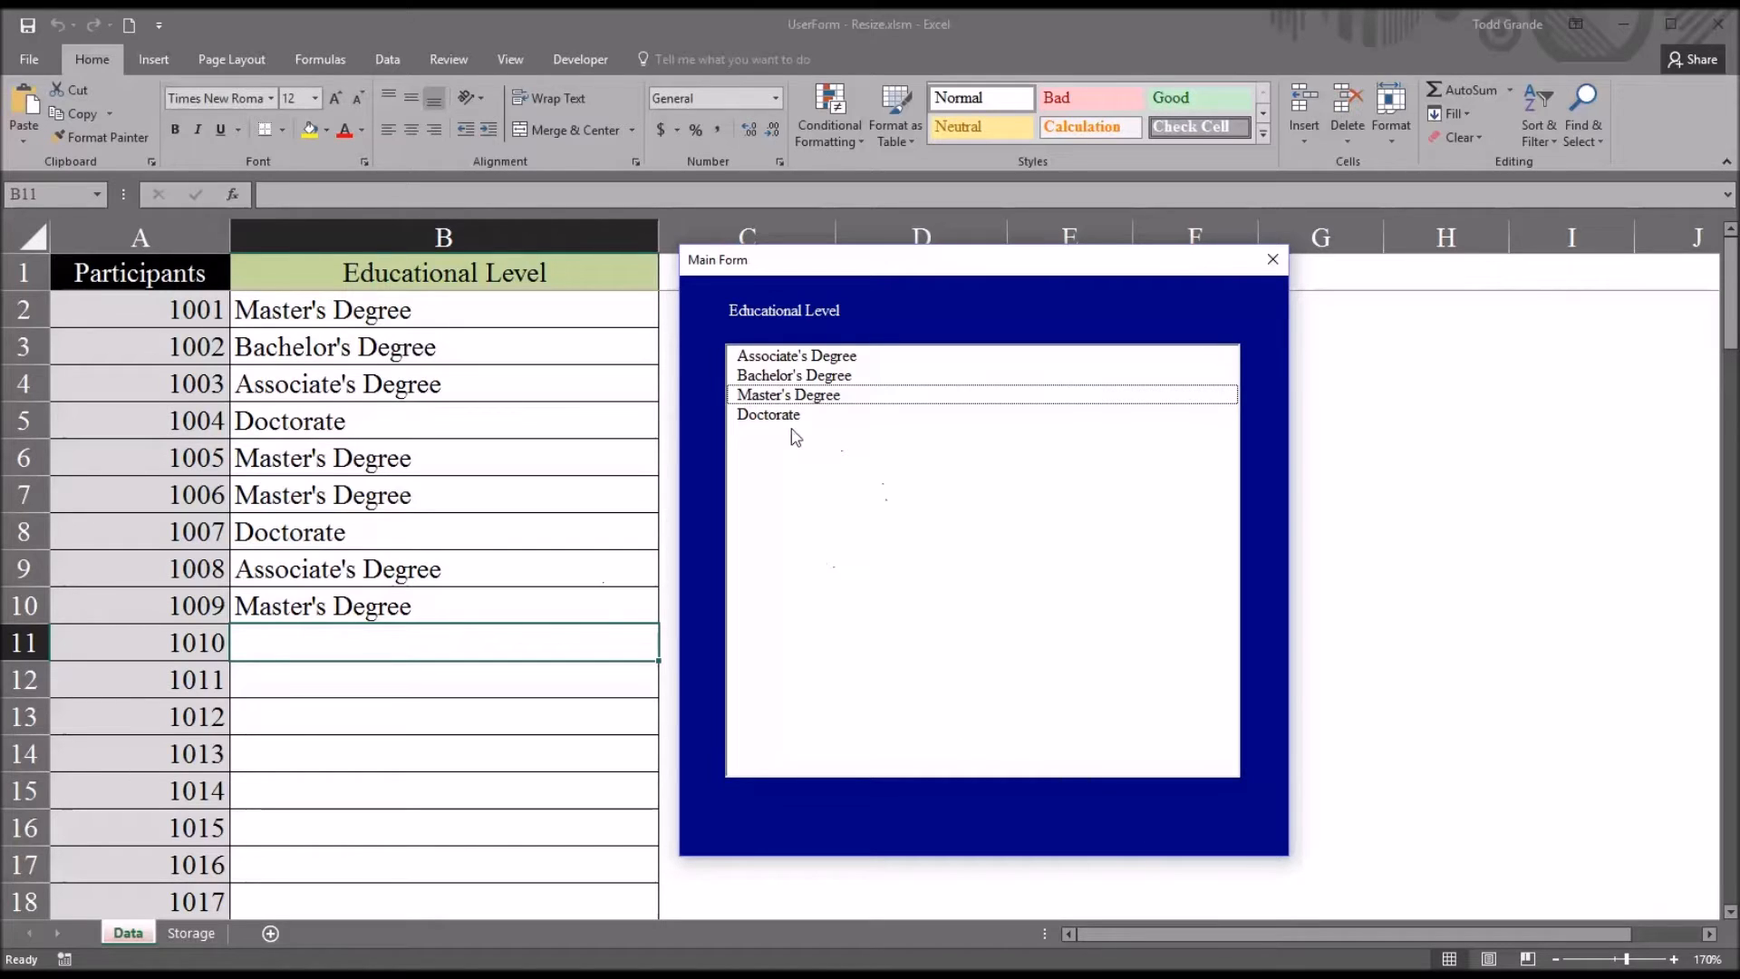
{"action": "mouse_move", "coordinate": [320, 609]}
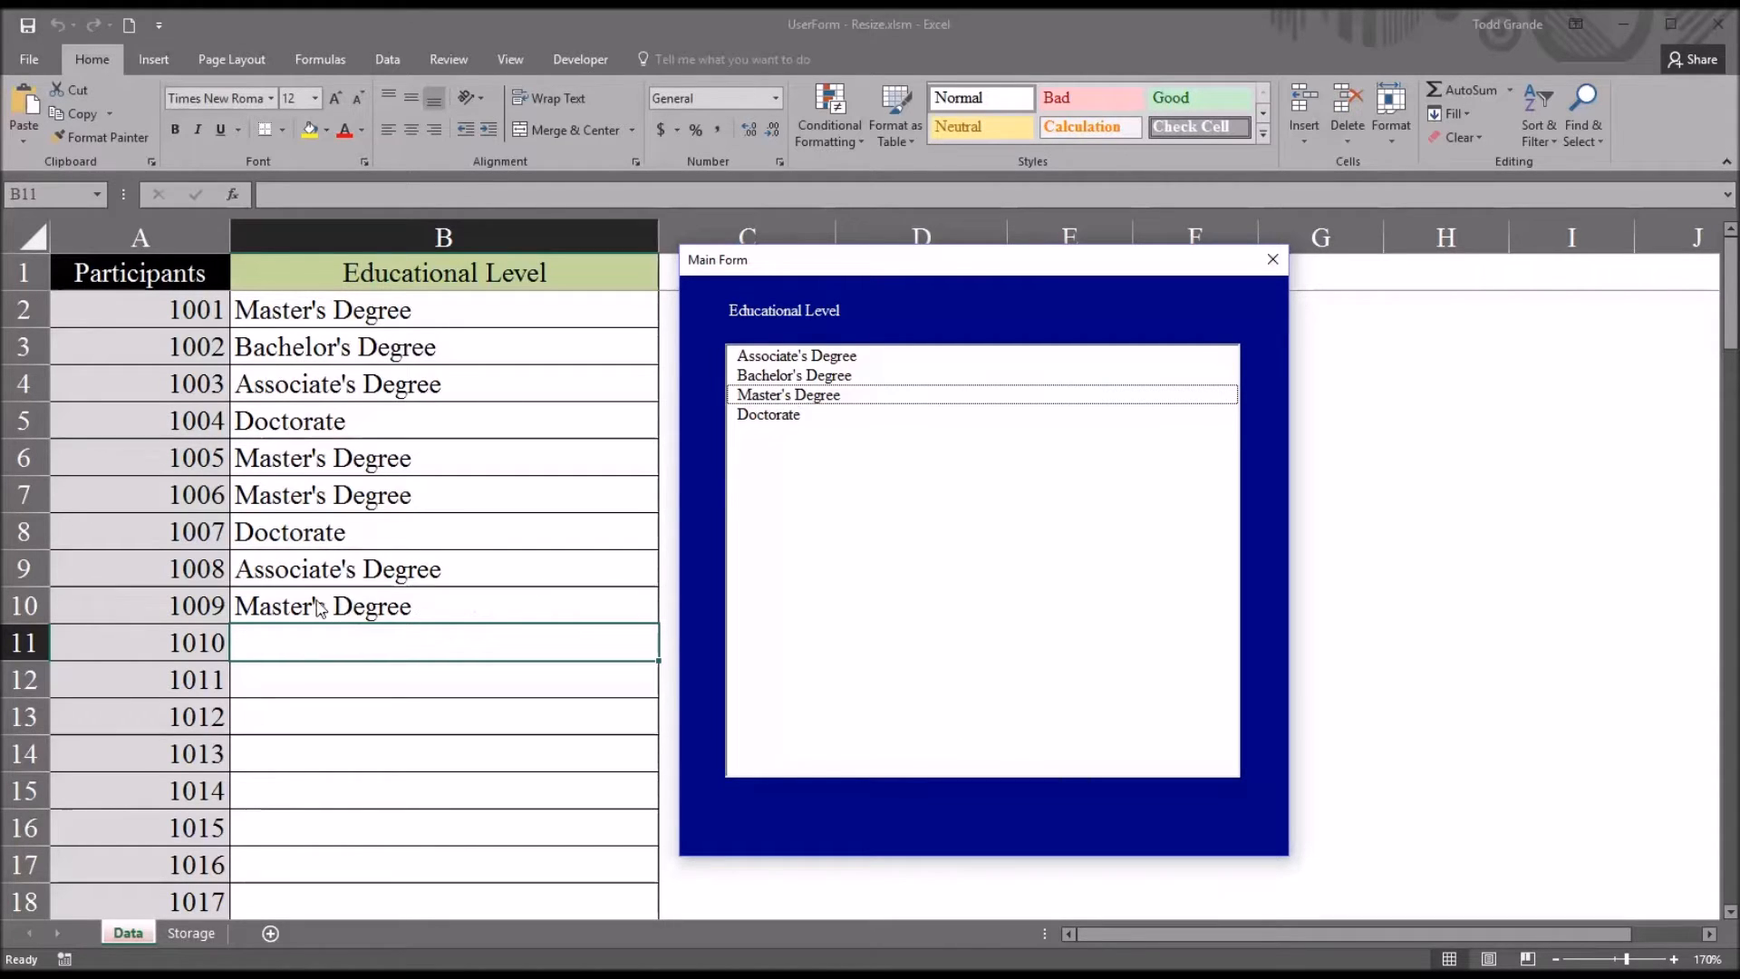
{"action": "left_click", "coordinate": [767, 414]}
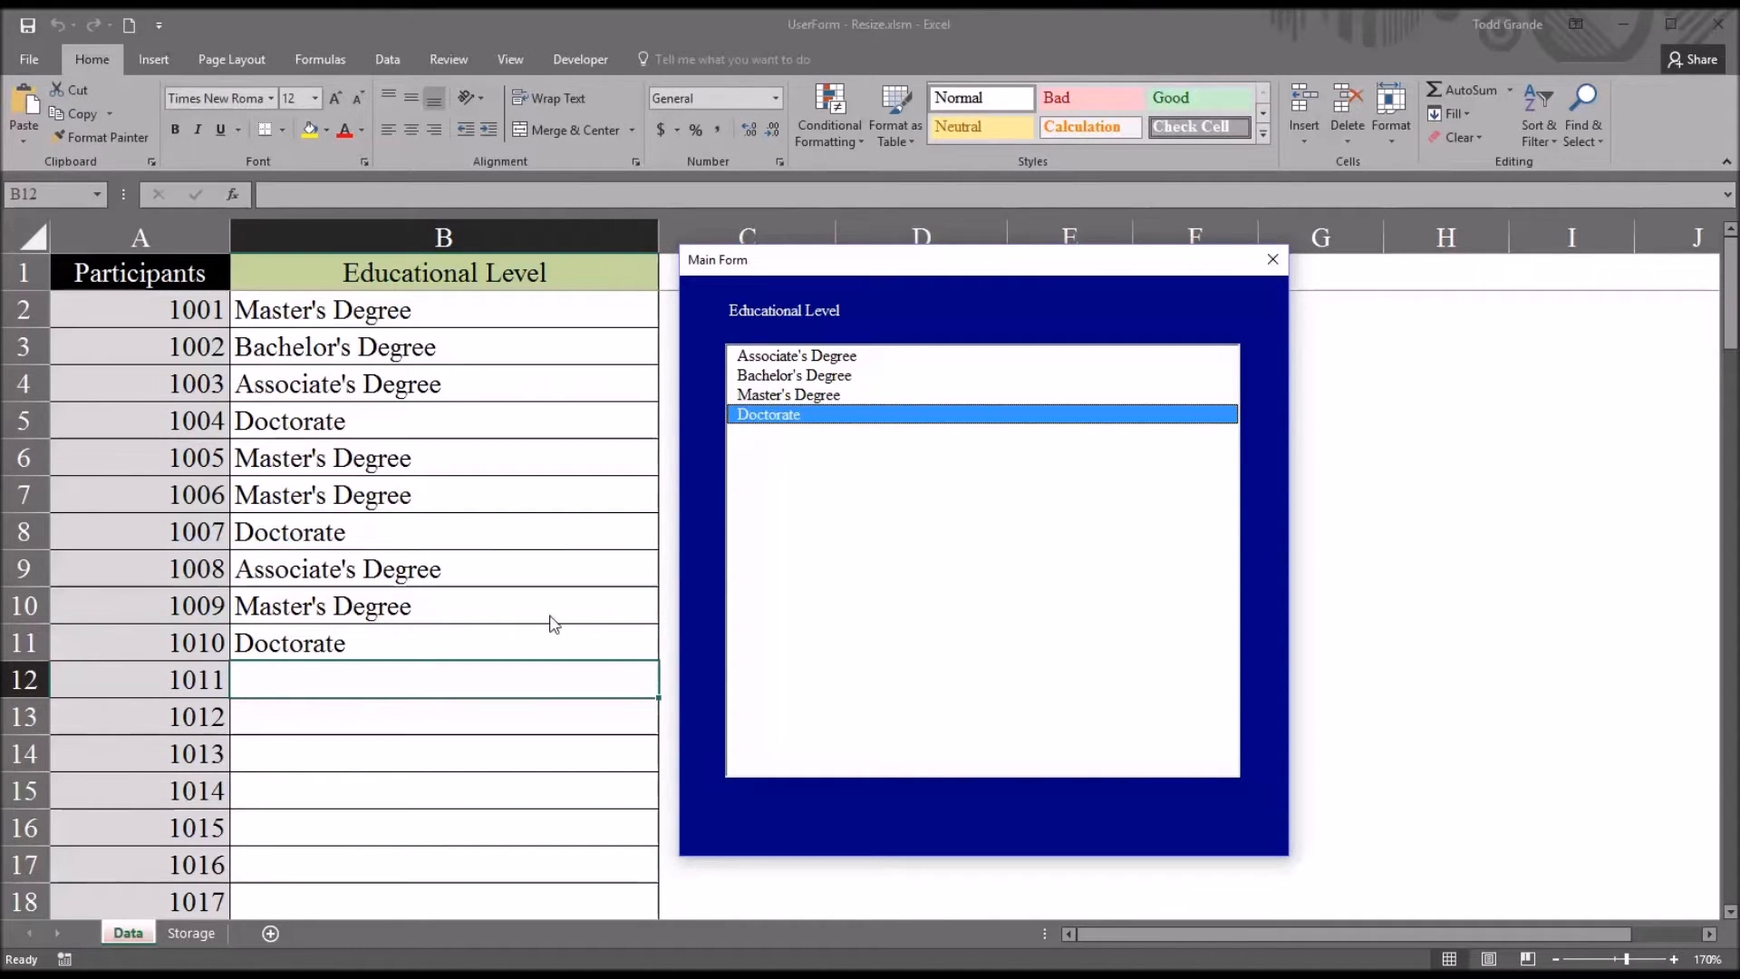
{"action": "mouse_move", "coordinate": [773, 577]}
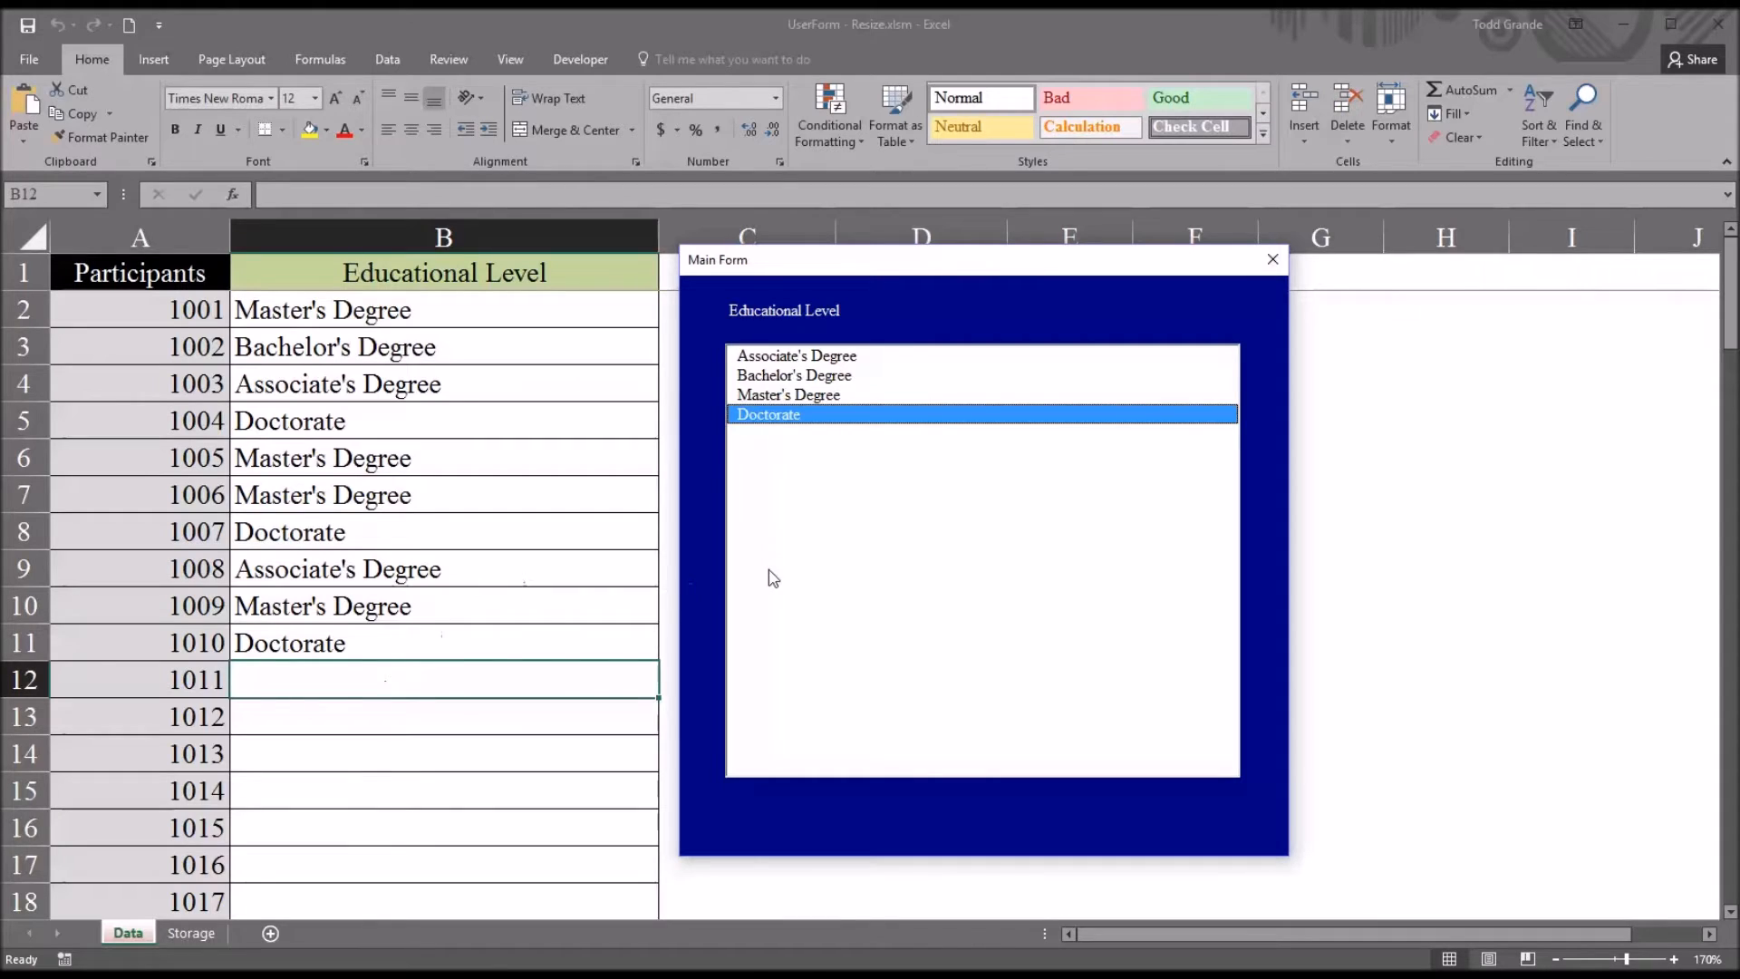
{"action": "mouse_move", "coordinate": [918, 377]}
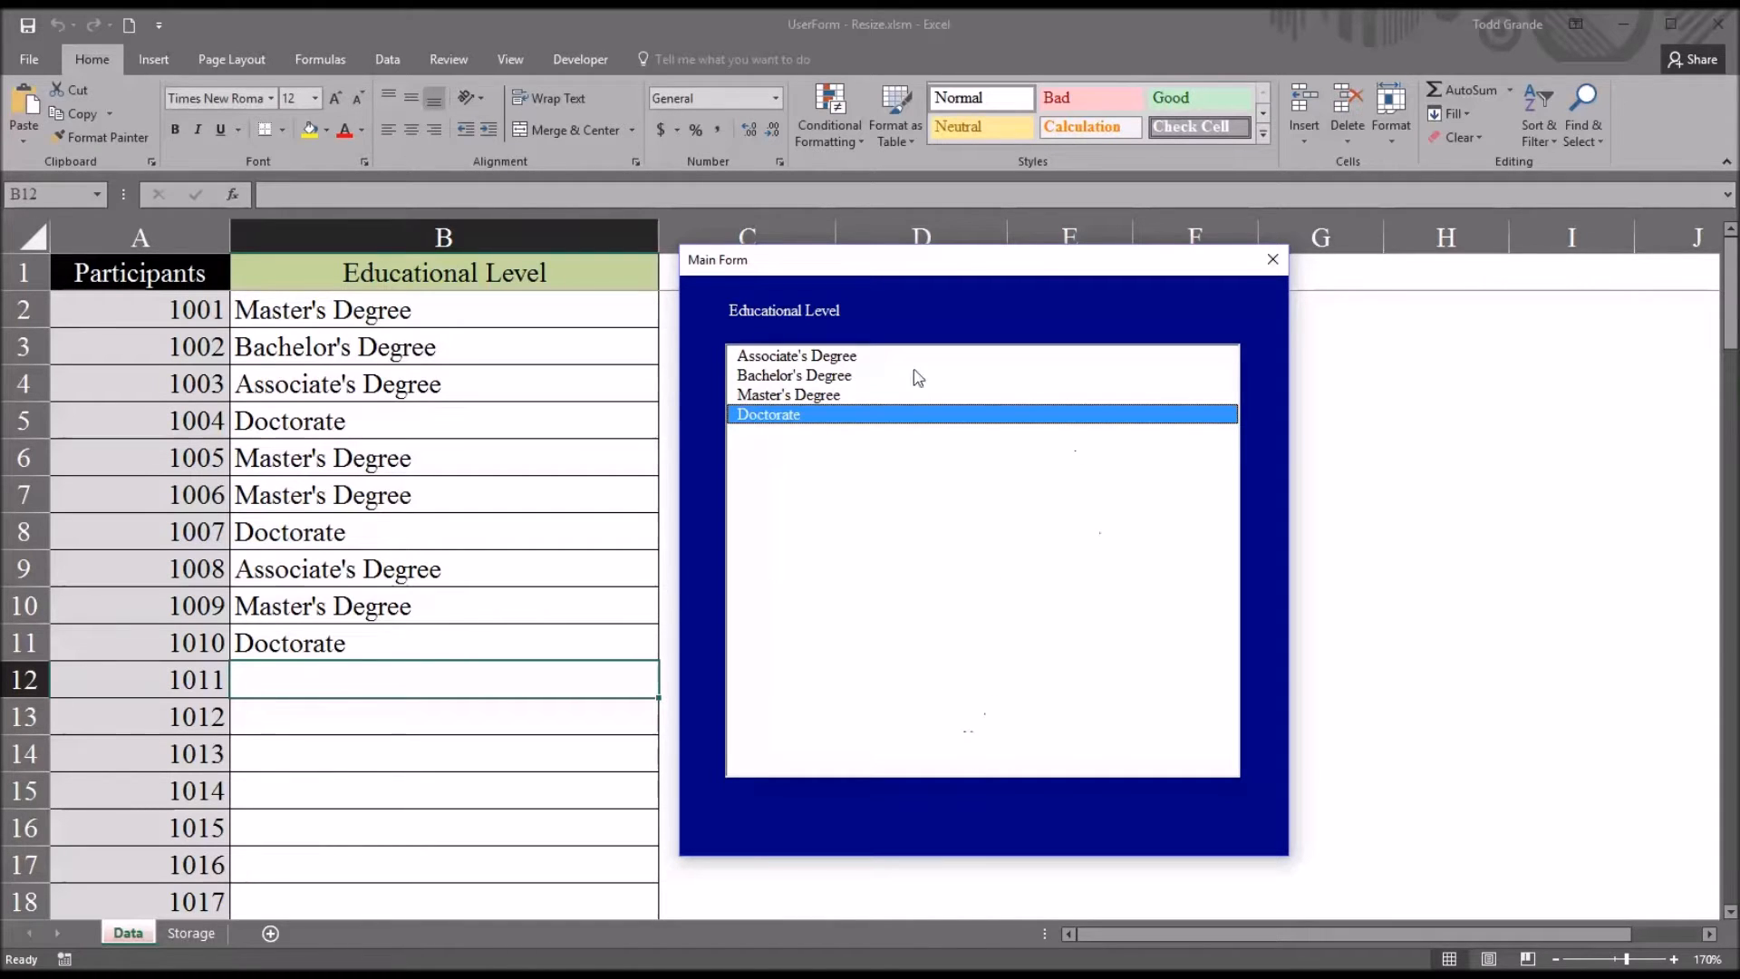
{"action": "mouse_move", "coordinate": [926, 666]}
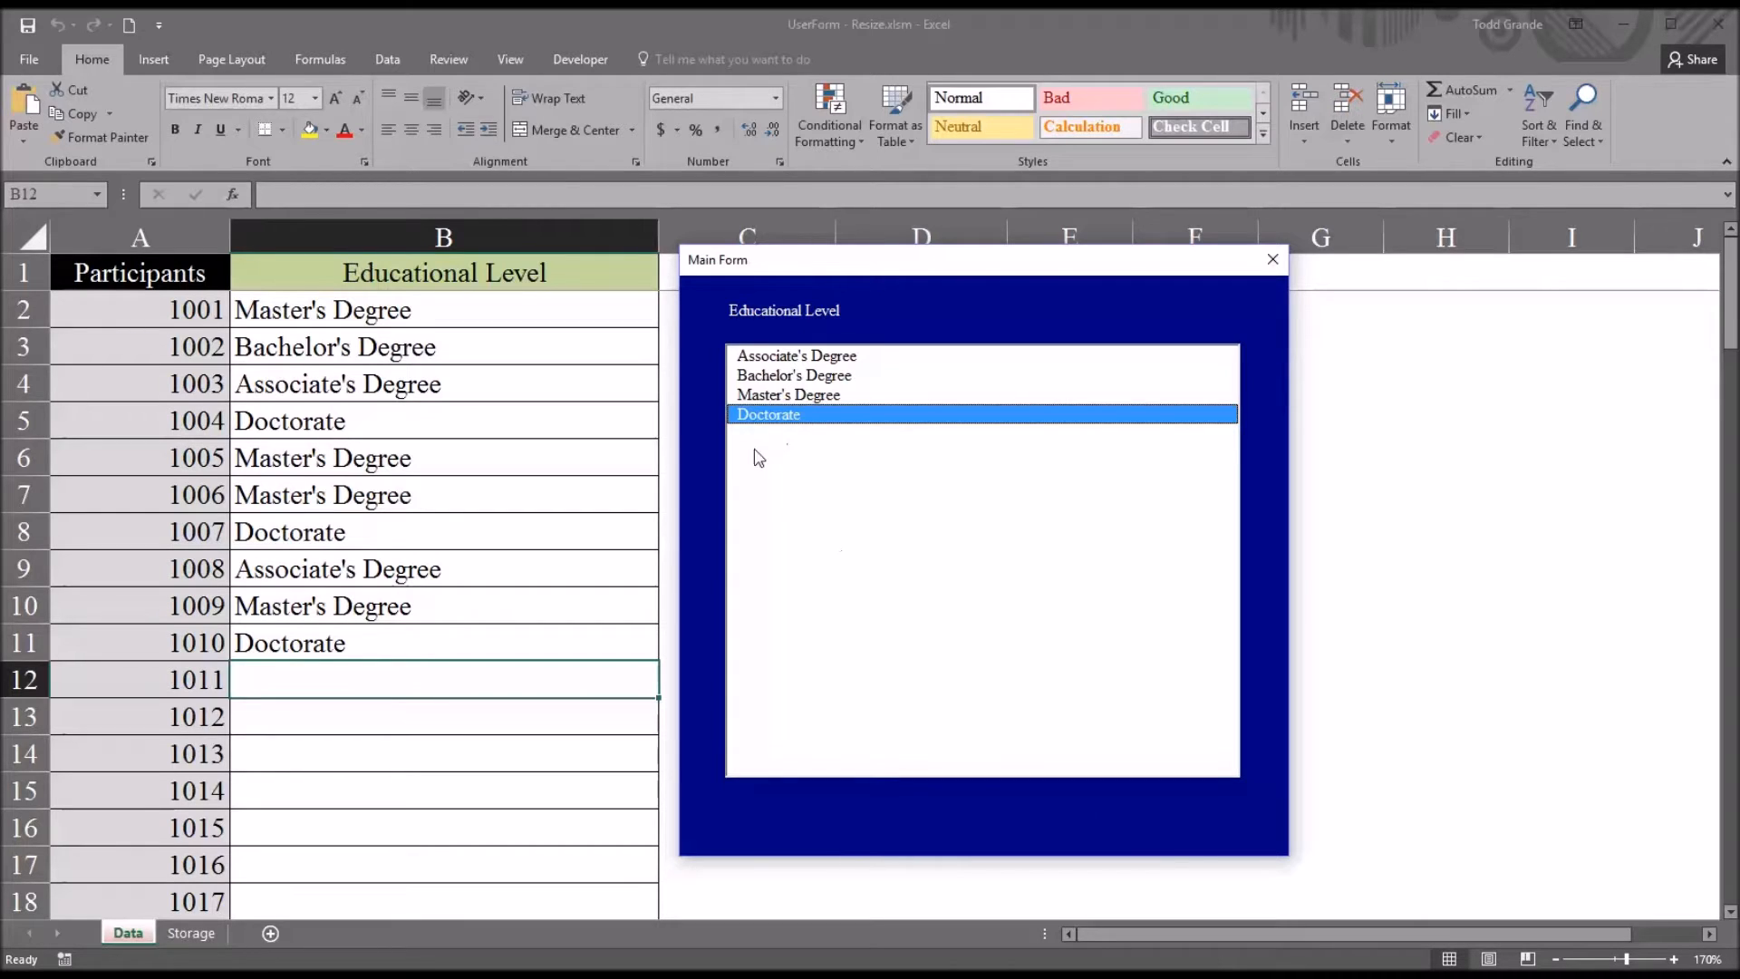
{"action": "mouse_move", "coordinate": [832, 528]}
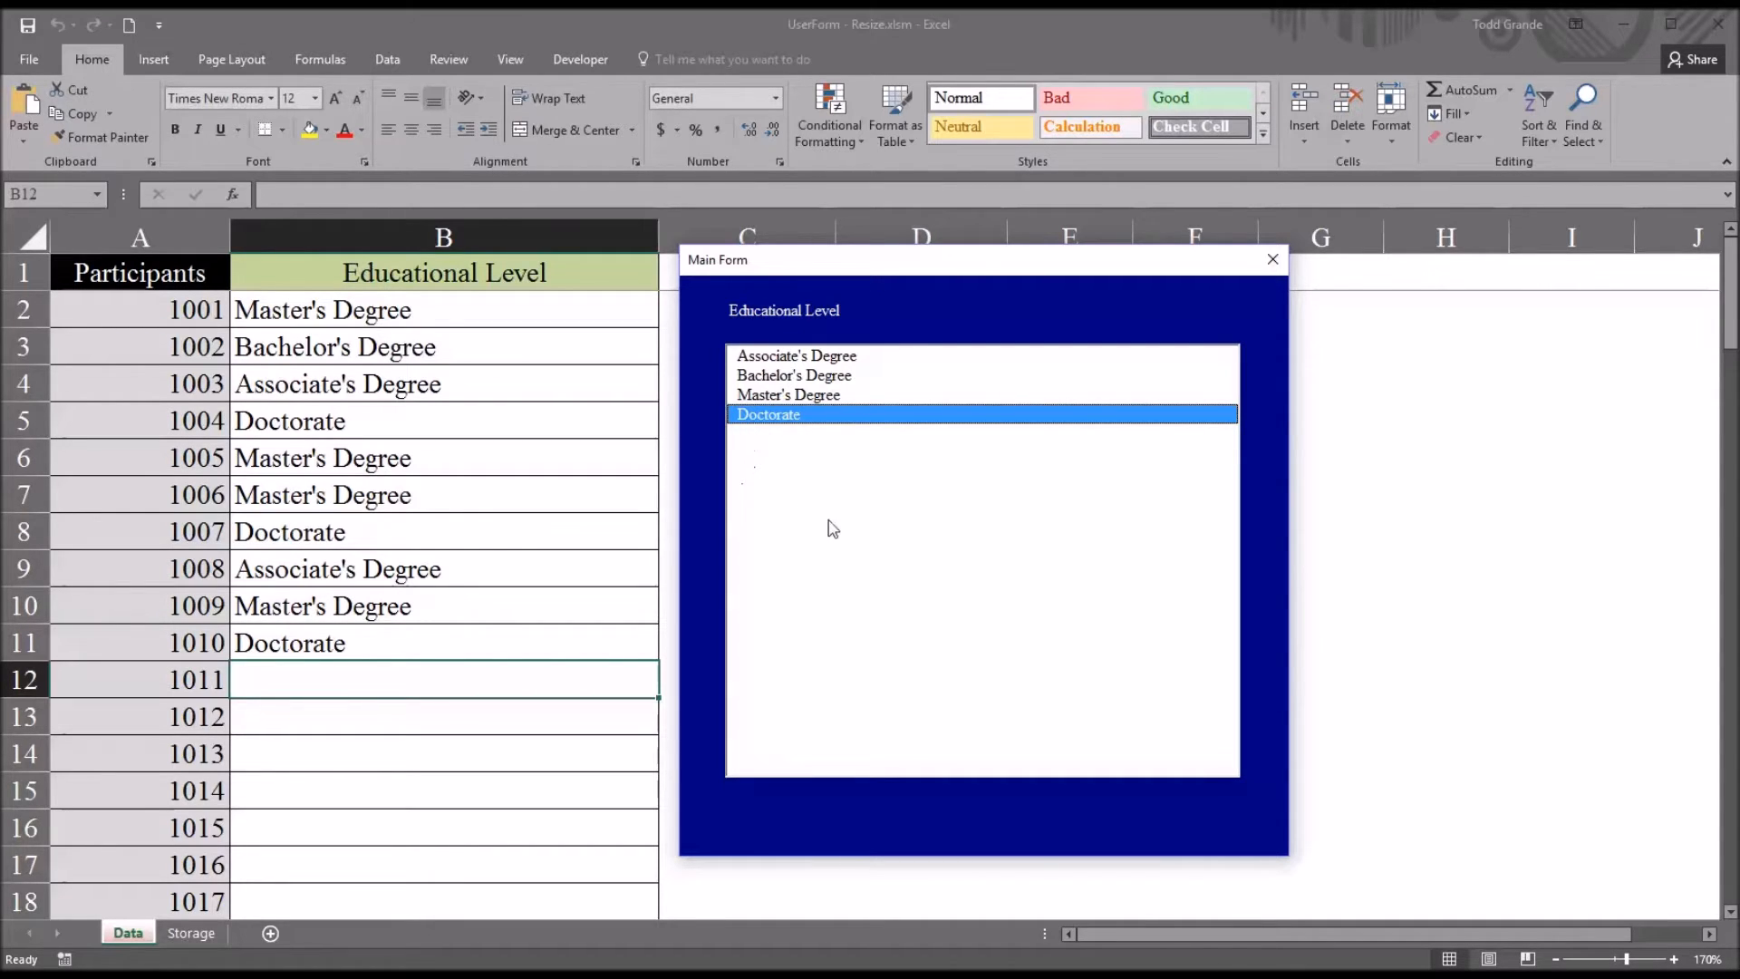
{"action": "mouse_move", "coordinate": [808, 445]}
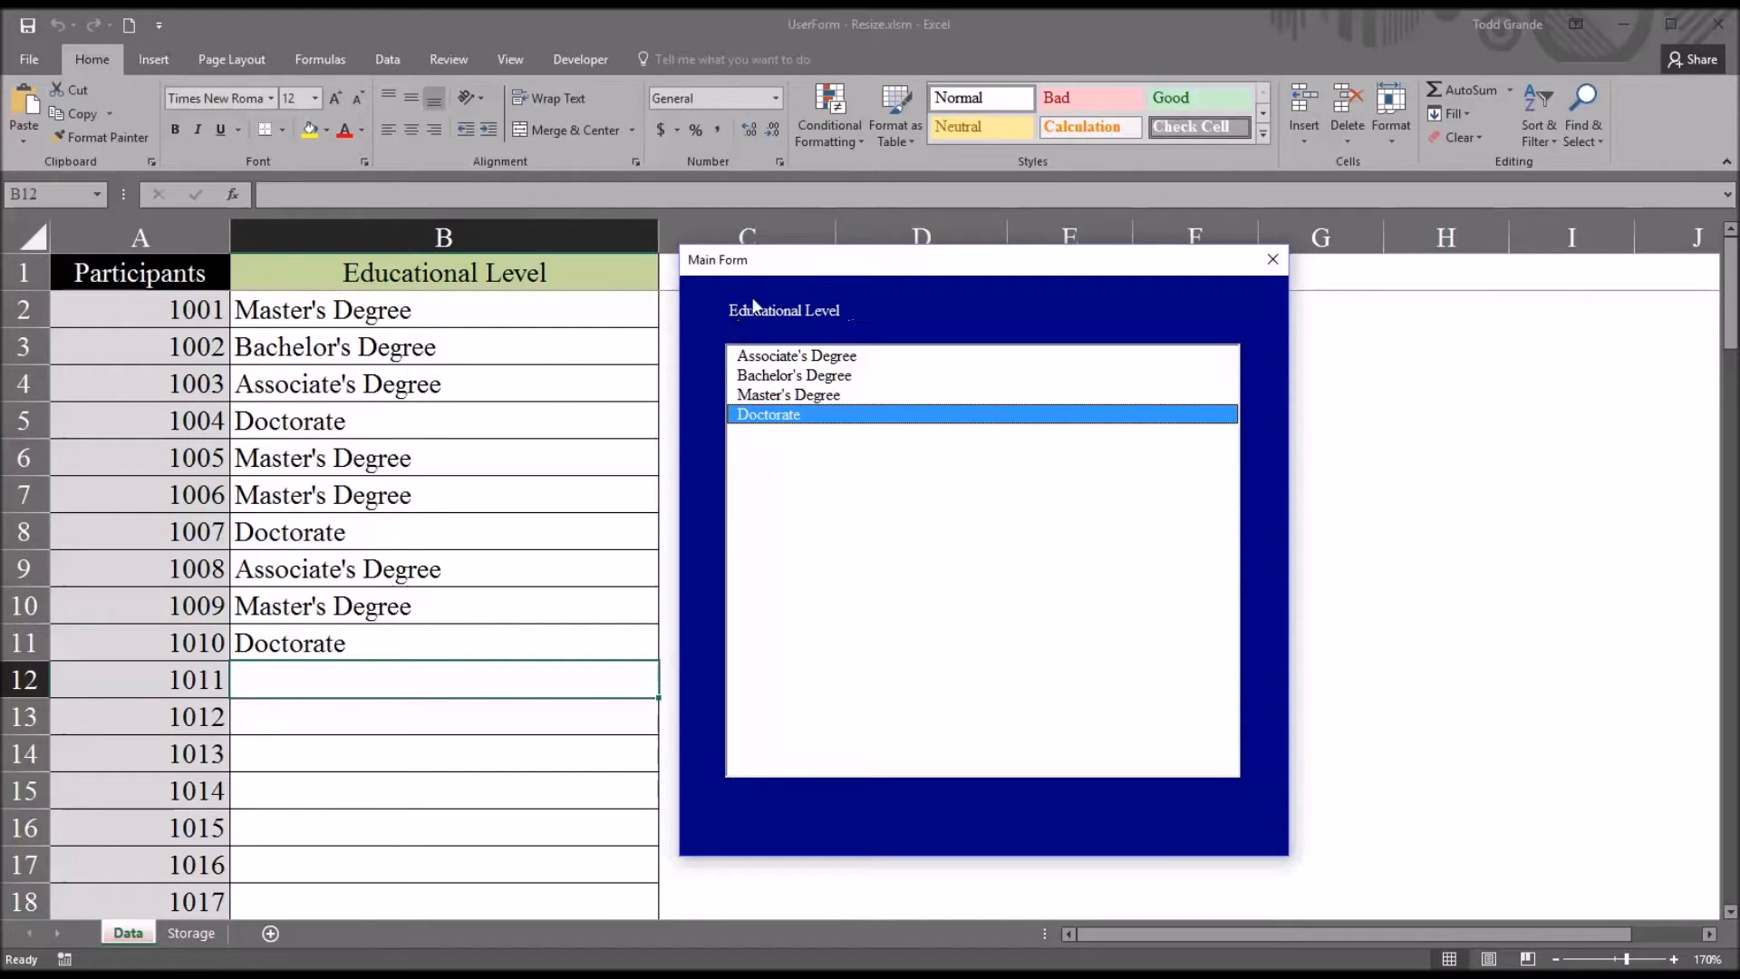
{"action": "mouse_move", "coordinate": [783, 310]}
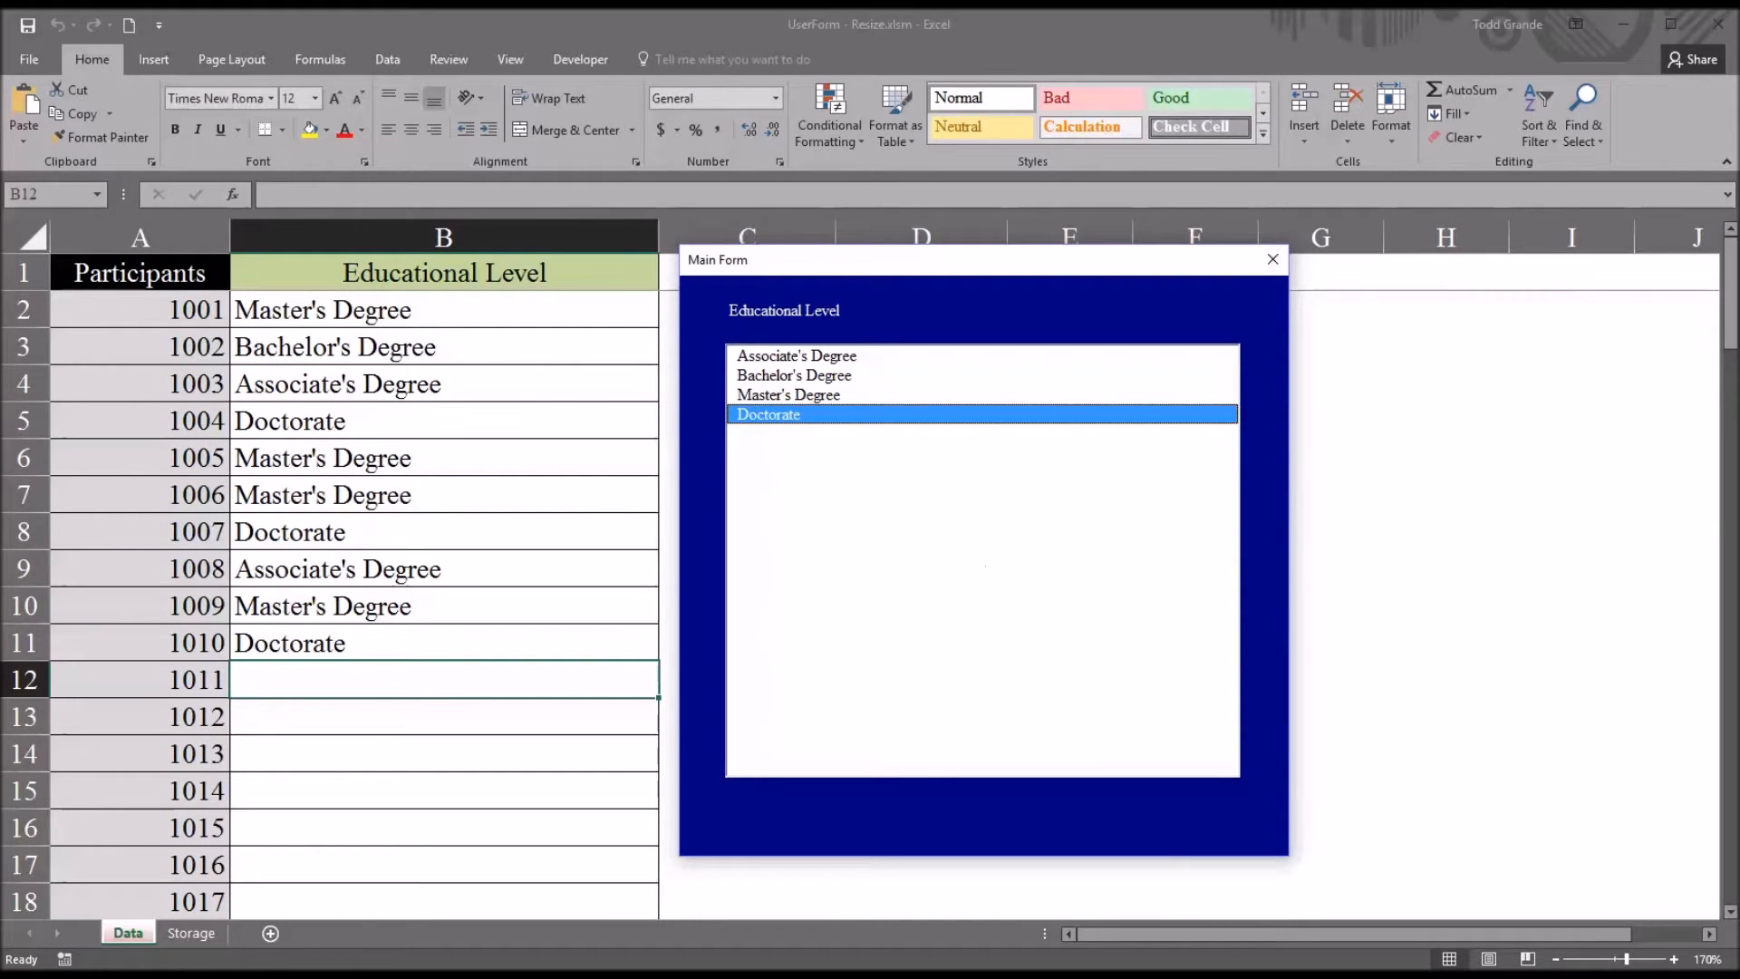
{"action": "mouse_move", "coordinate": [913, 288]}
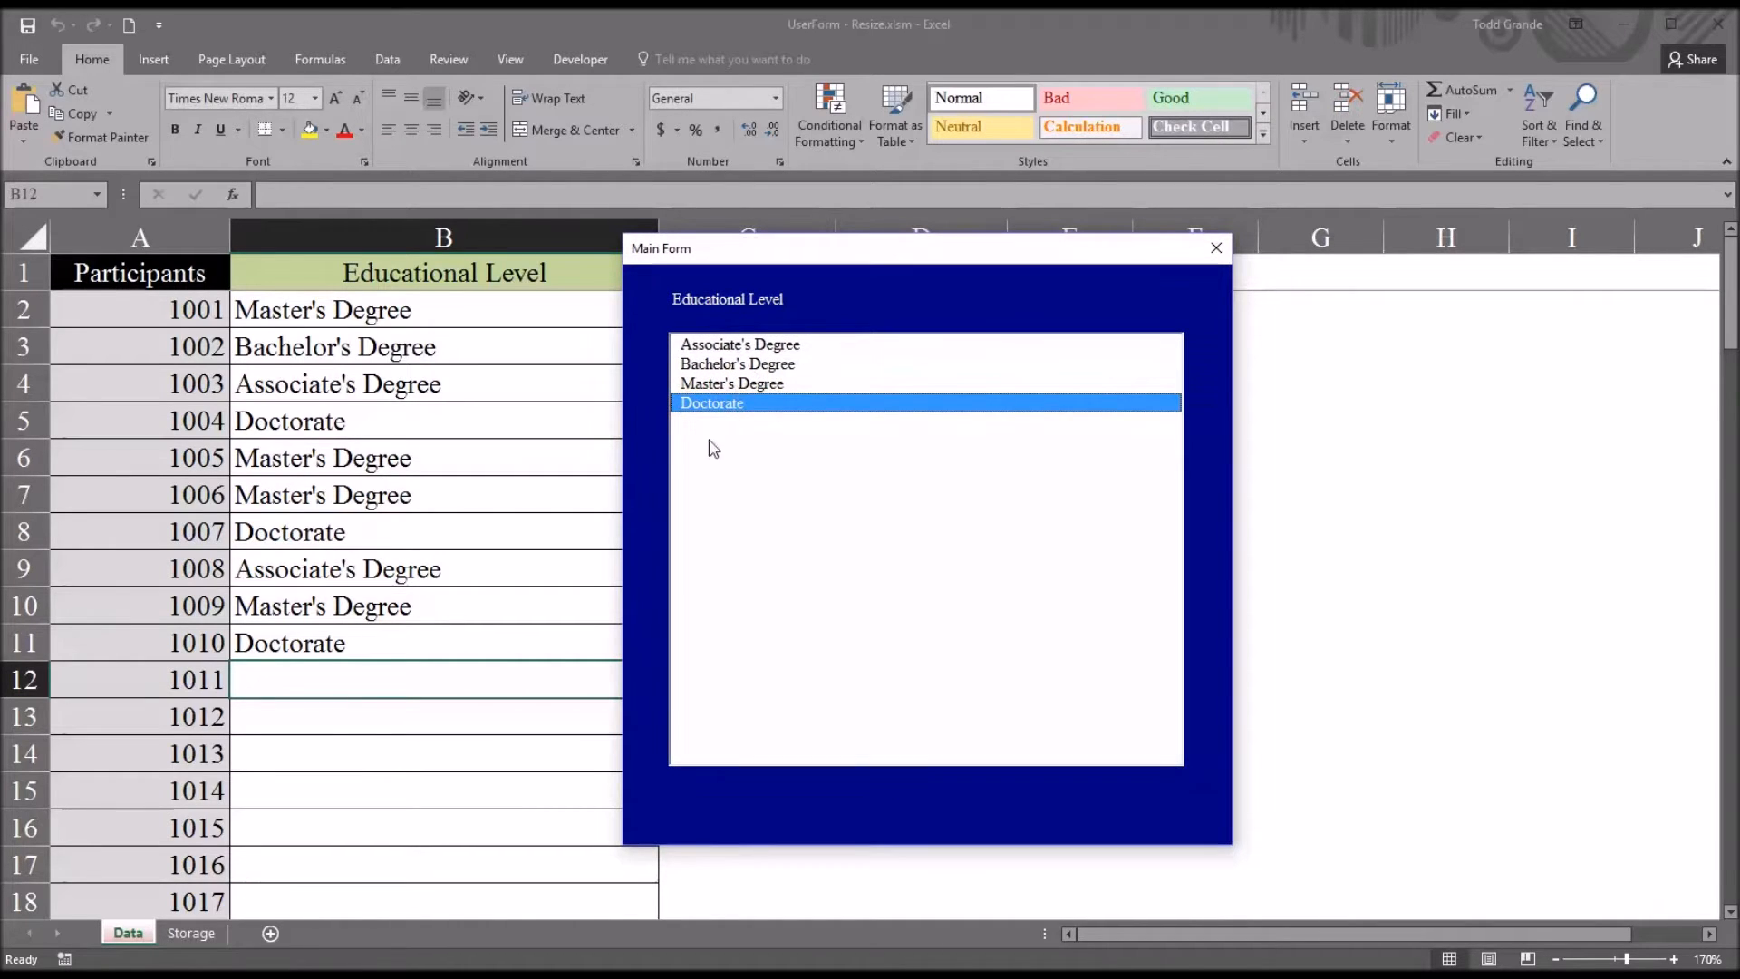
{"action": "mouse_move", "coordinate": [846, 466]}
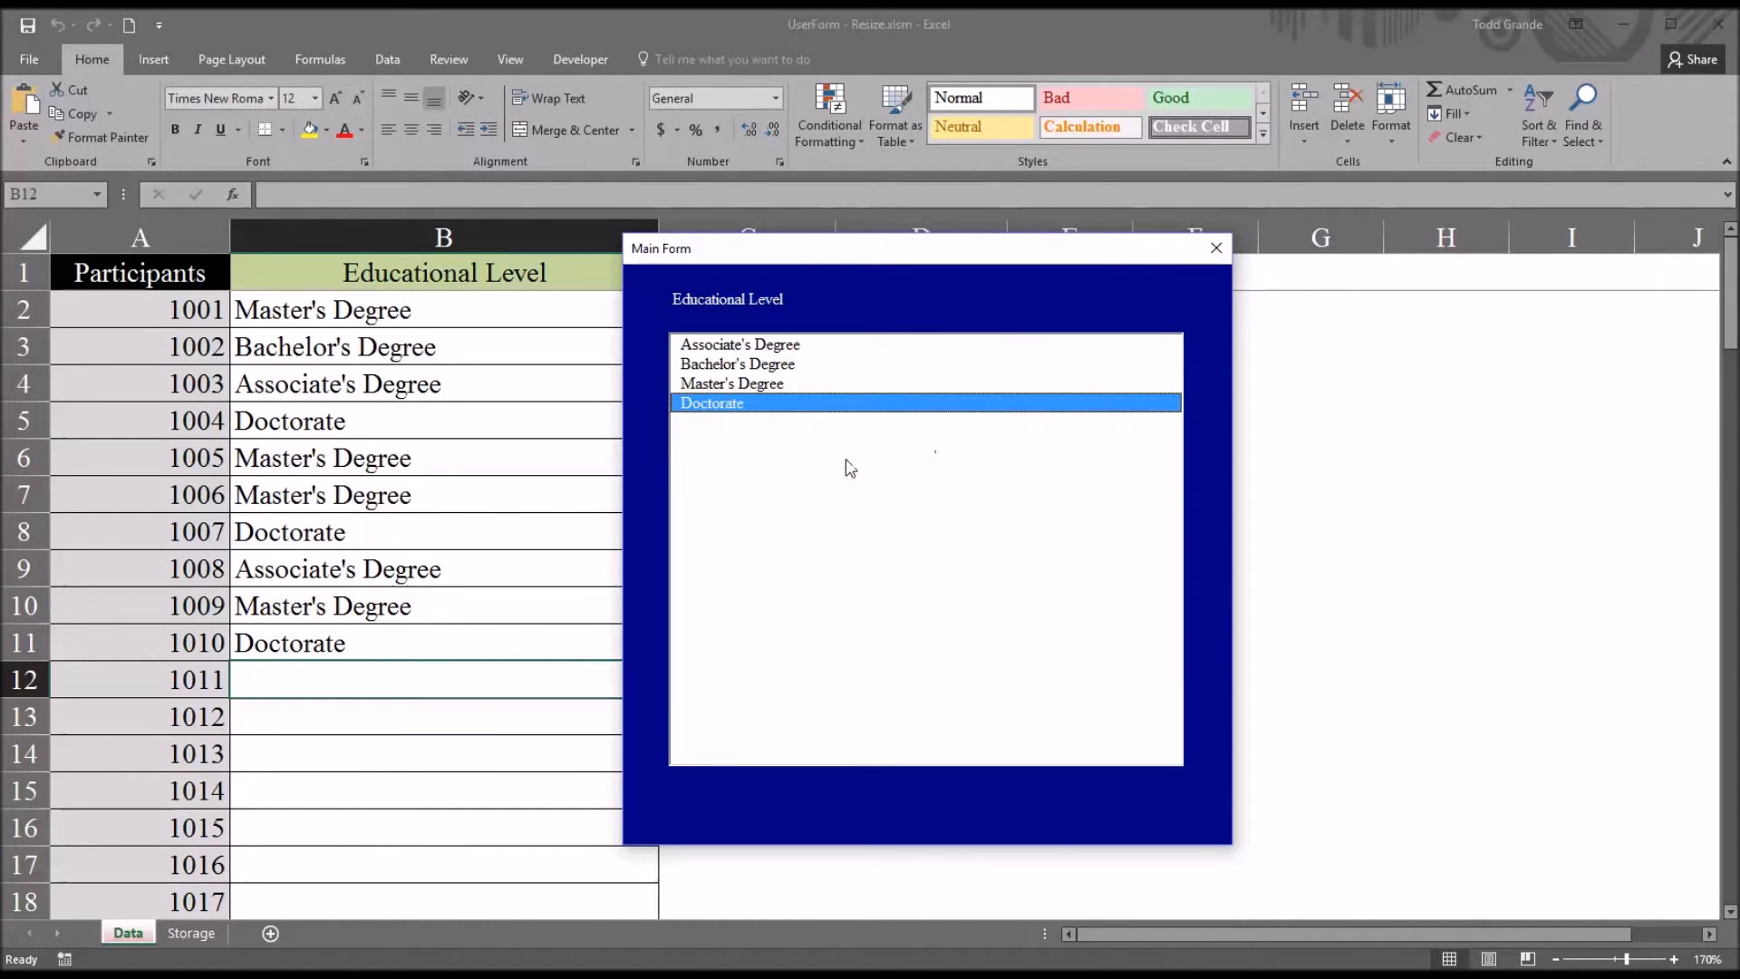
{"action": "mouse_move", "coordinate": [878, 553]}
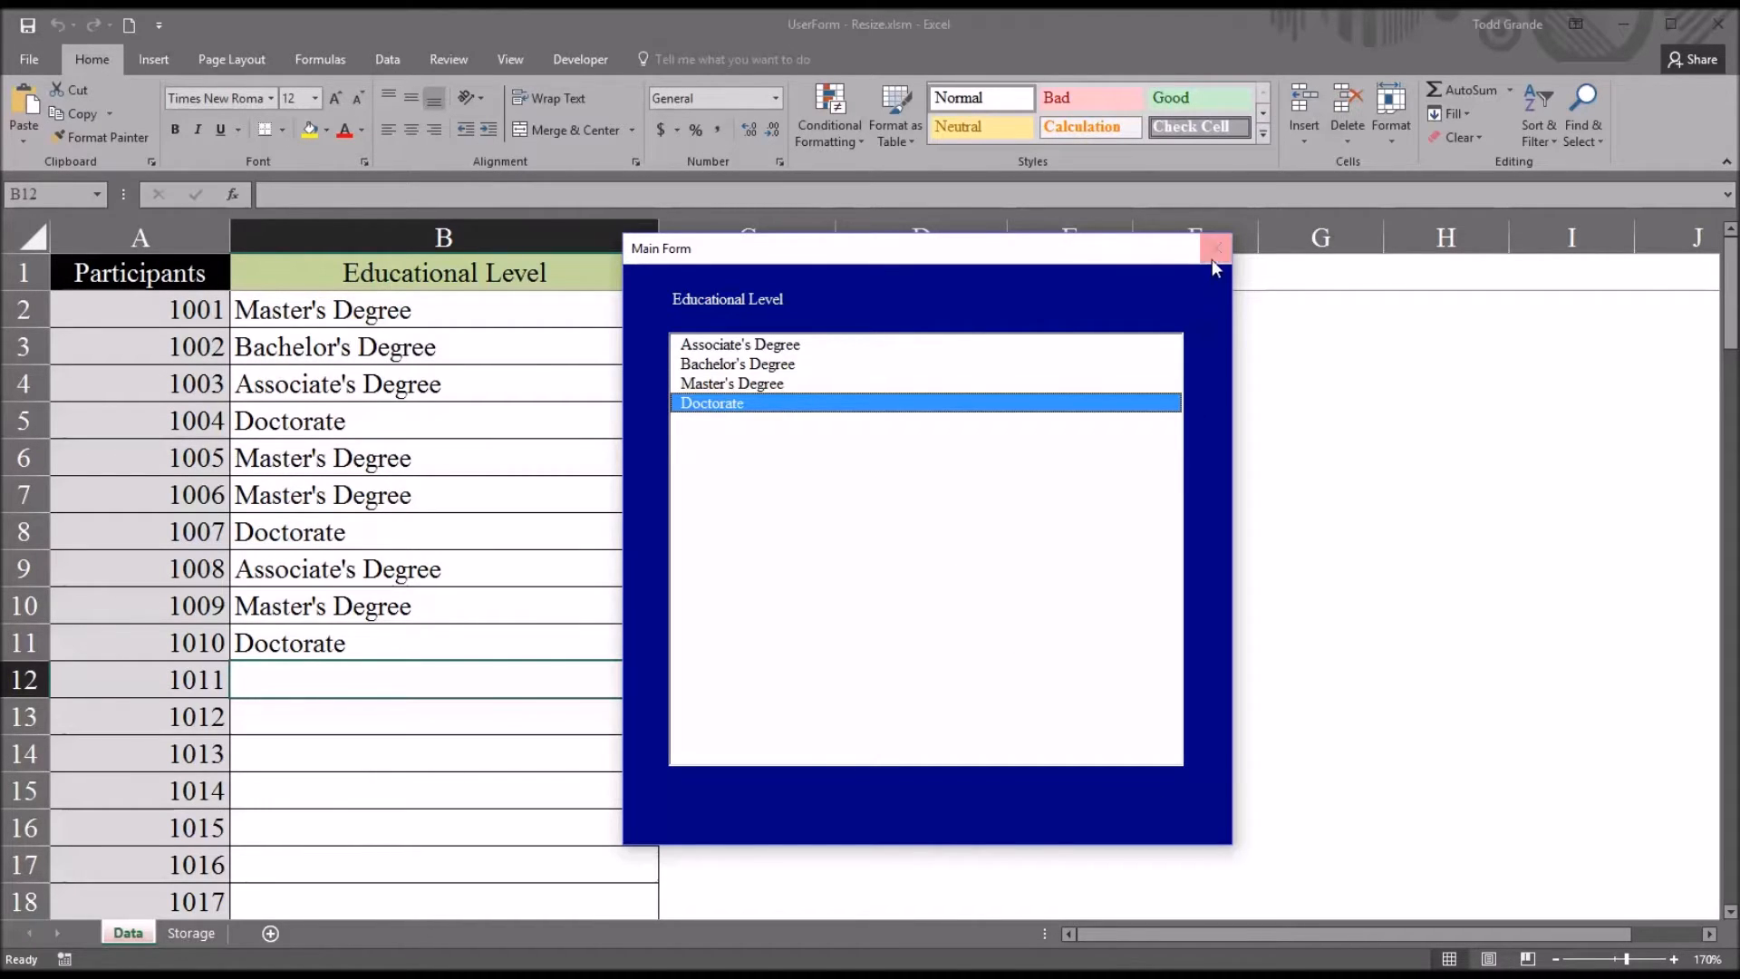
Close the running Main Form and select module M1 in the Project Explorer.
{"action": "left_click", "coordinate": [1214, 248]}
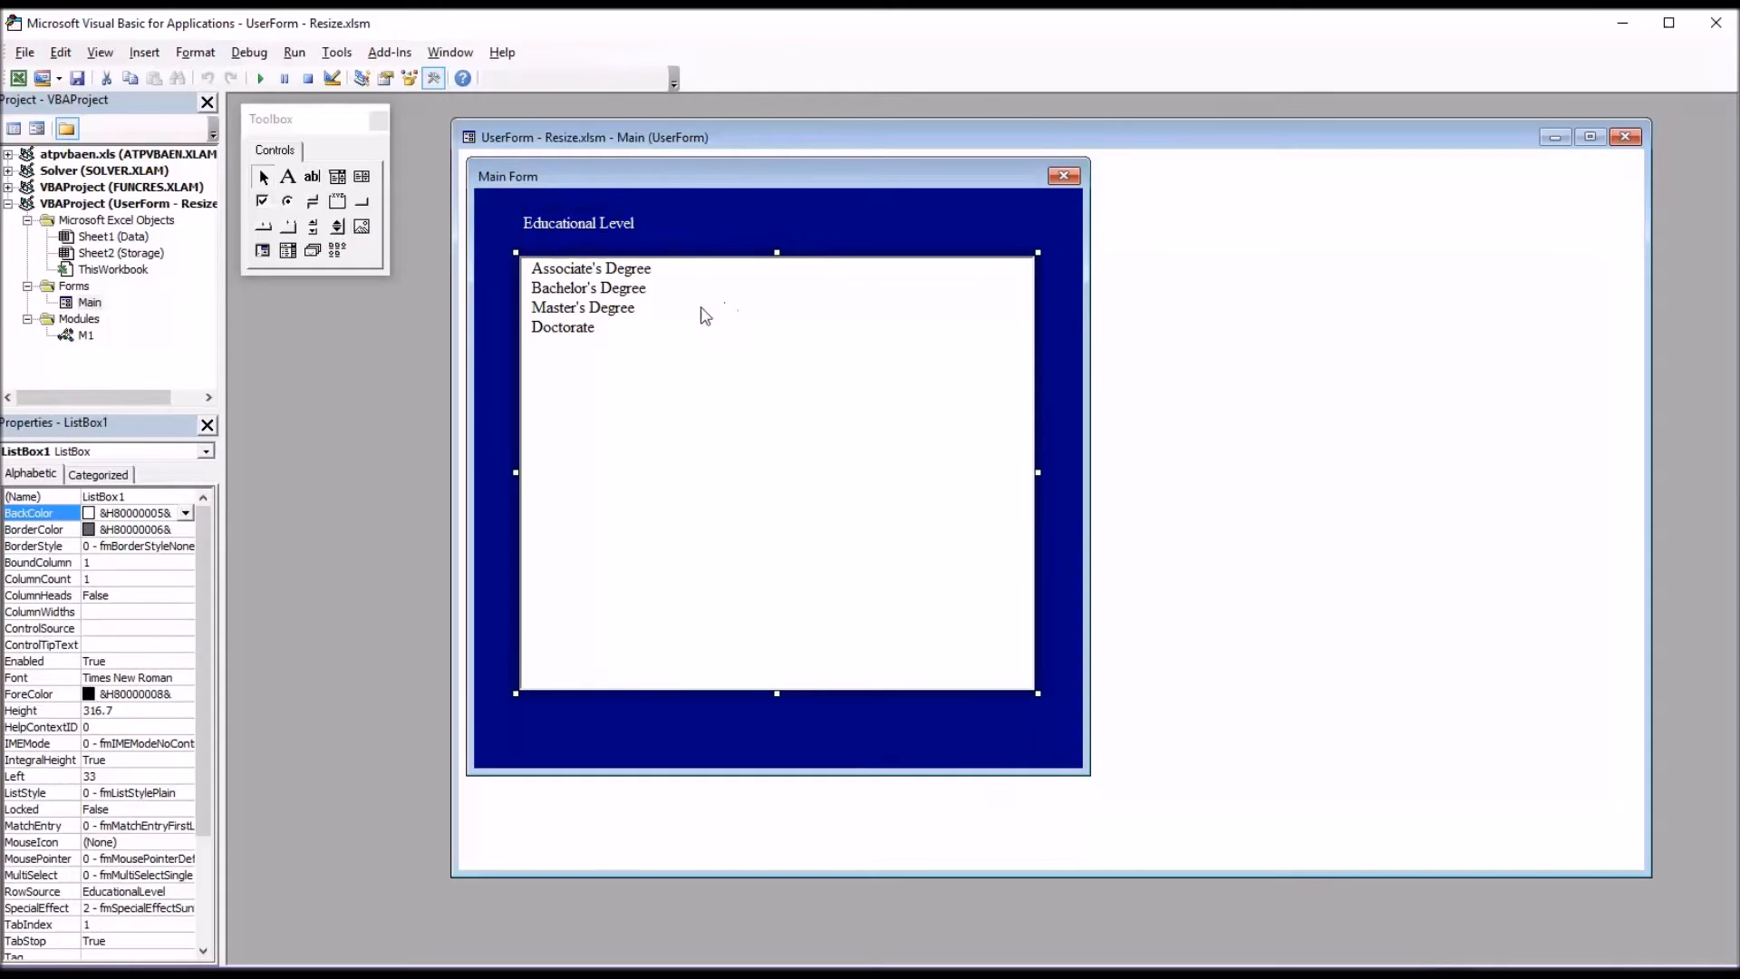
{"action": "mouse_move", "coordinate": [876, 721]}
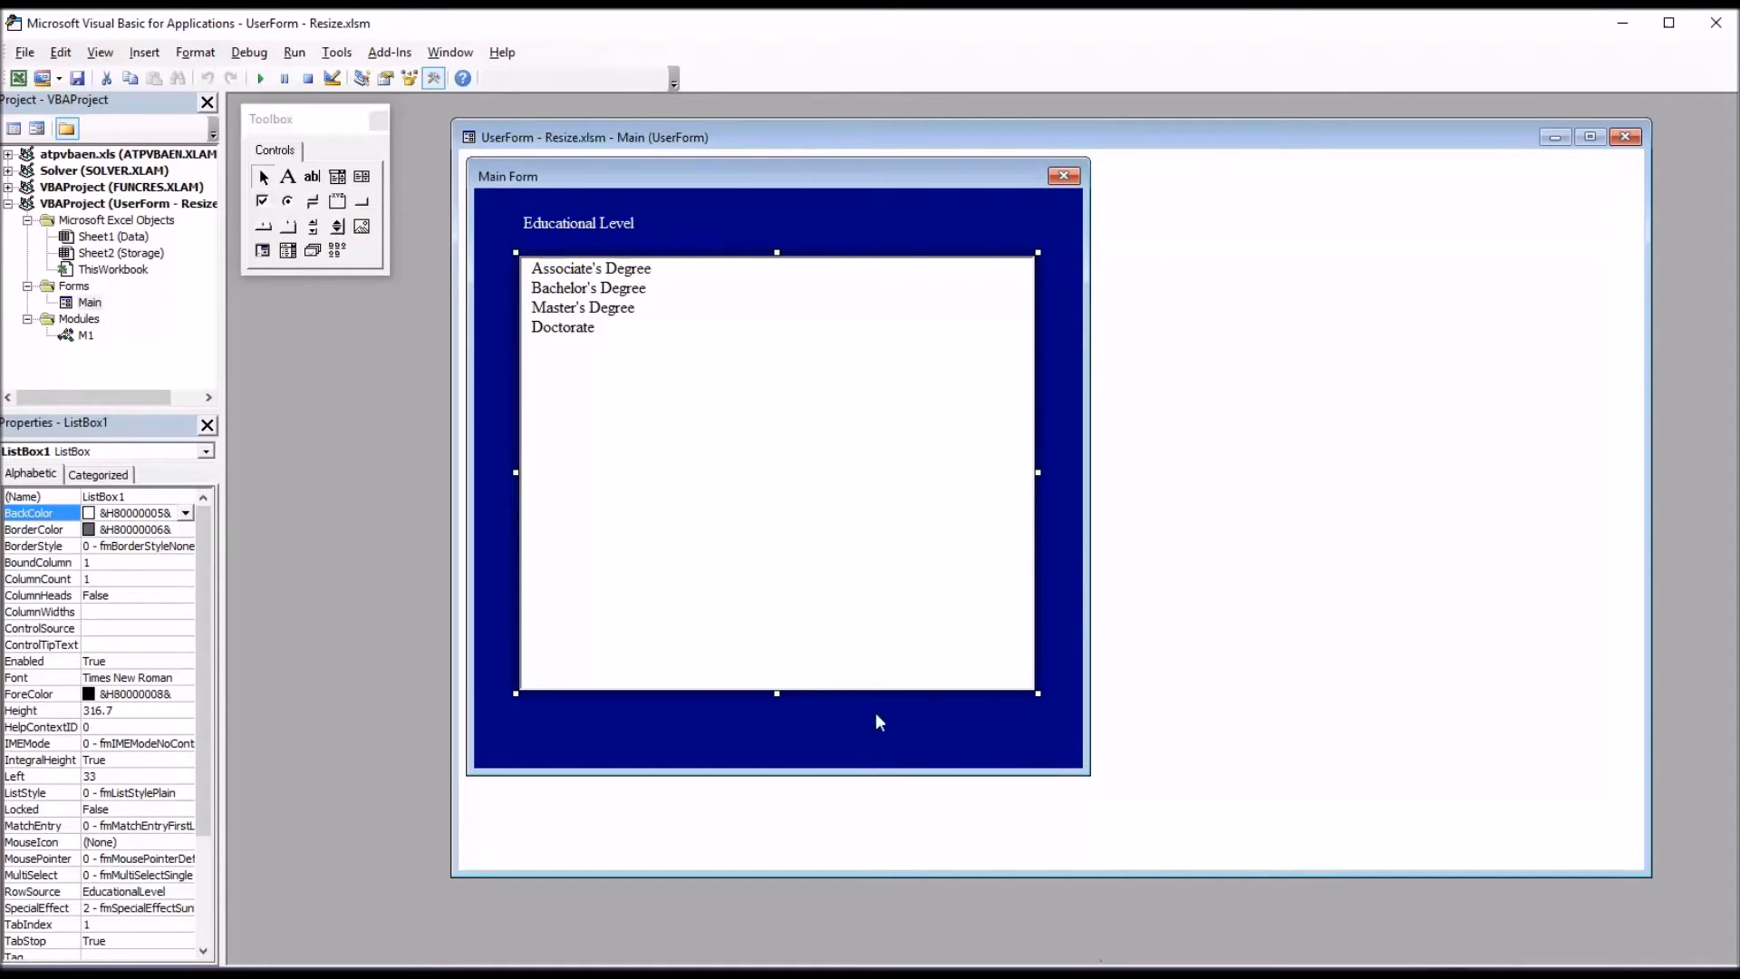
{"action": "mouse_move", "coordinate": [555, 277]}
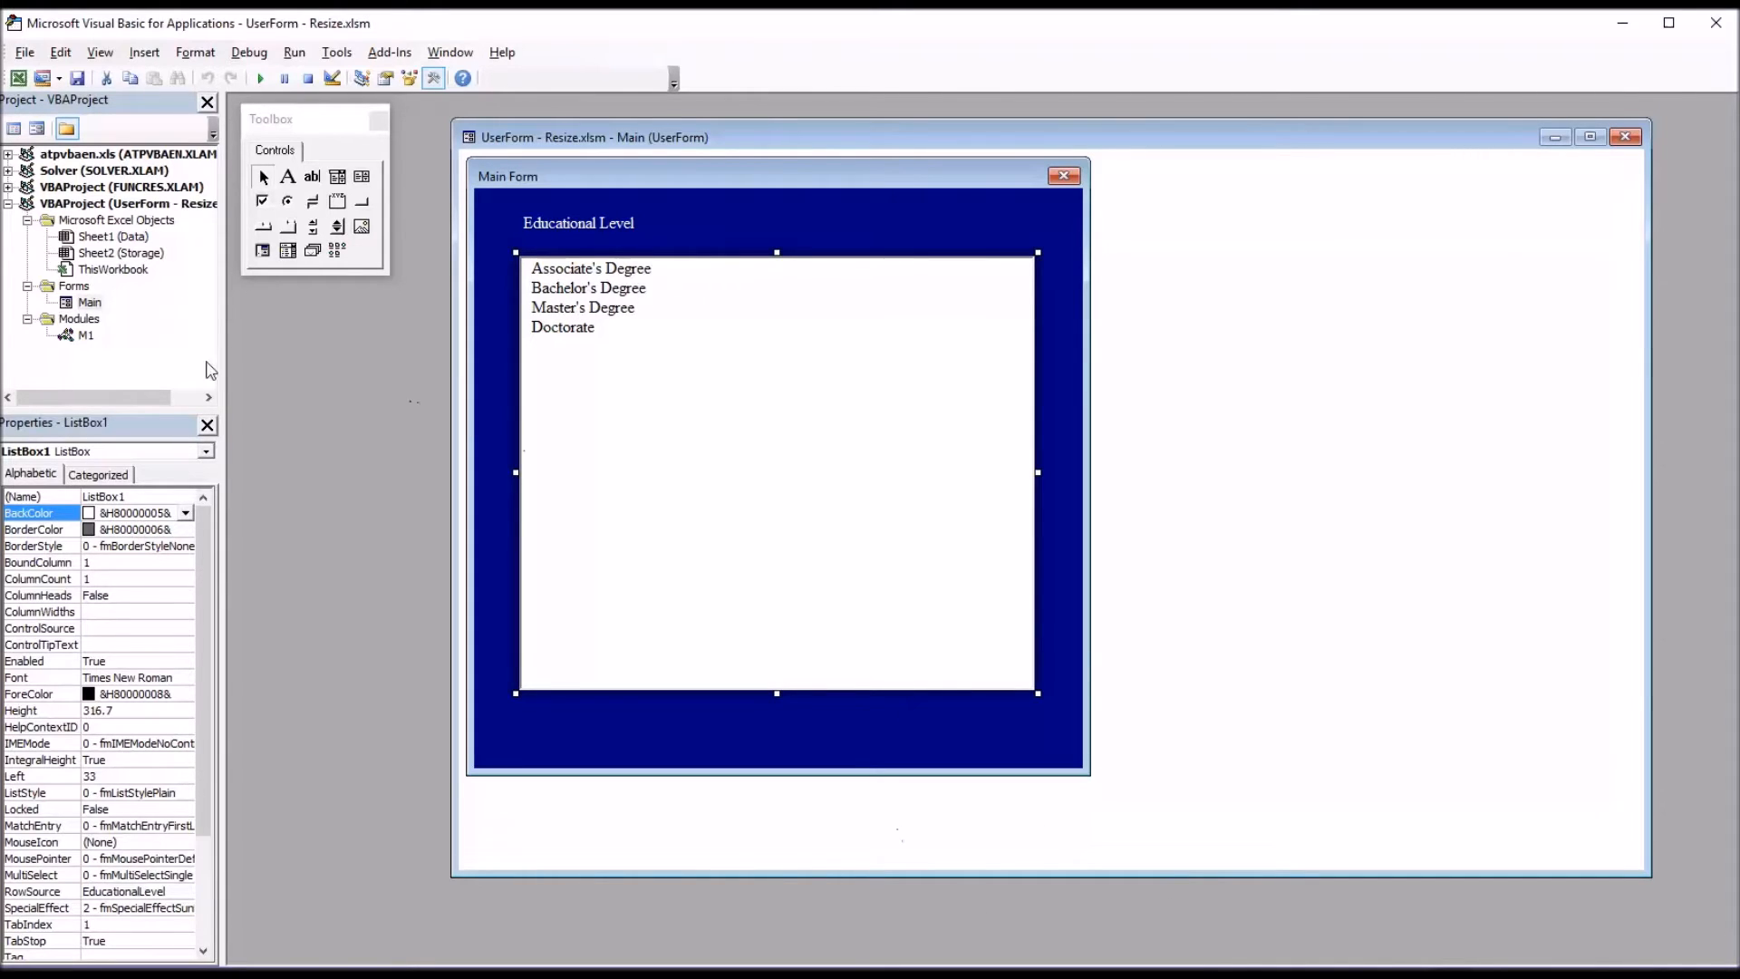
{"action": "left_click", "coordinate": [86, 335]}
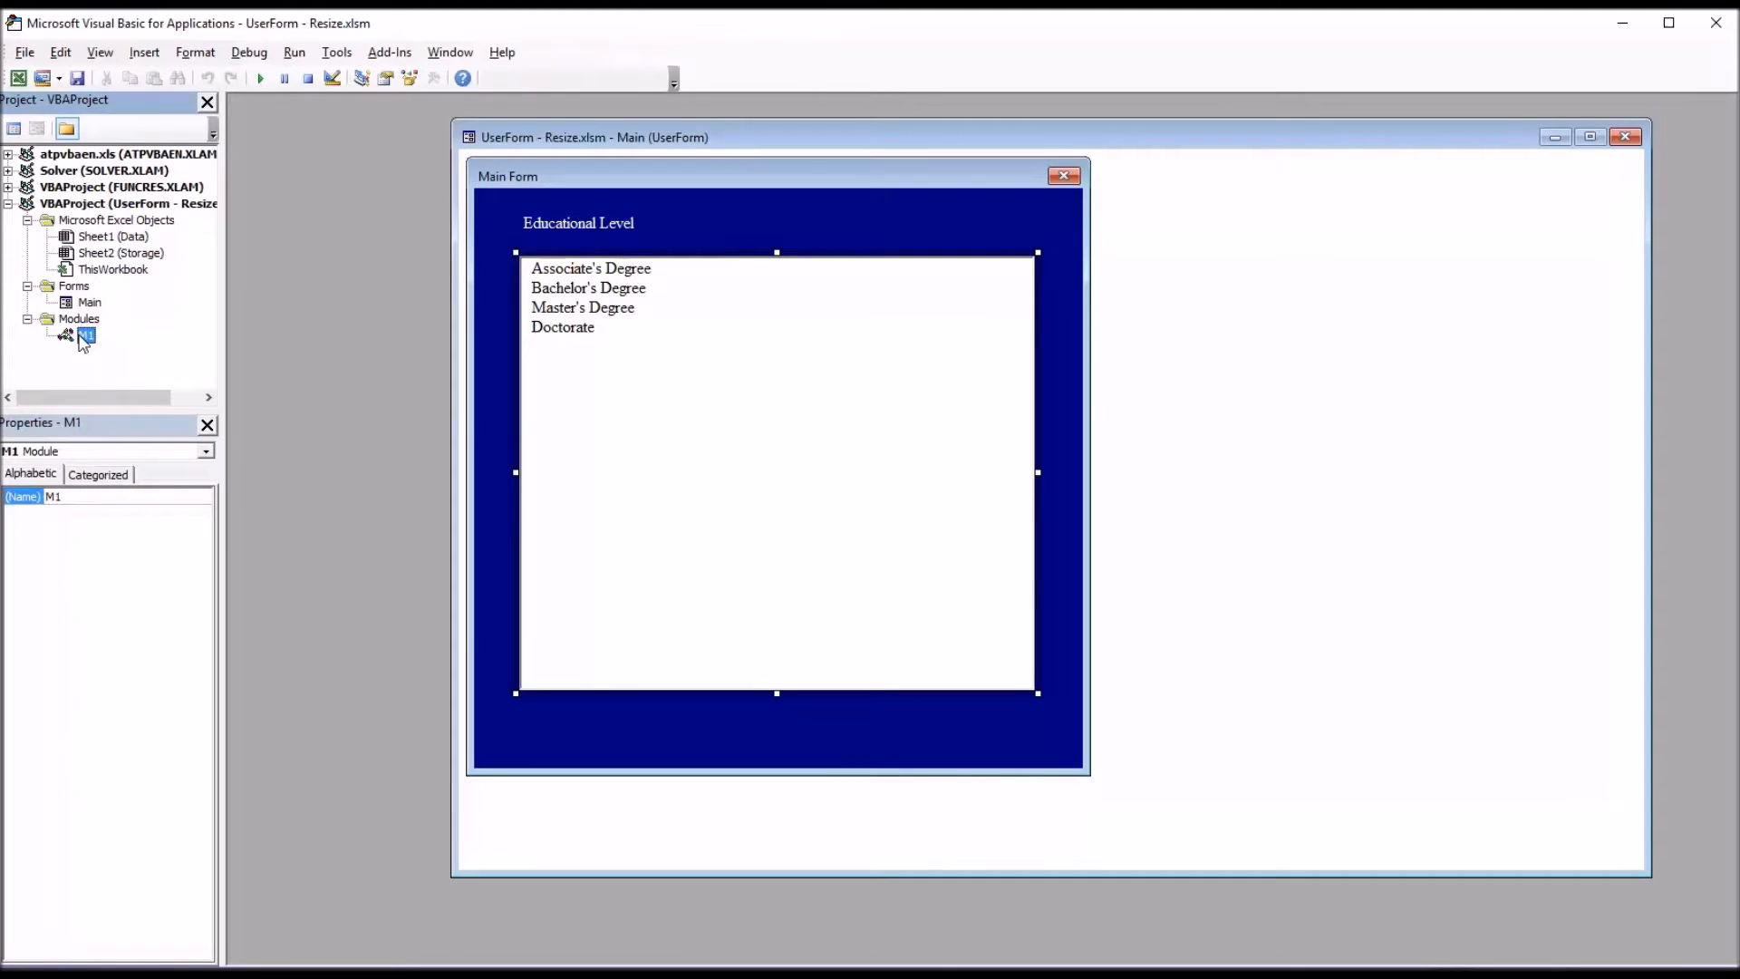
{"action": "double_click", "coordinate": [85, 335]}
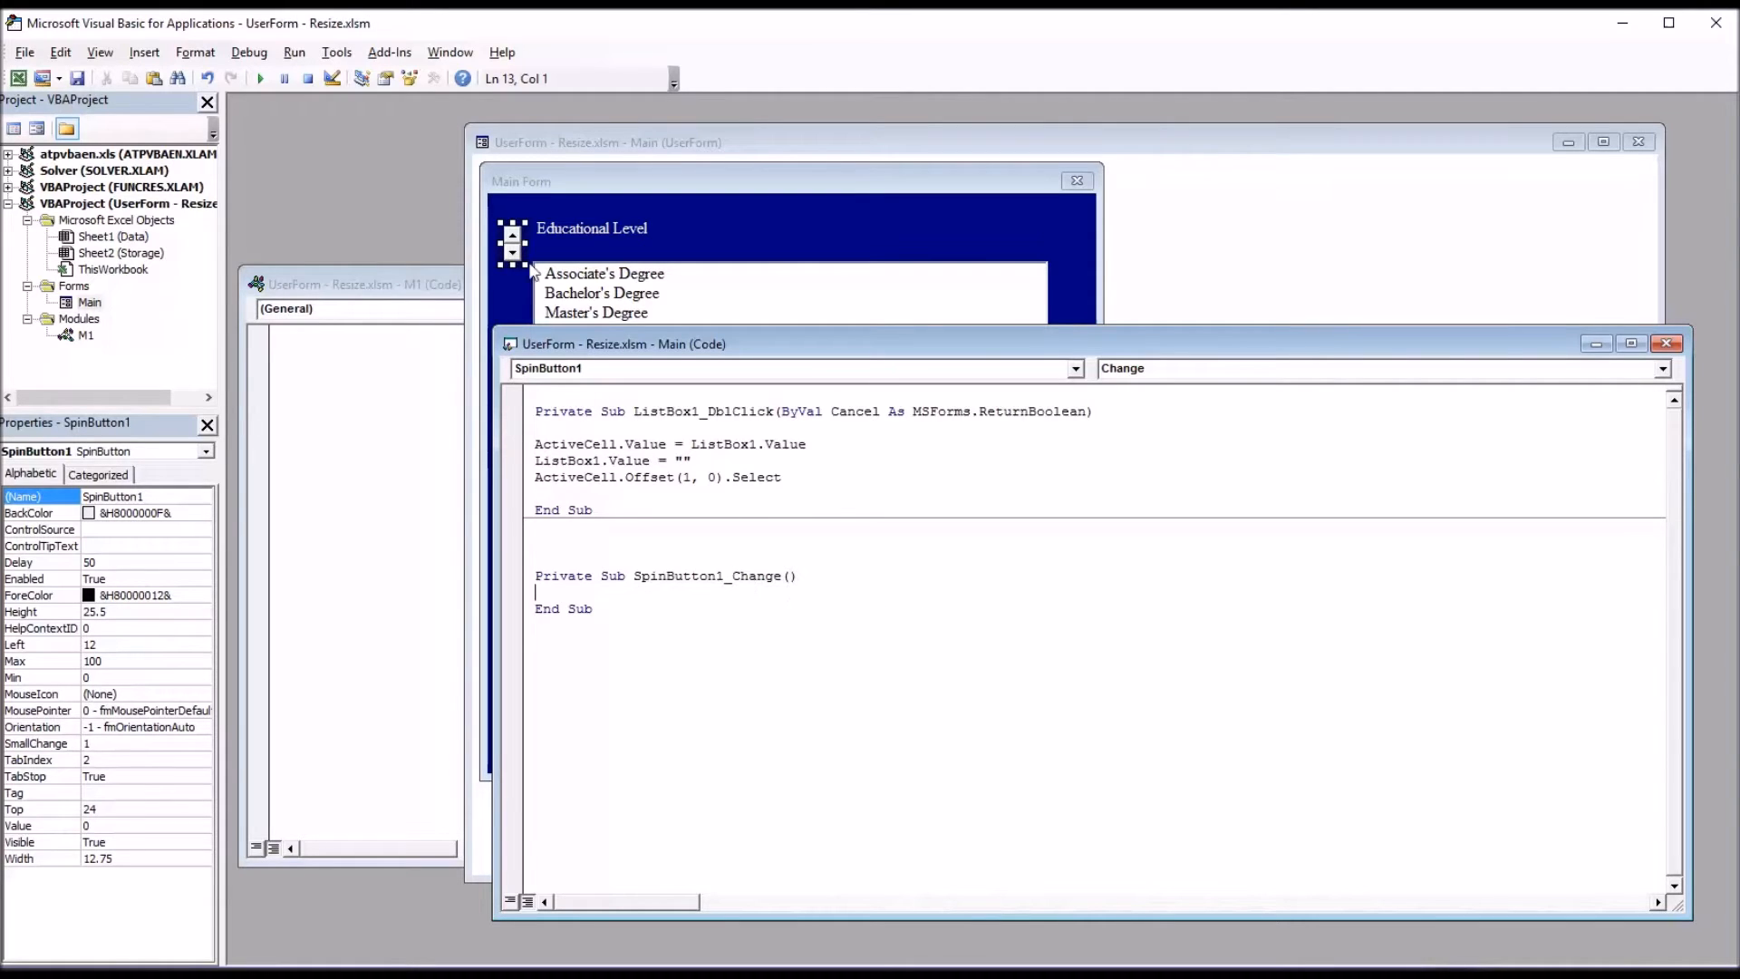
{"action": "mouse_move", "coordinate": [1148, 382]}
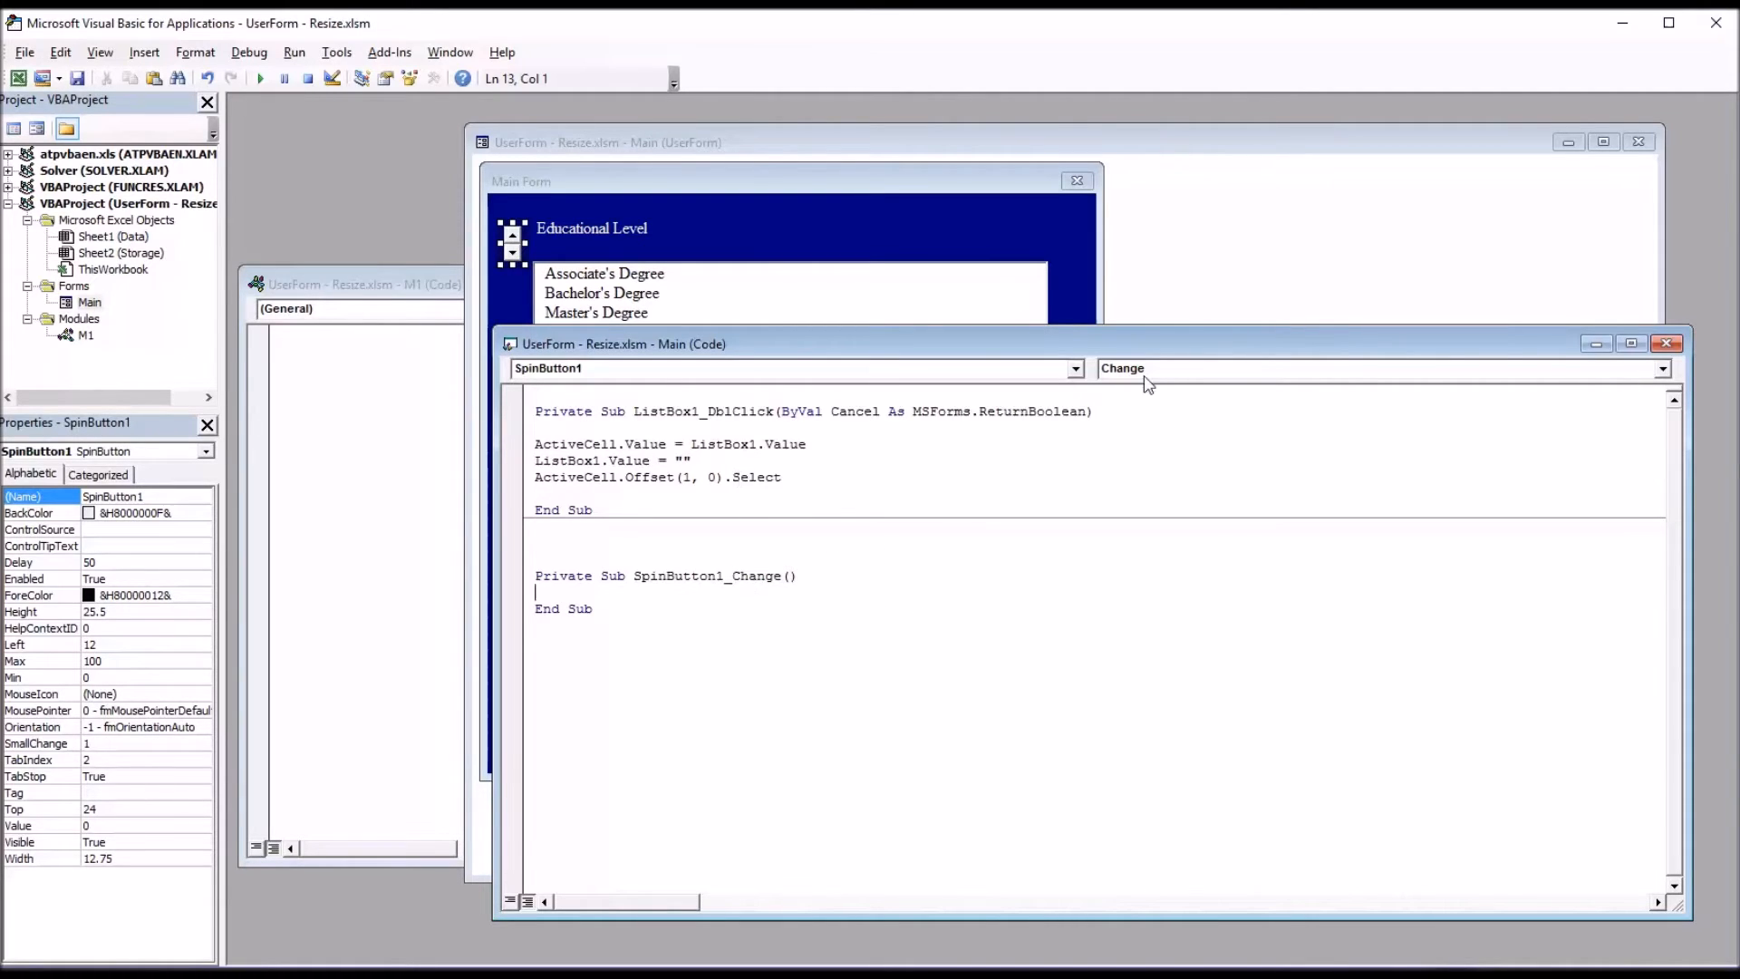
{"action": "mouse_move", "coordinate": [1165, 374]}
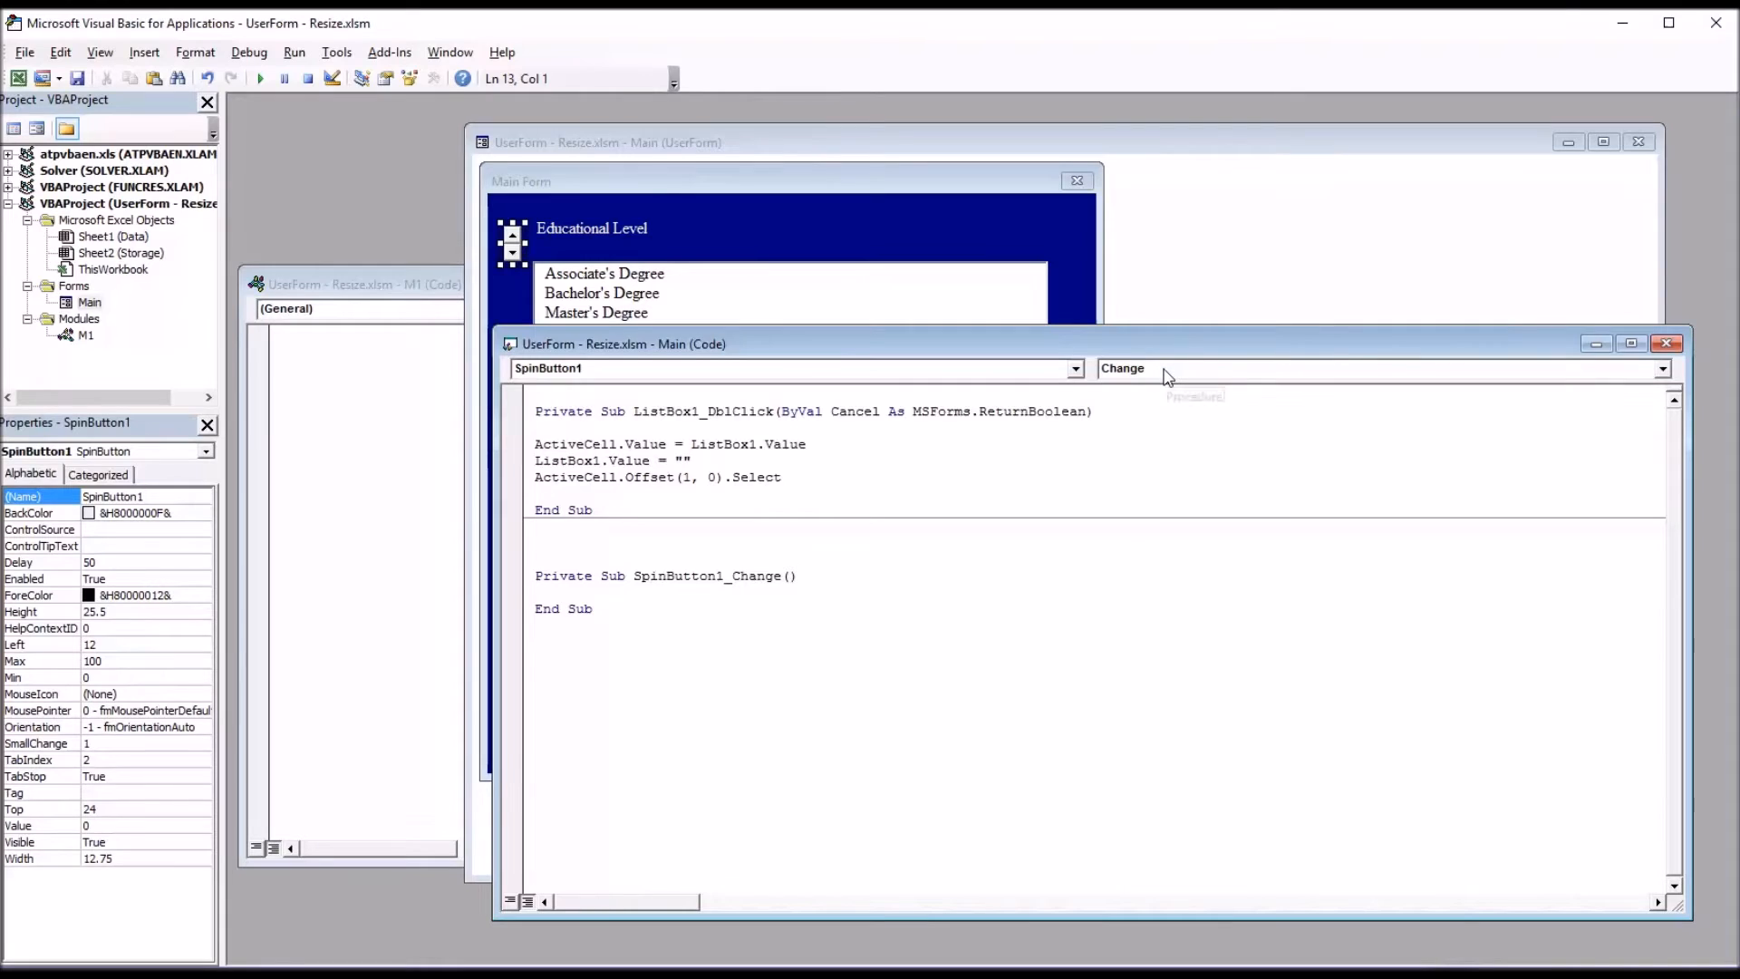
Add empty SpinButton1_SpinDown and SpinButton1_SpinUp procedures to the Main form's code.
{"action": "left_click", "coordinate": [1662, 368]}
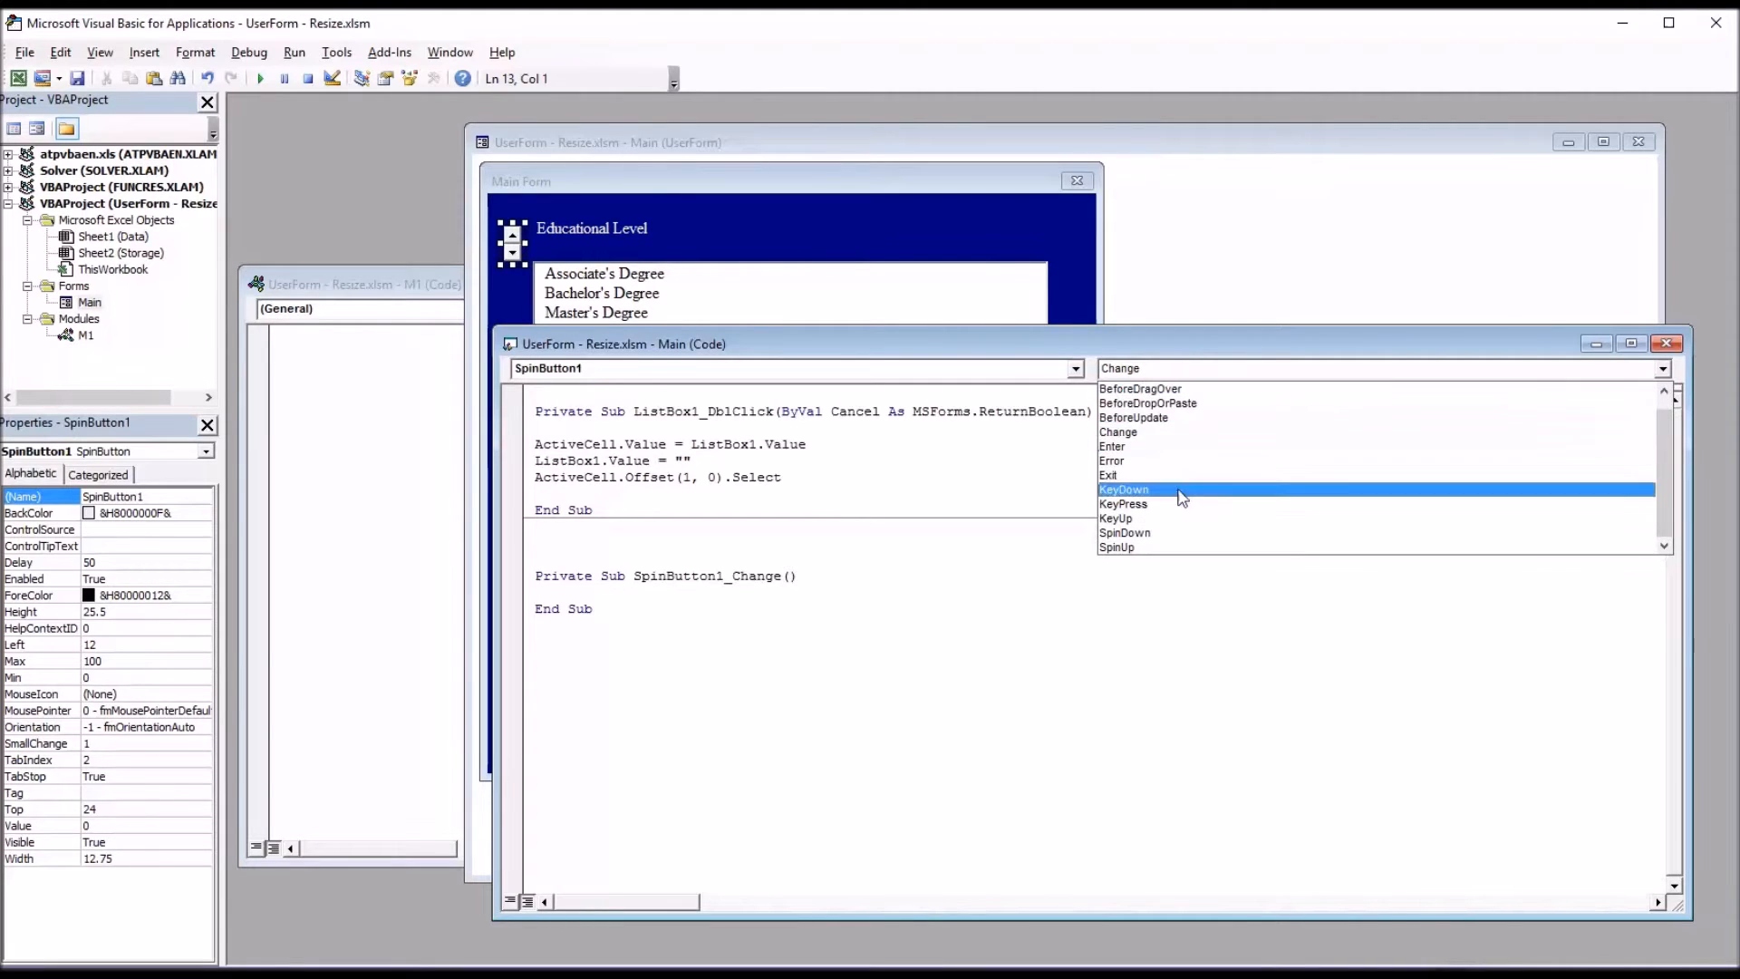
{"action": "left_click", "coordinate": [1124, 532]}
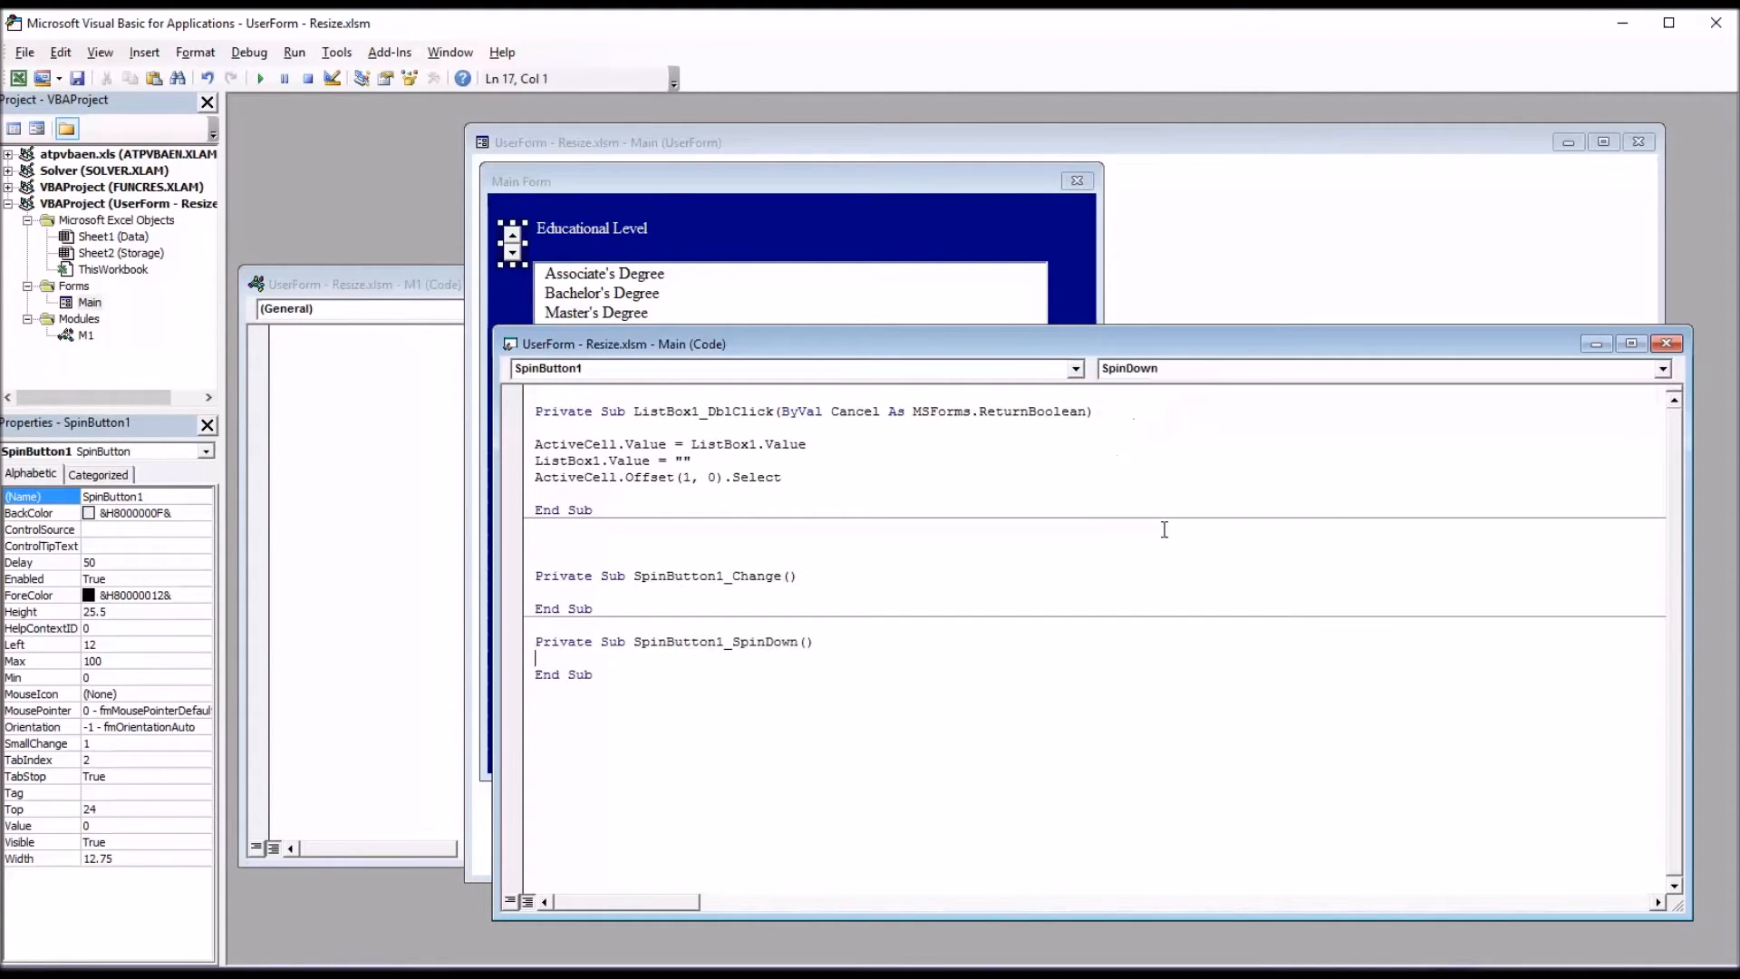
{"action": "left_click", "coordinate": [1661, 367]}
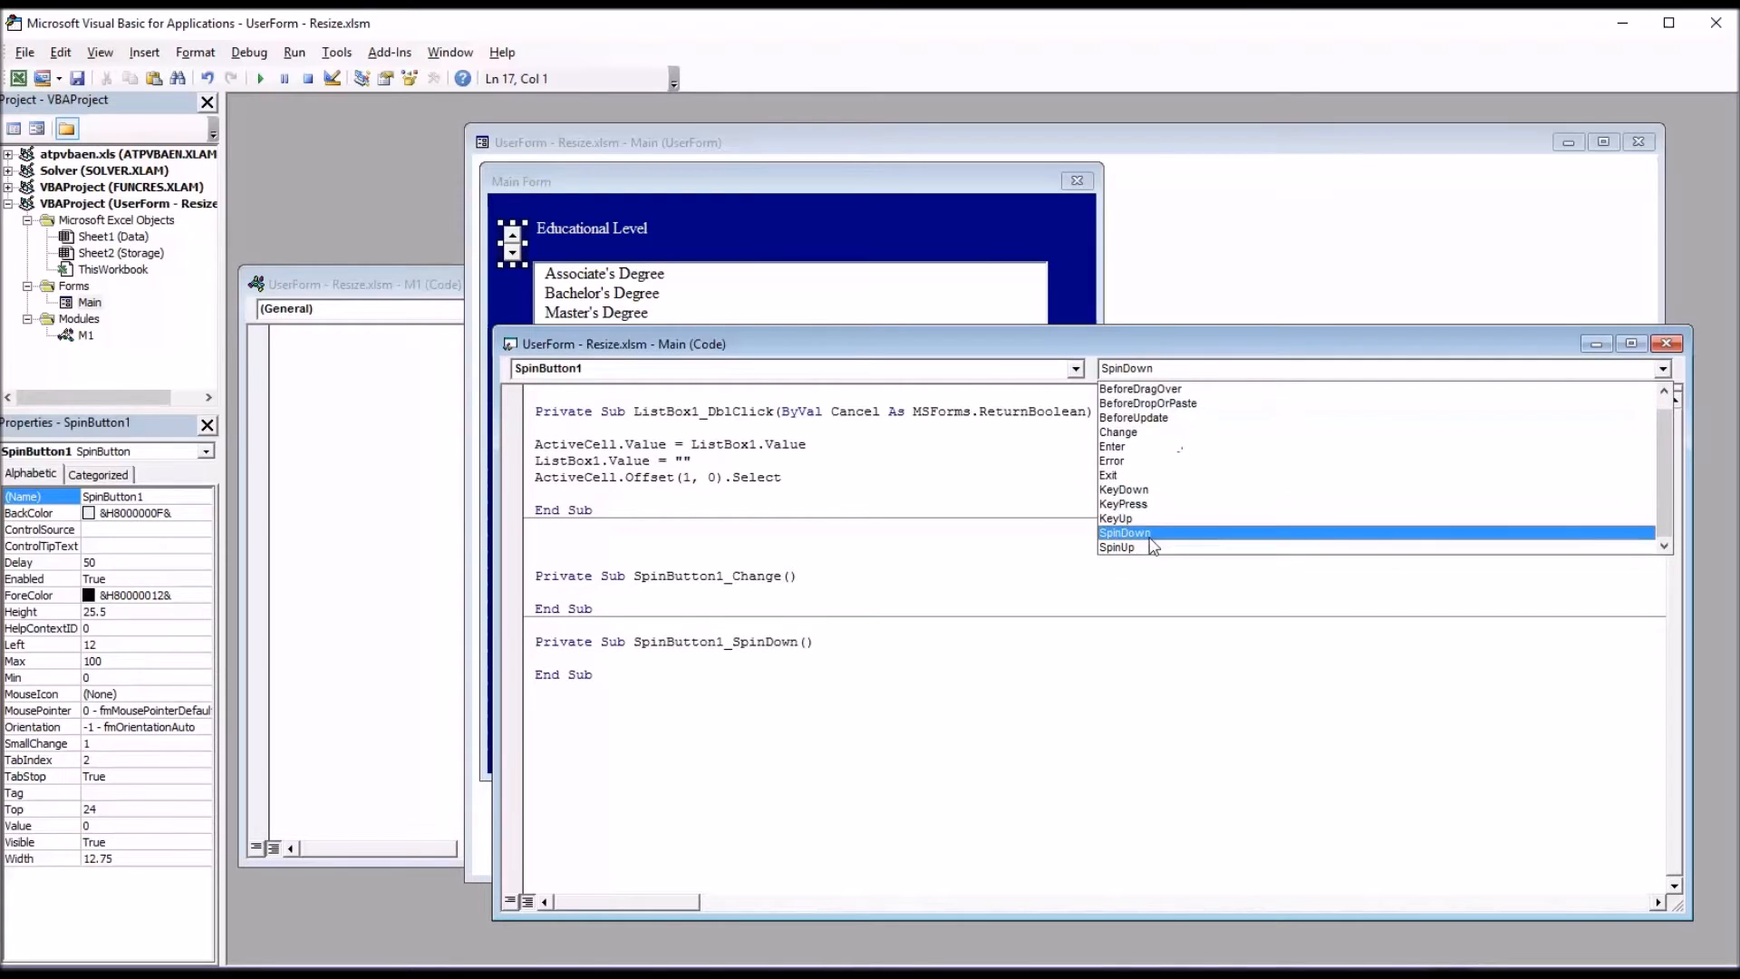
{"action": "left_click", "coordinate": [1117, 547]}
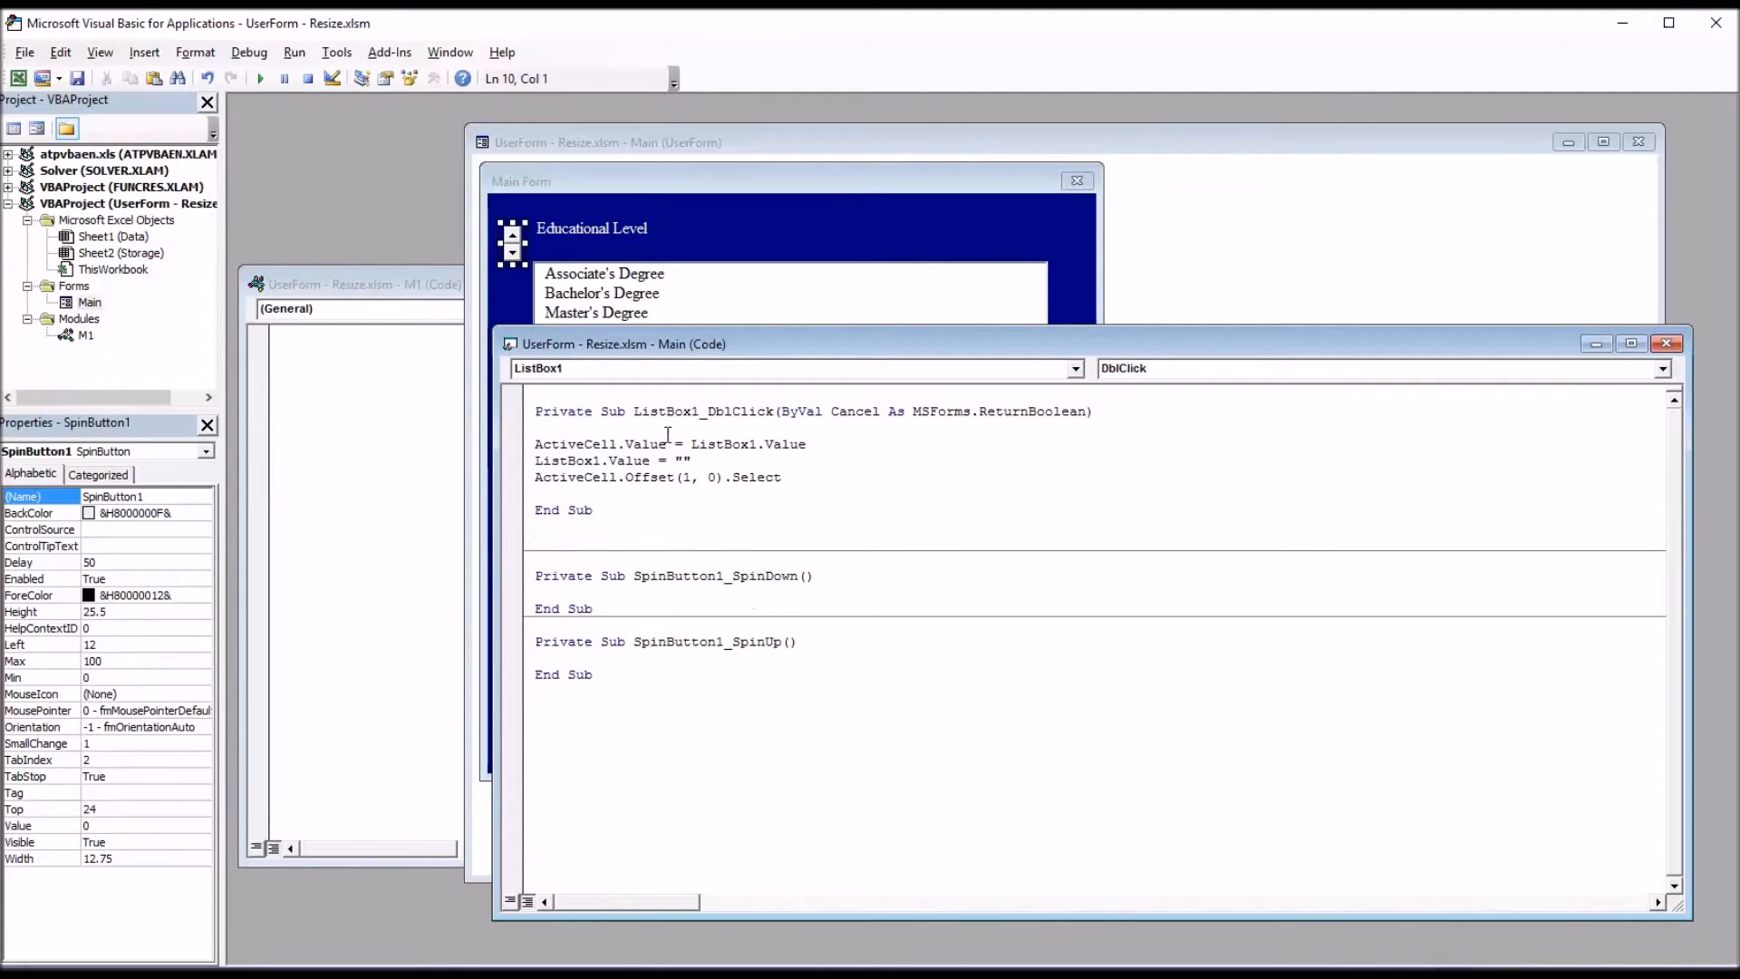
{"action": "mouse_move", "coordinate": [122, 341]}
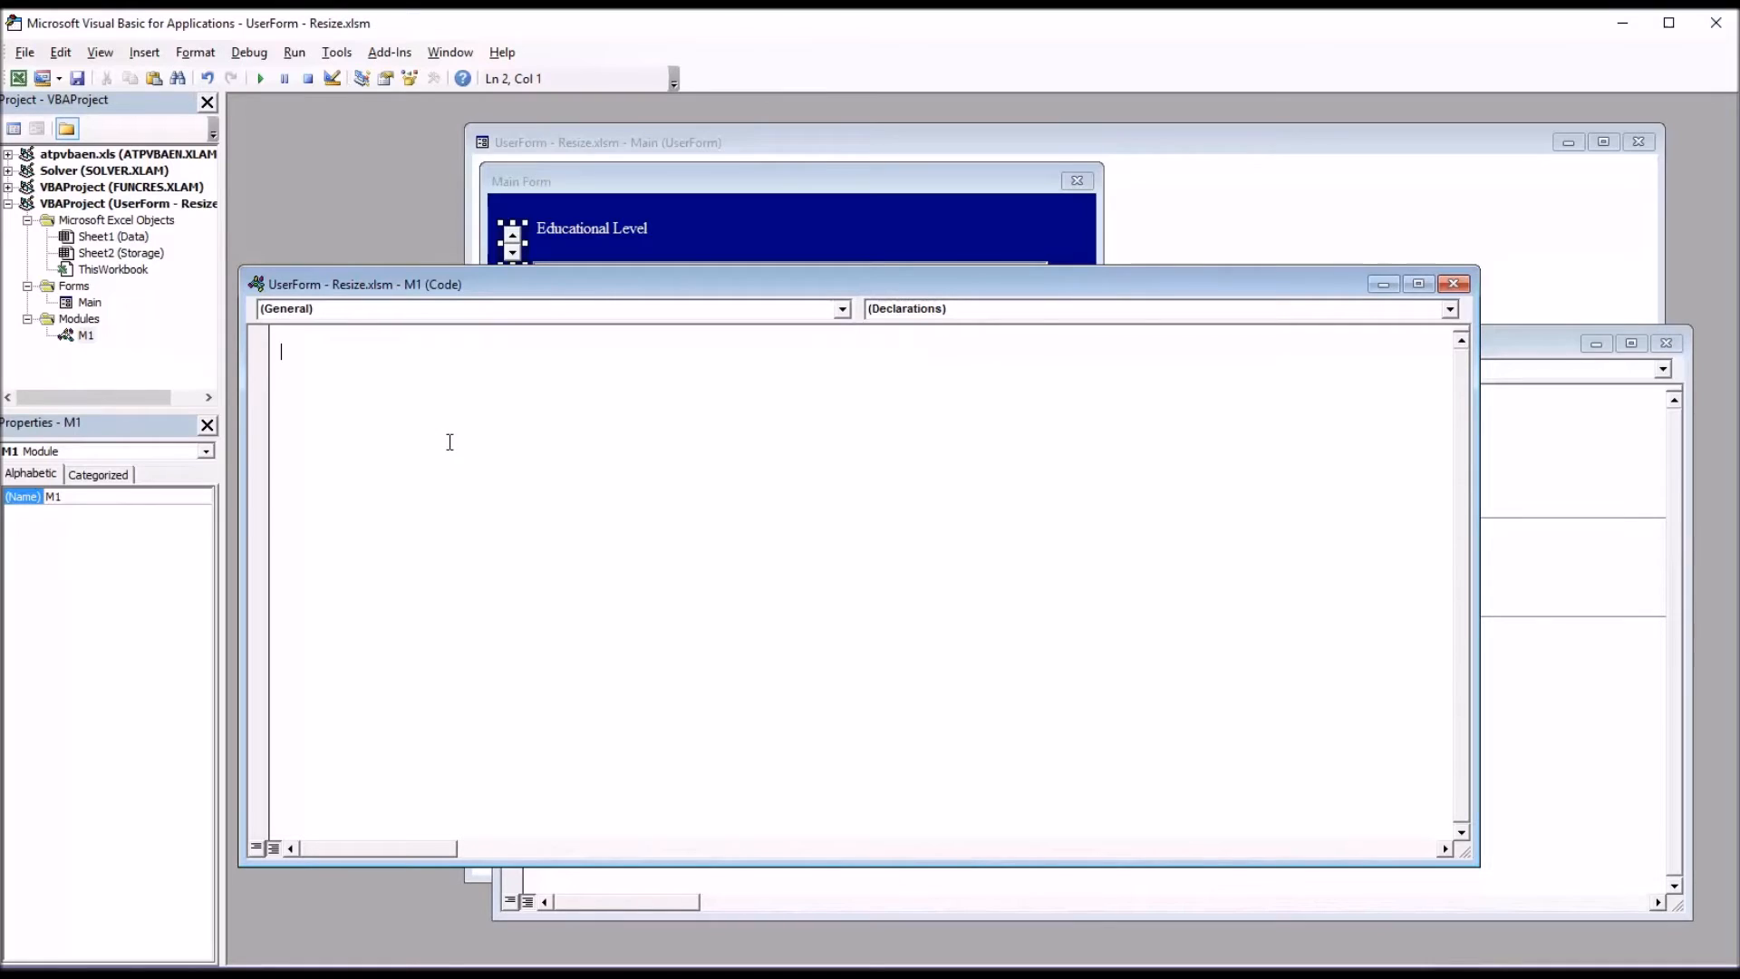
{"action": "mouse_move", "coordinate": [435, 435]}
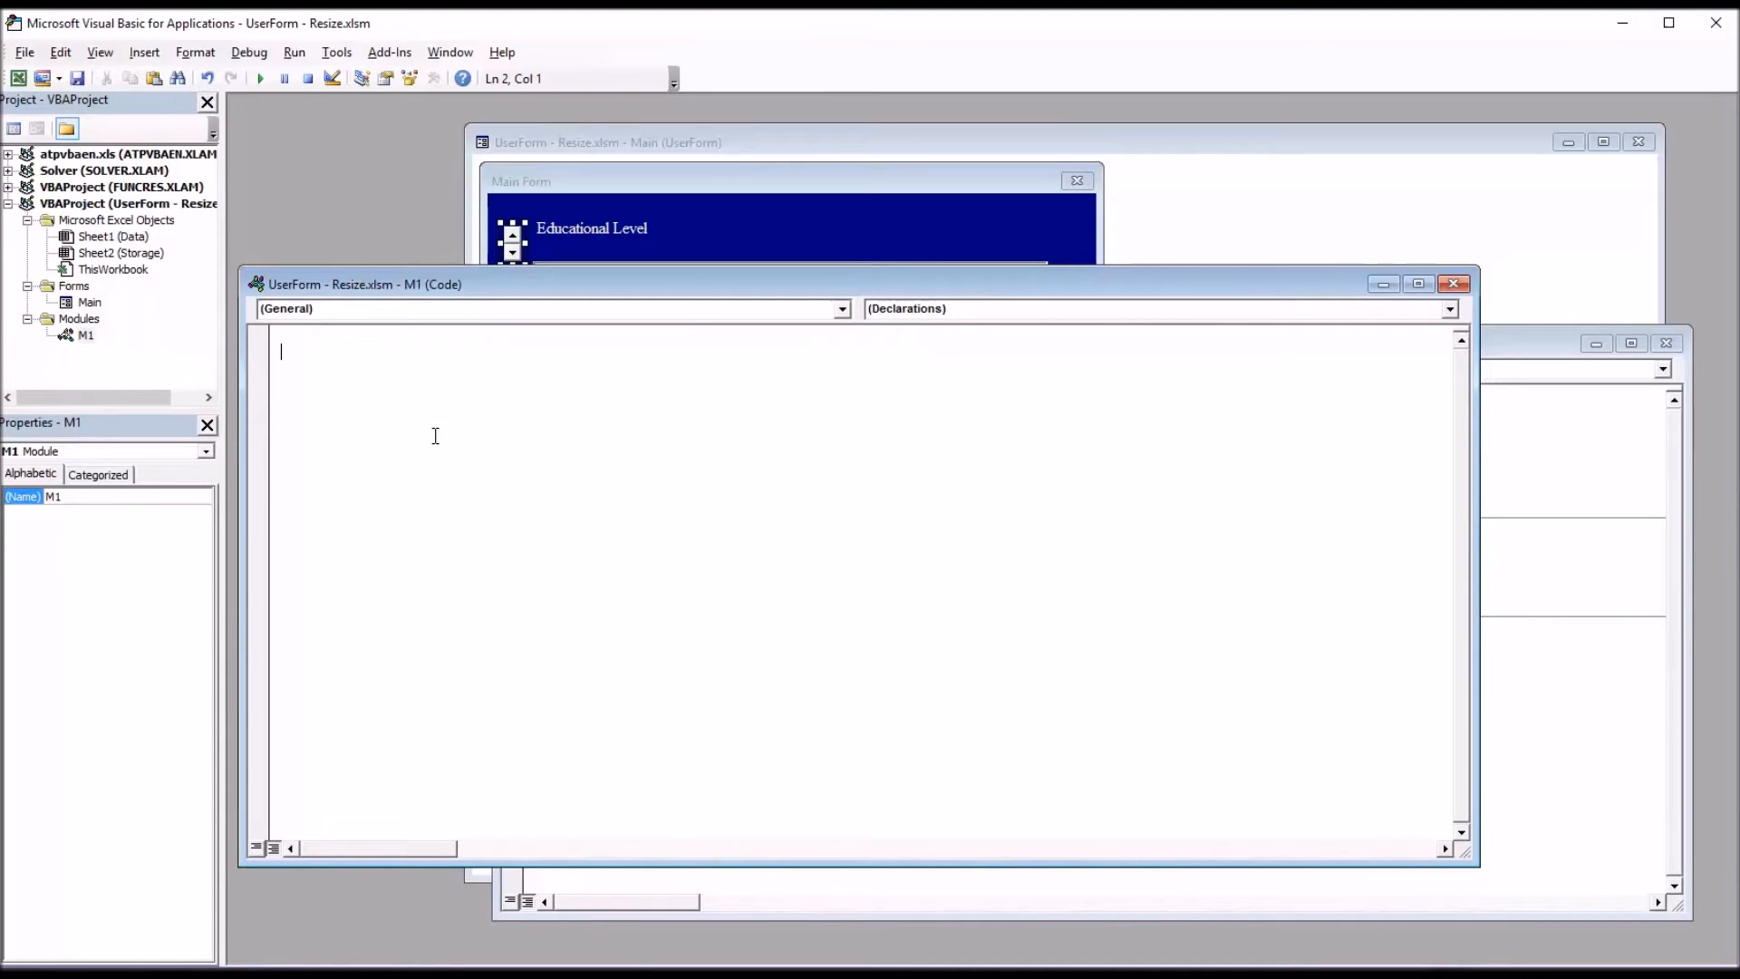
{"action": "mouse_move", "coordinate": [420, 434]}
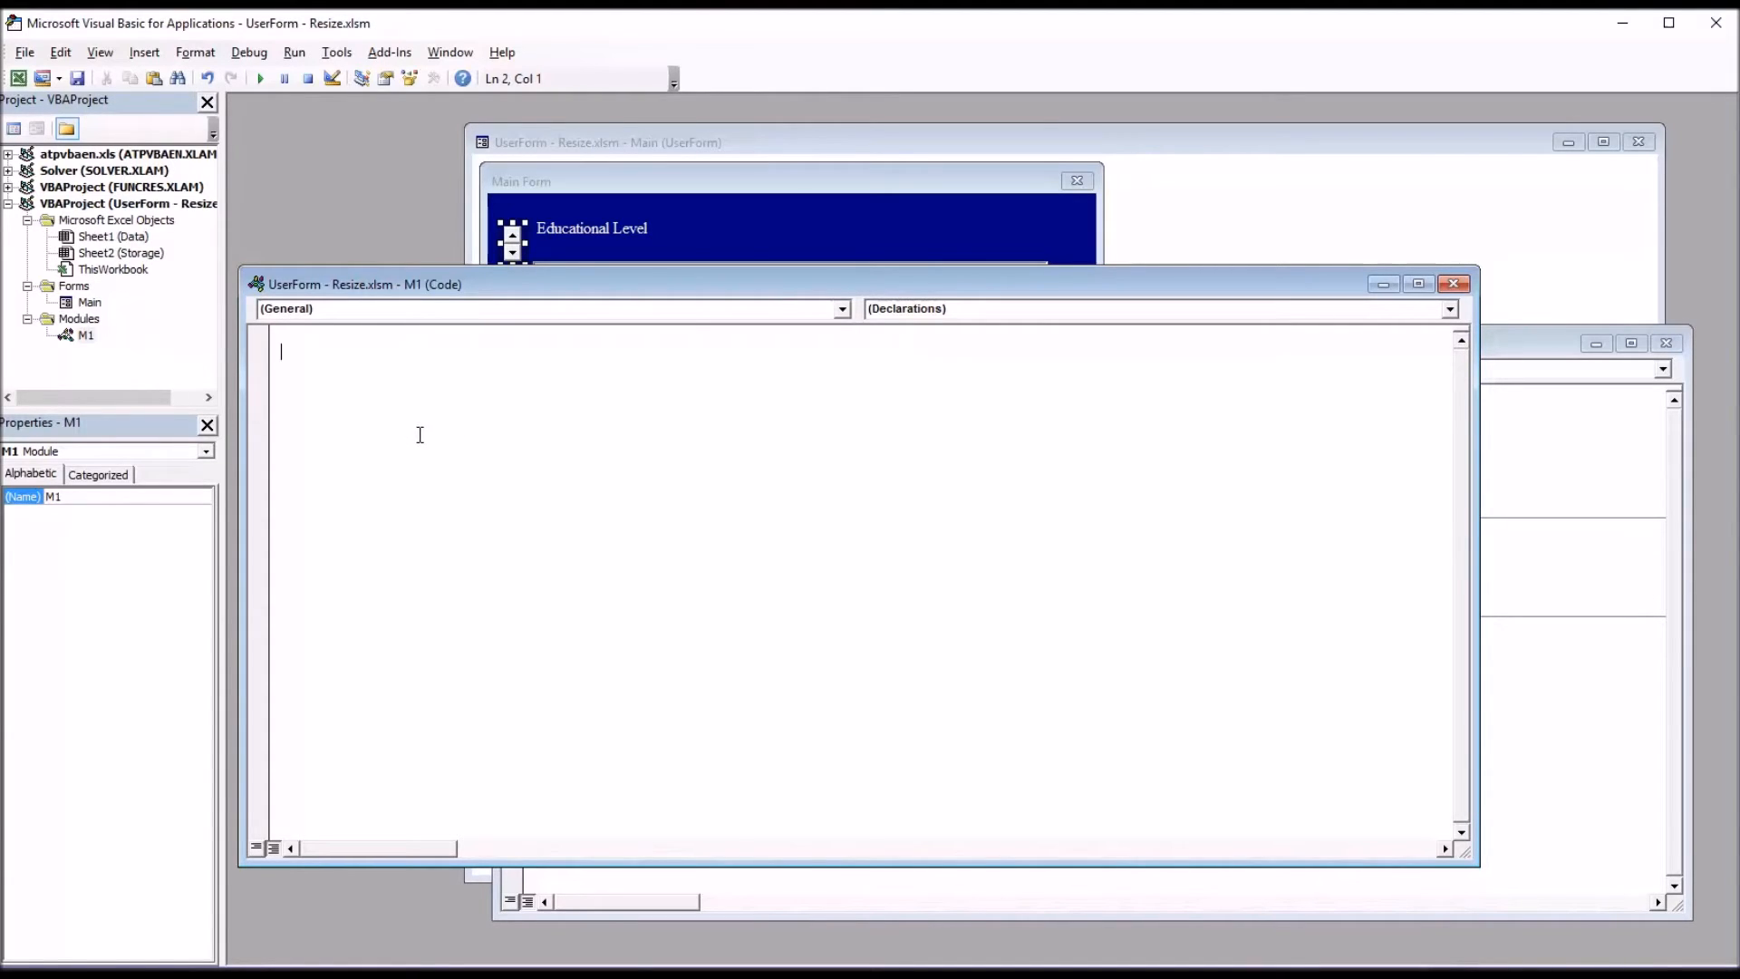
Write Function formResize(ByVal x As Integer) in M1 containing an If x = 1 Then / Else / End If block.
{"action": "type", "text": "Function formResize (ByVal x As Integer)"}
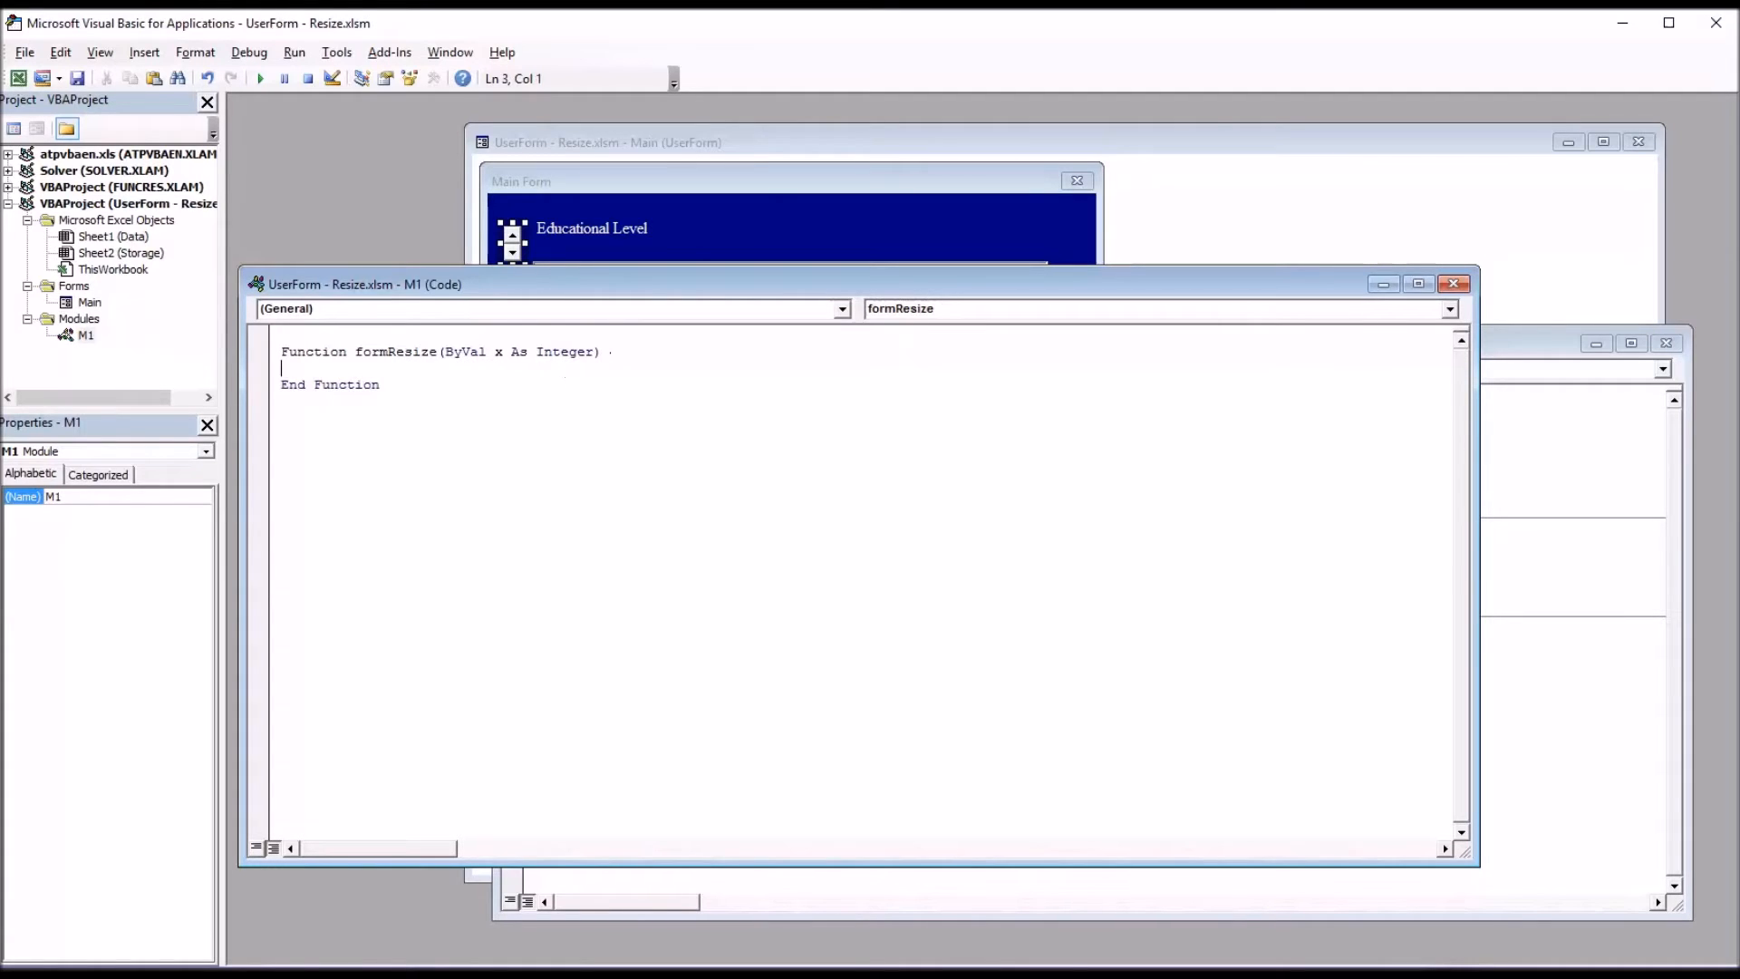
{"action": "left_click", "coordinate": [381, 384]}
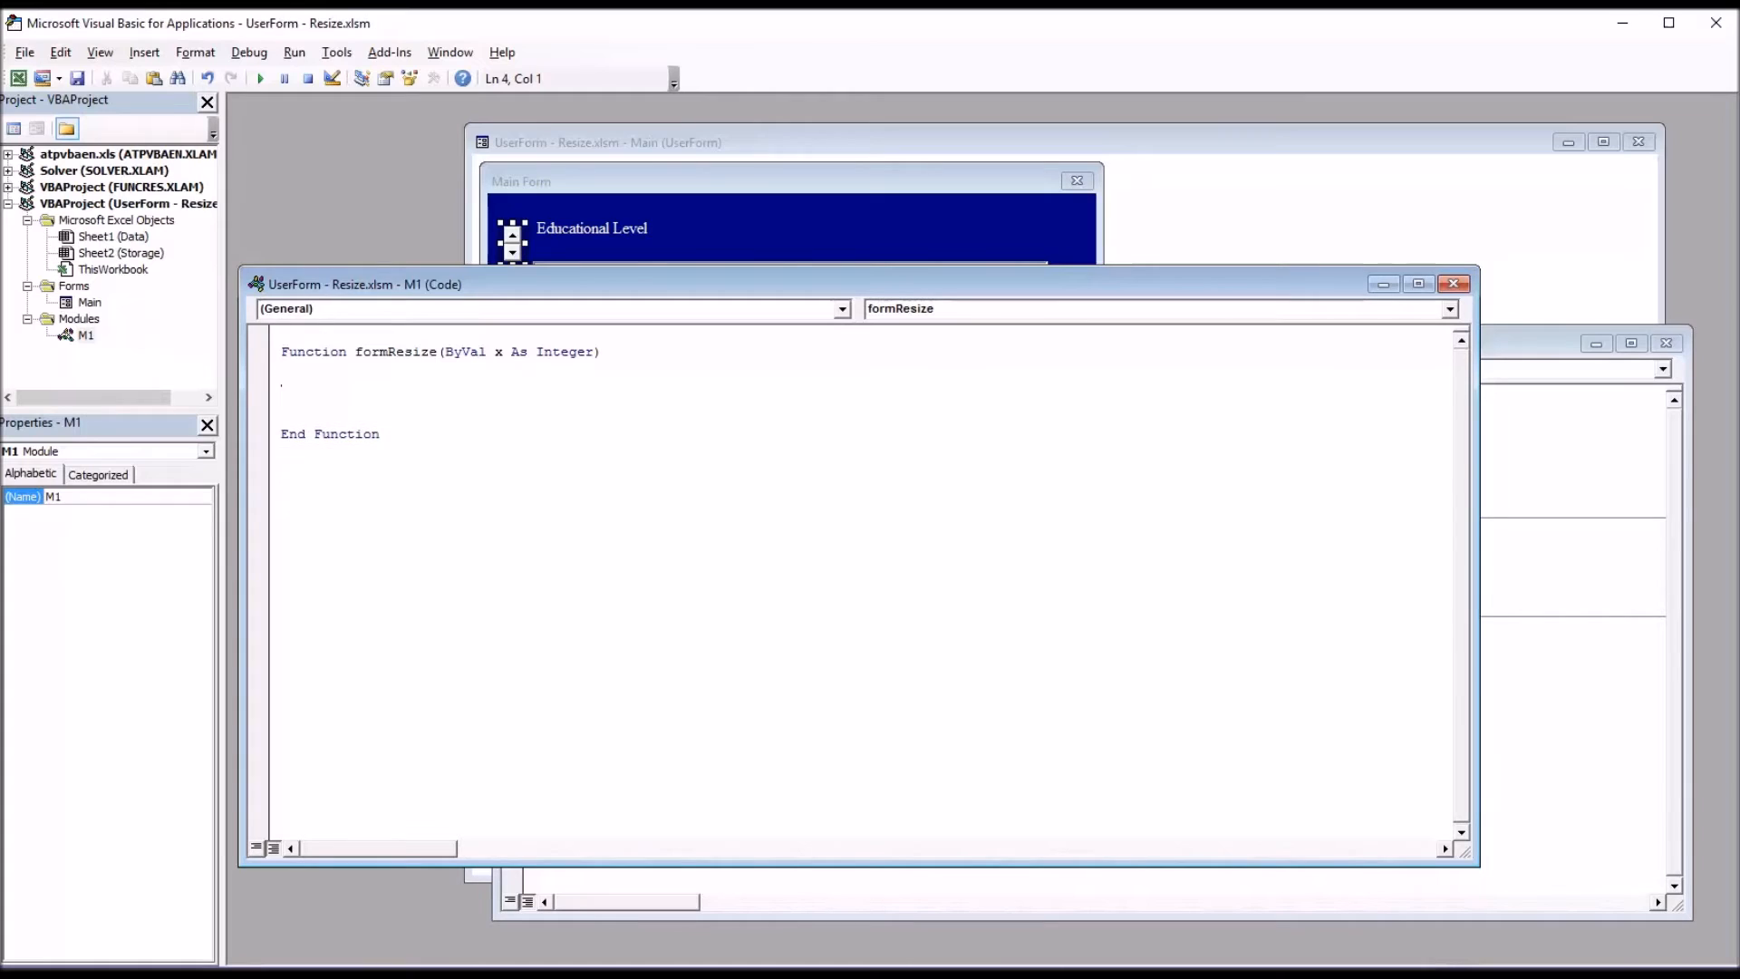
{"action": "mouse_move", "coordinate": [1009, 864]}
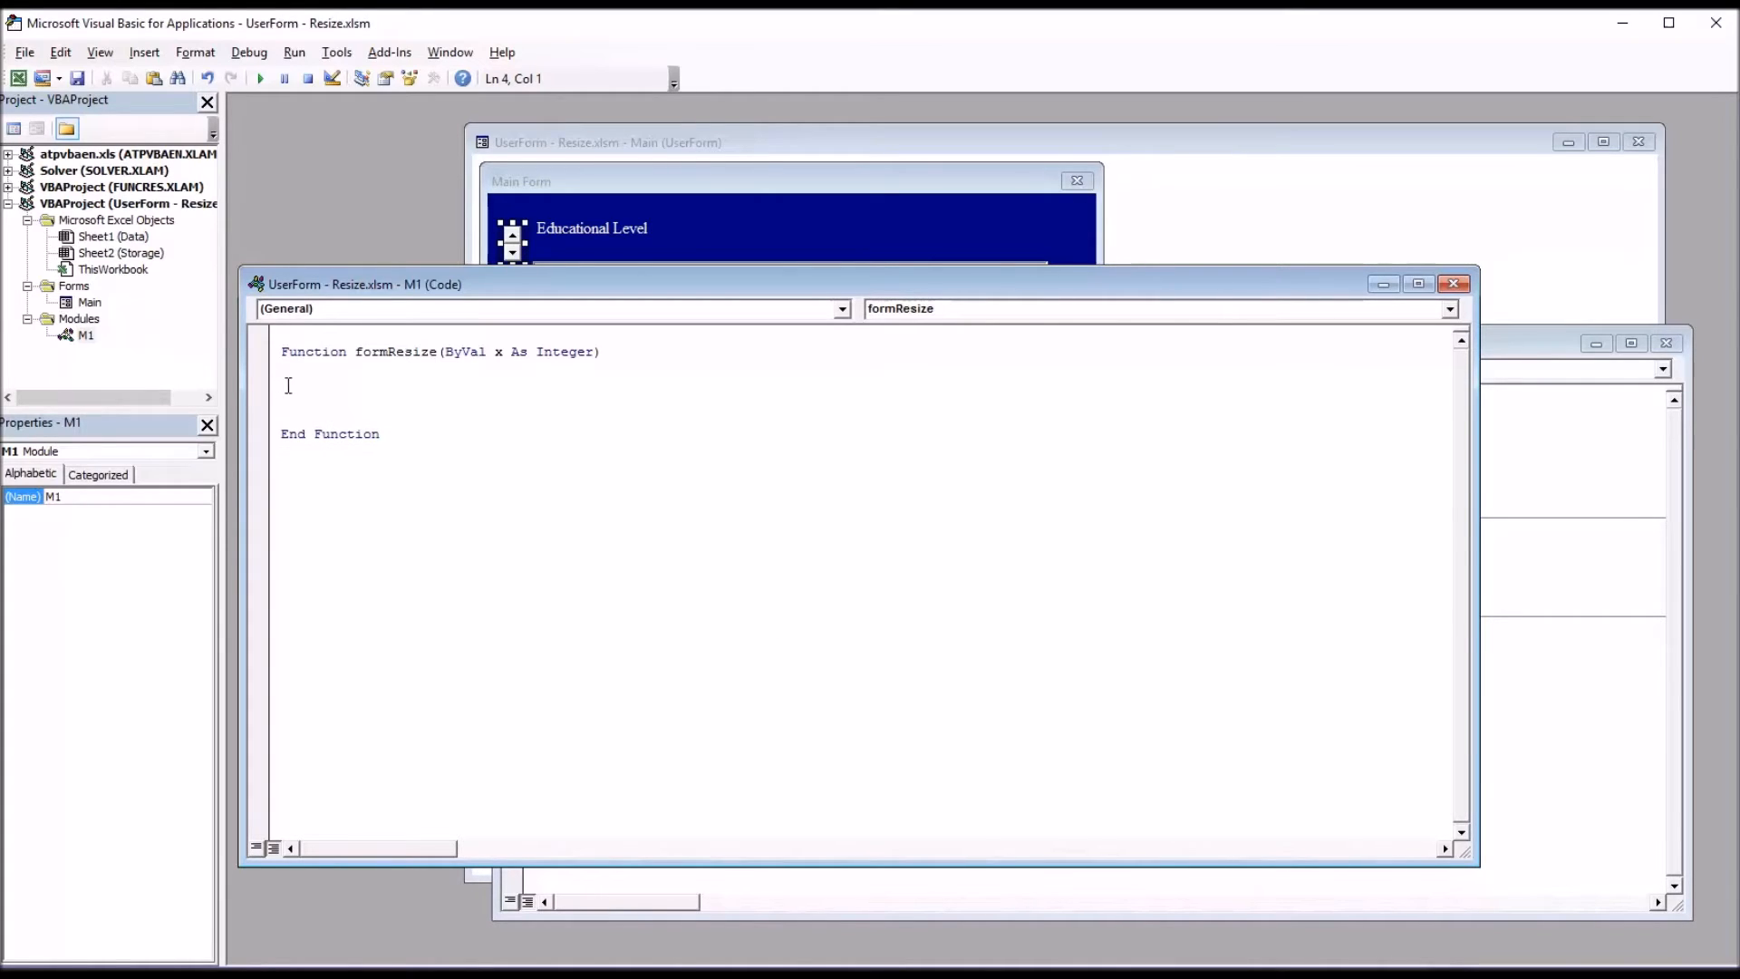
{"action": "type", "text": "If x = 1 Then"}
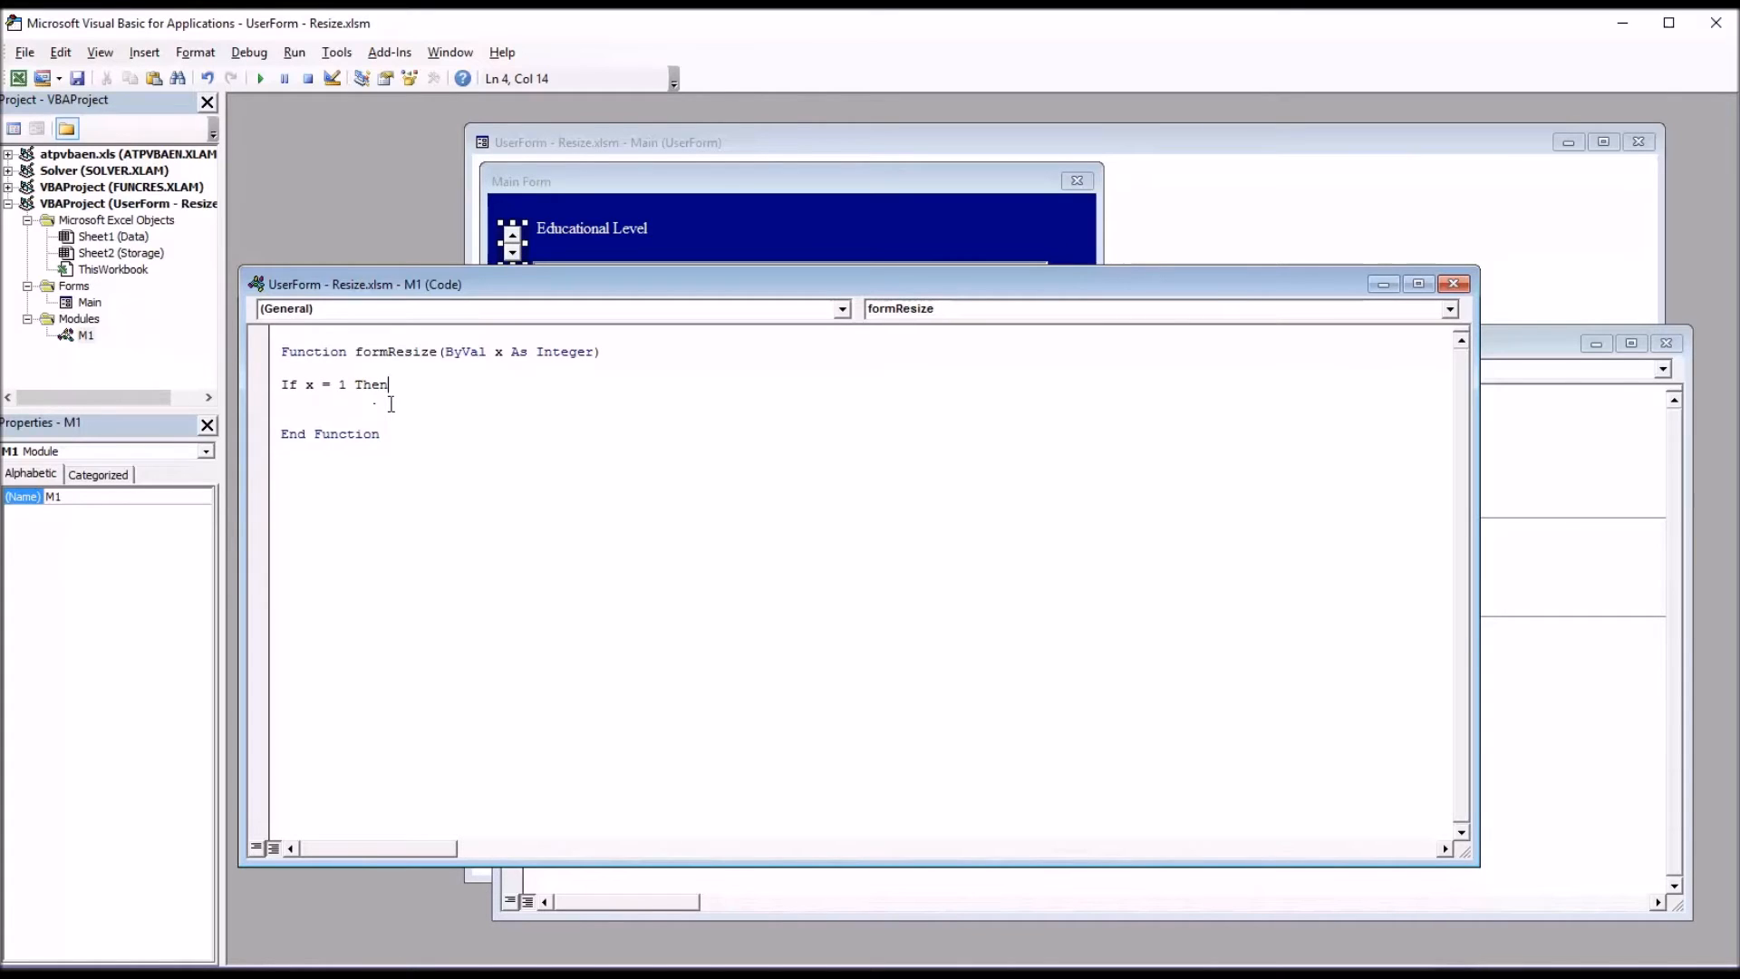
{"action": "key", "text": "enter"}
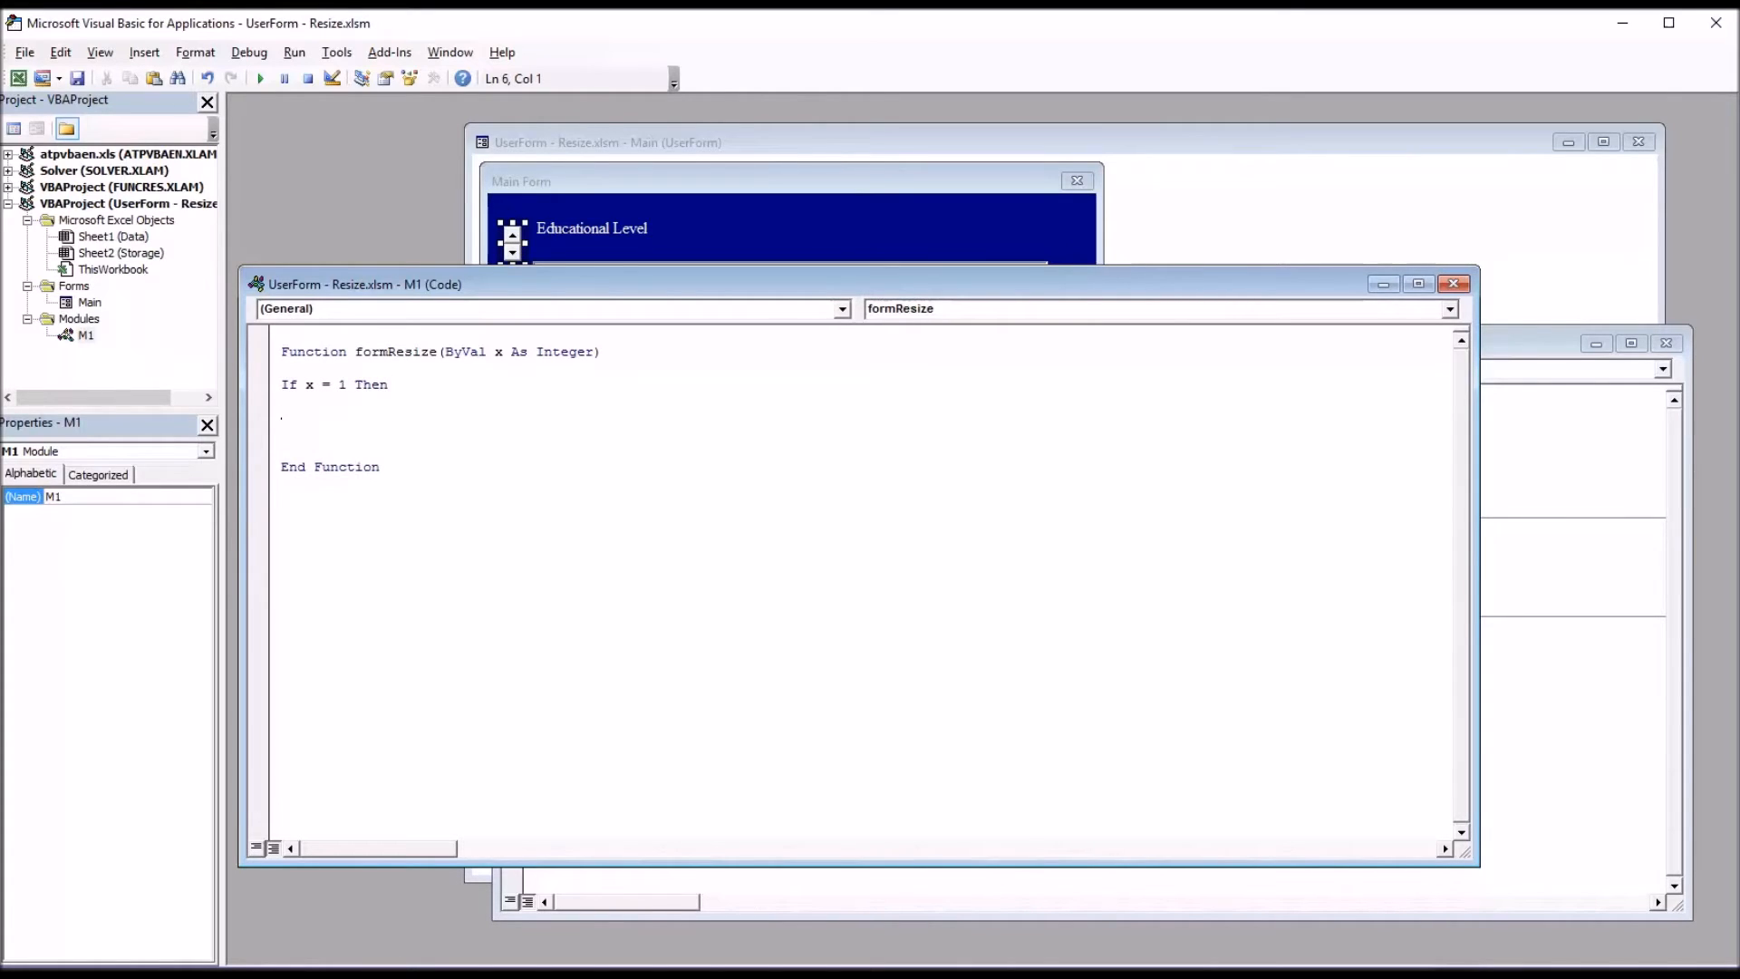
{"action": "type", "text": "Else"}
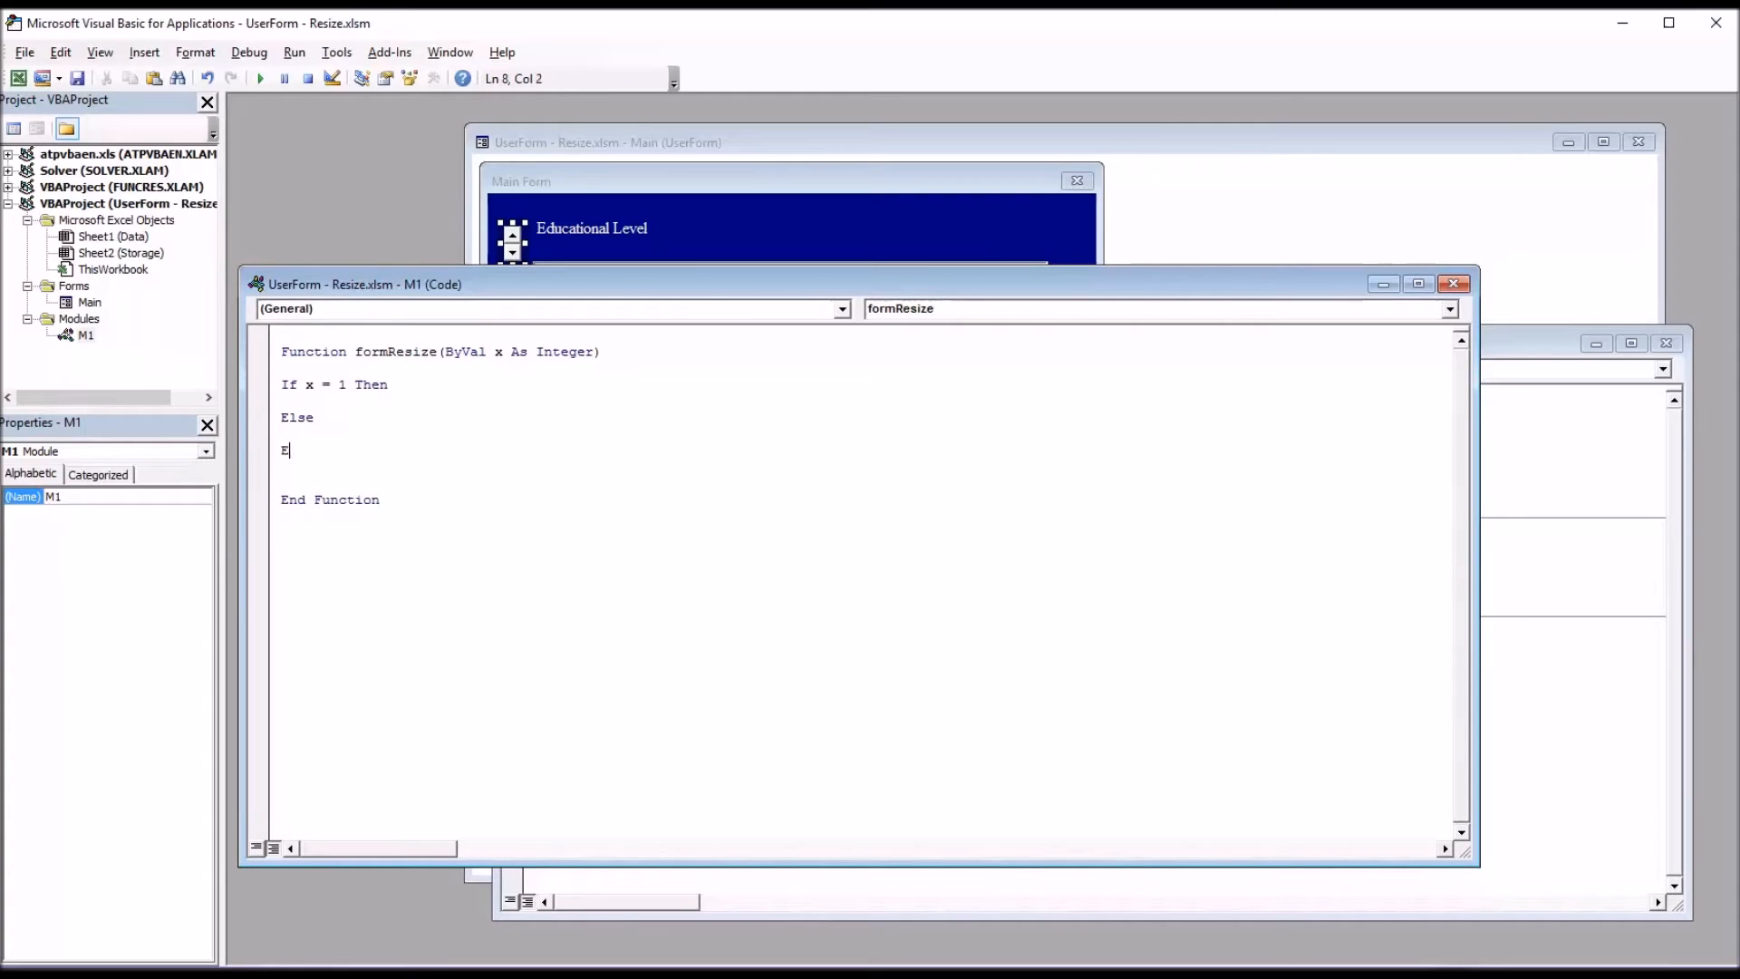
{"action": "type", "text": "nd"}
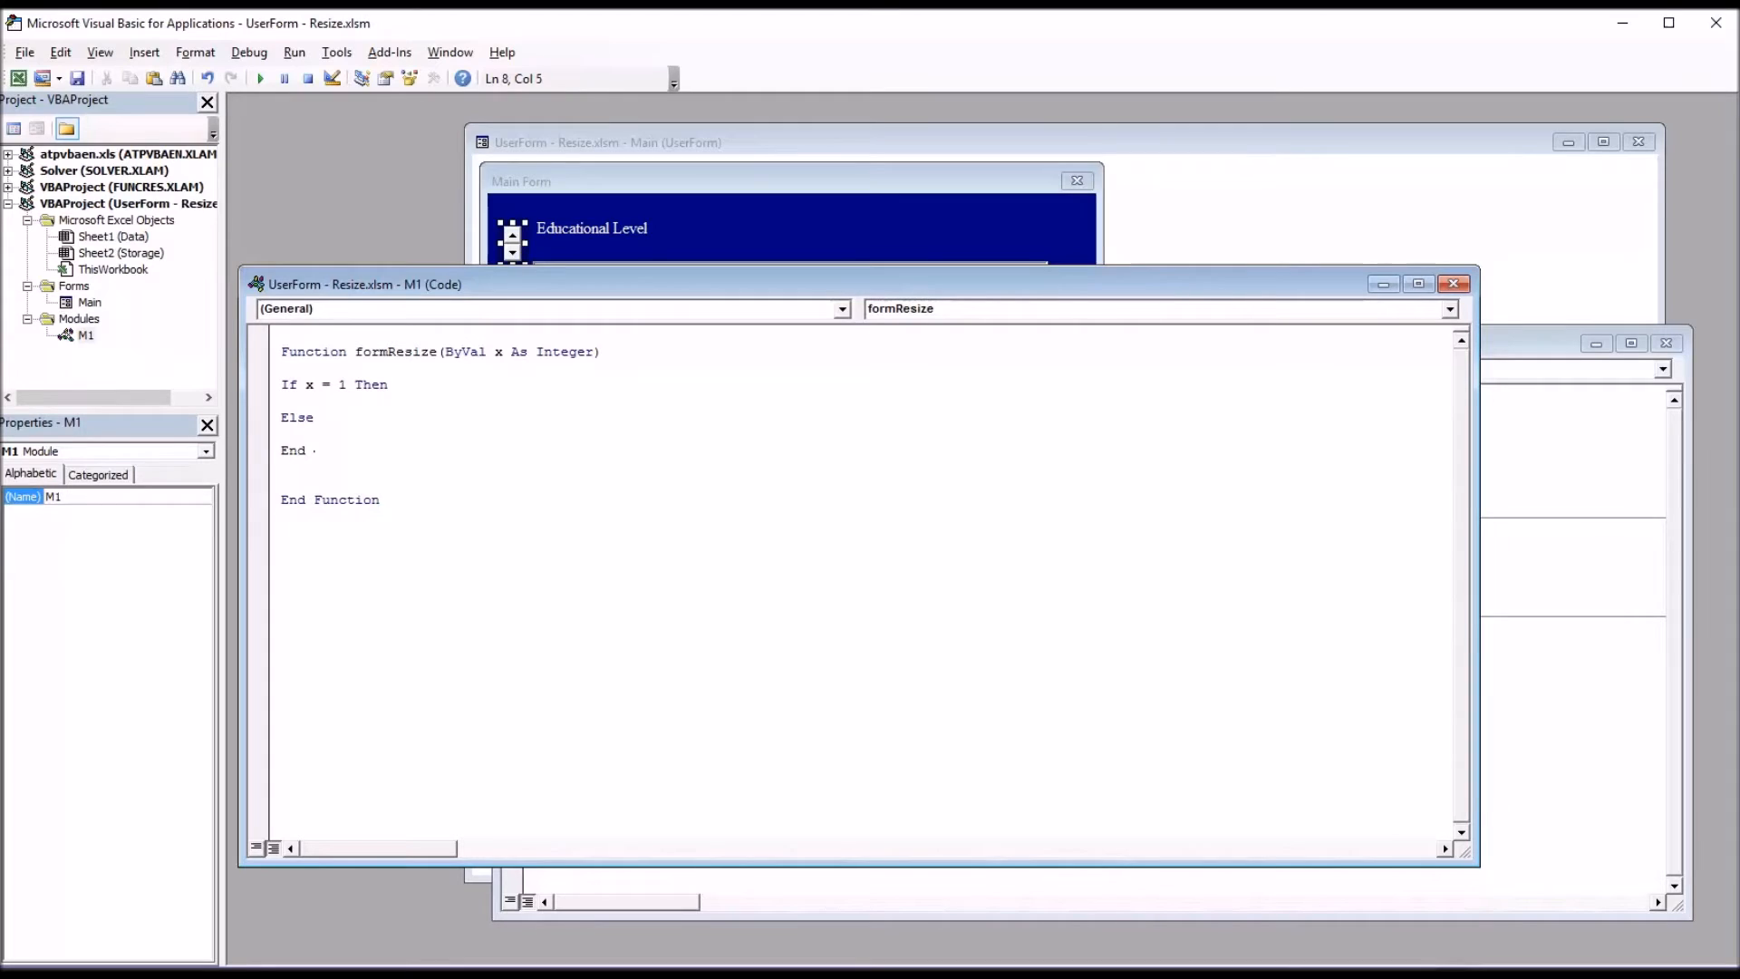
{"action": "type", "text": "If"}
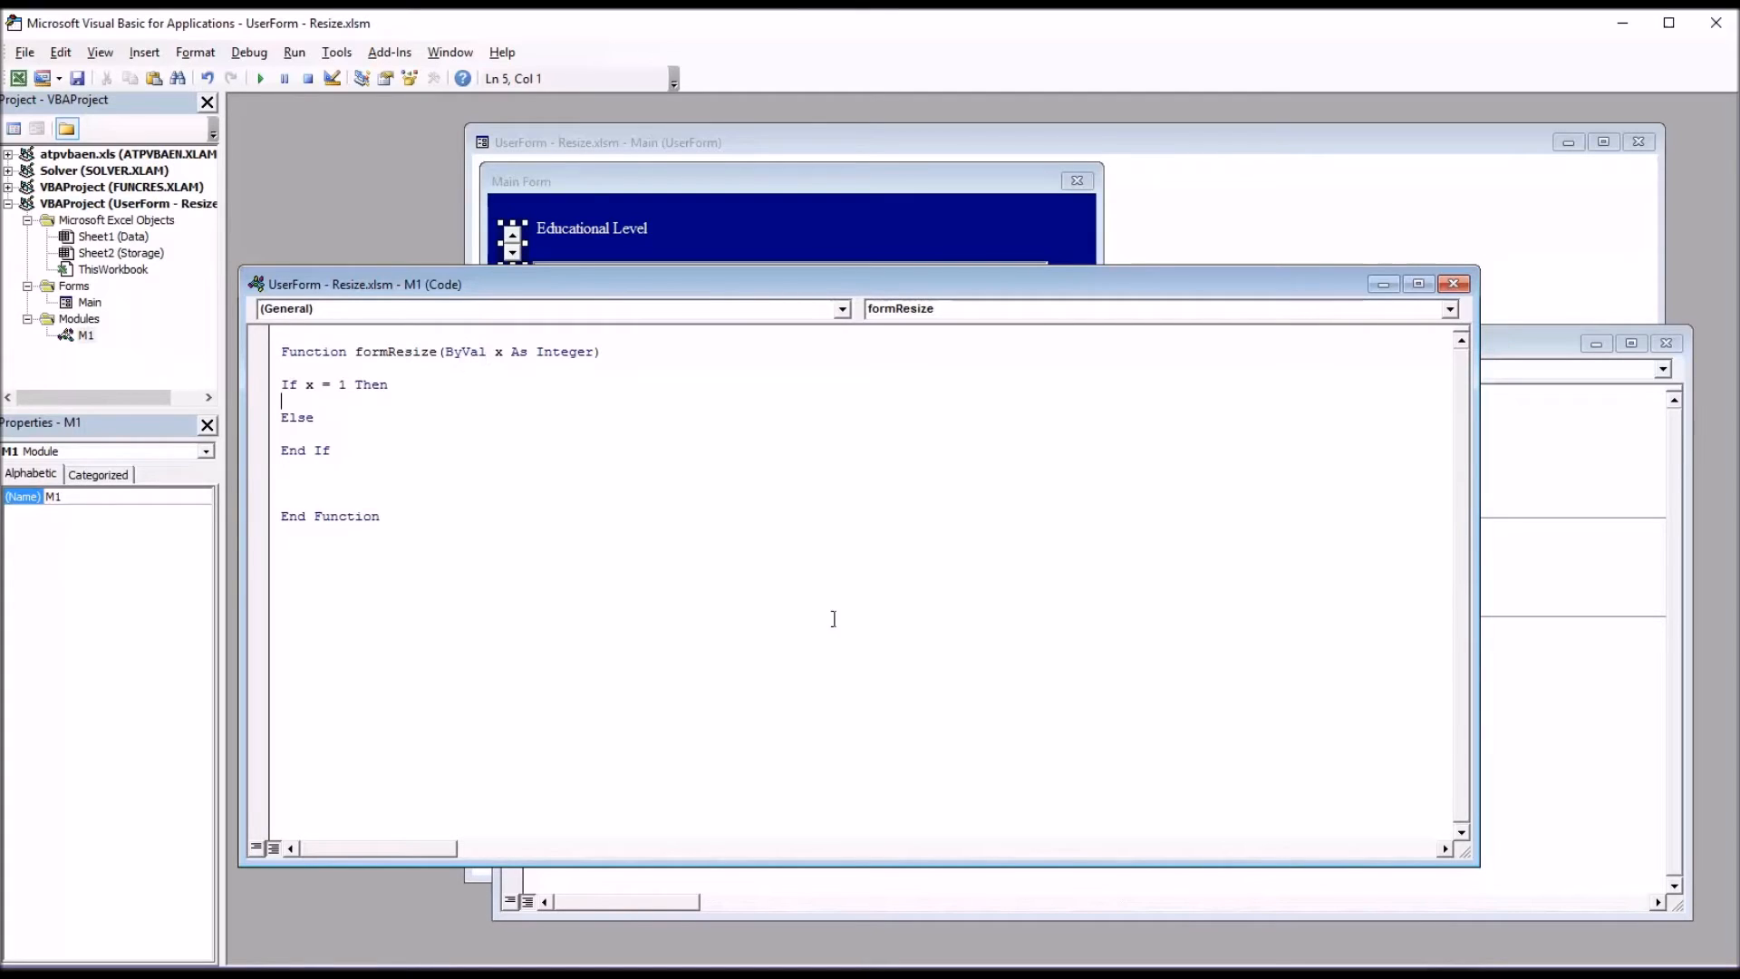
{"action": "mouse_move", "coordinate": [834, 618]}
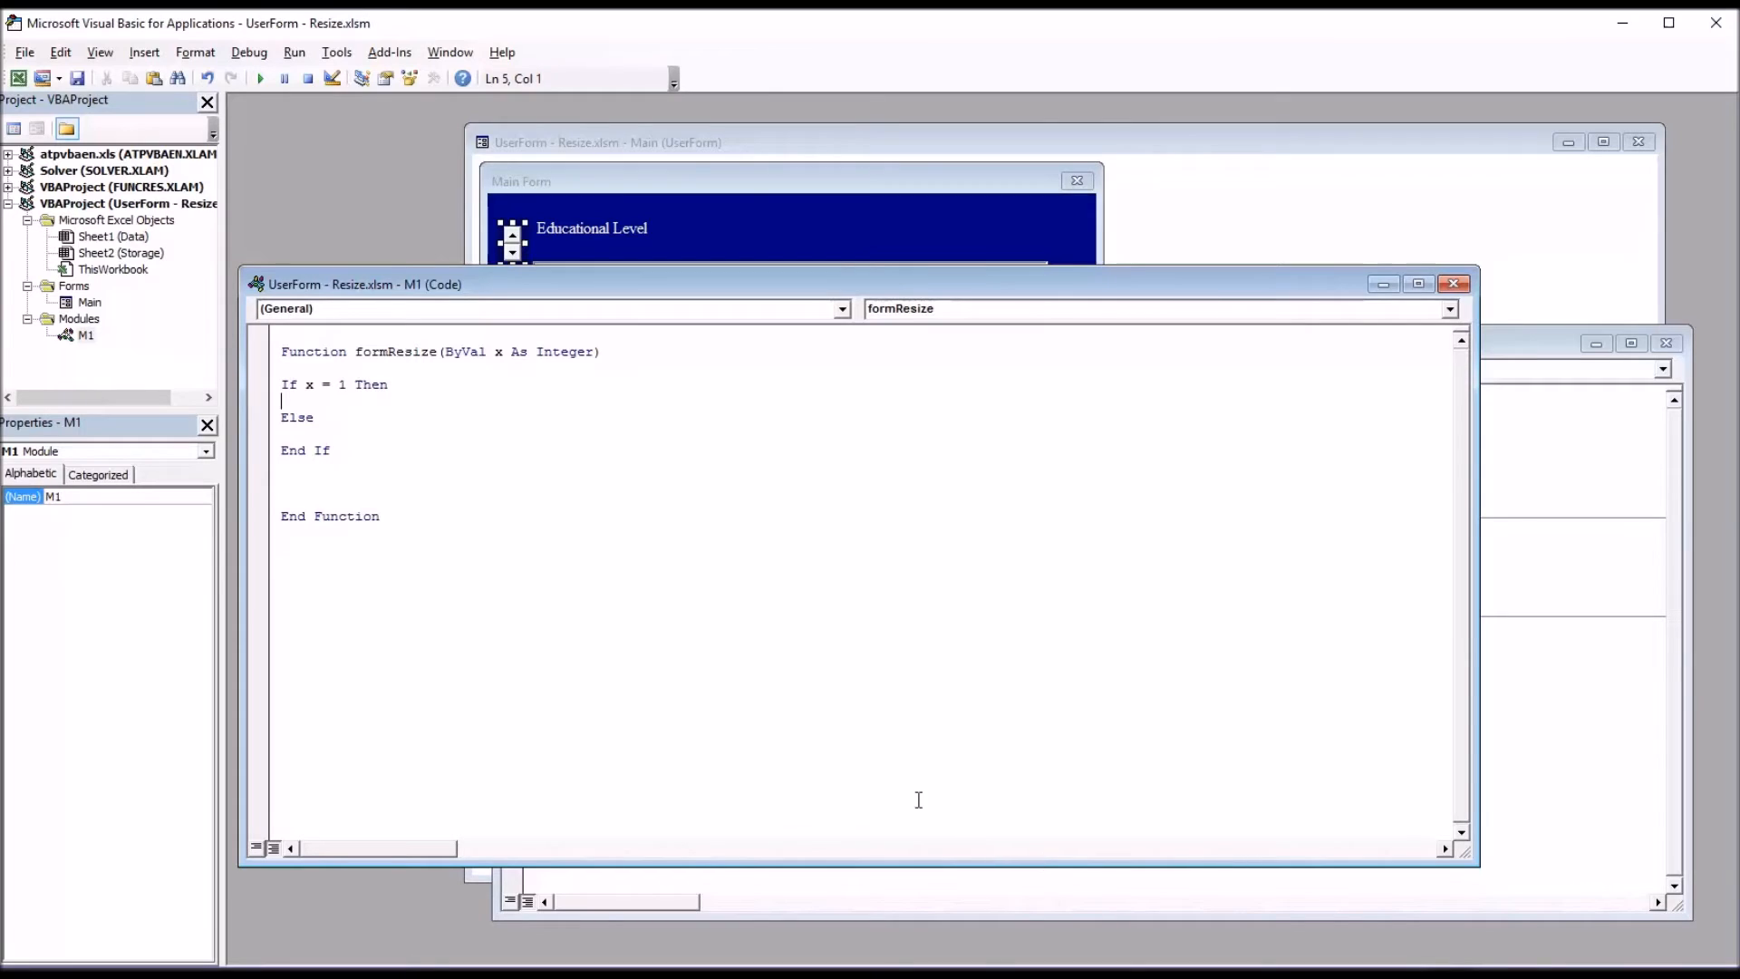
{"action": "mouse_move", "coordinate": [747, 700]}
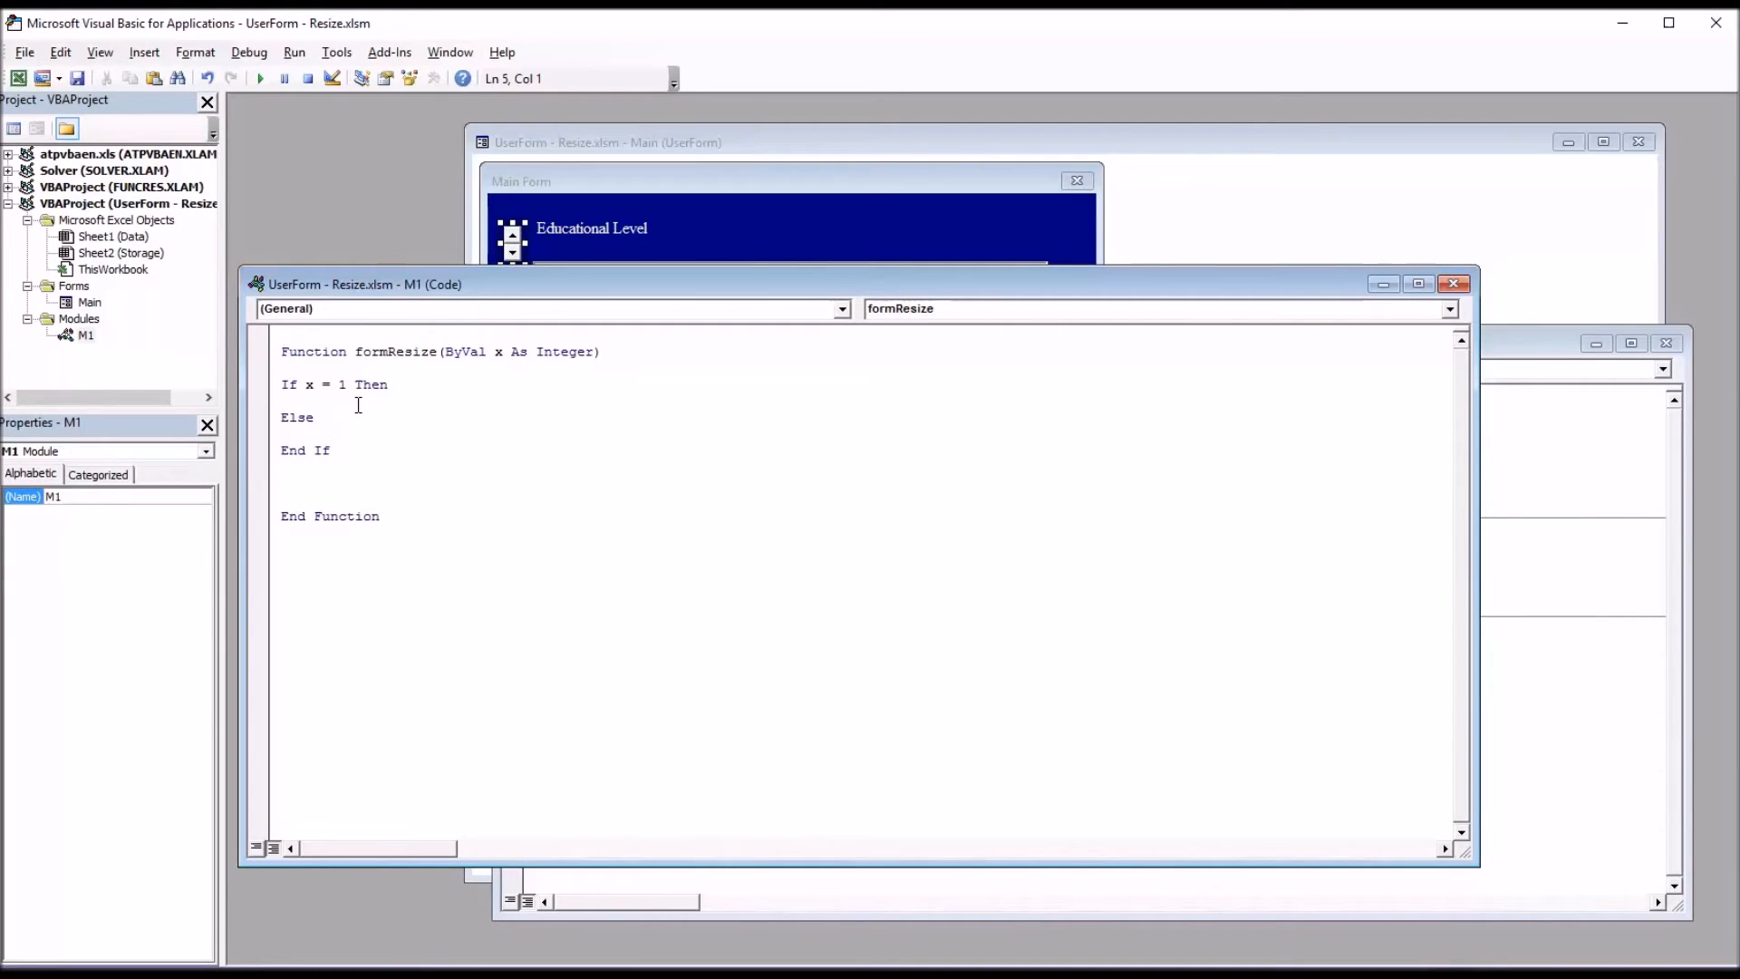
{"action": "mouse_move", "coordinate": [367, 435]}
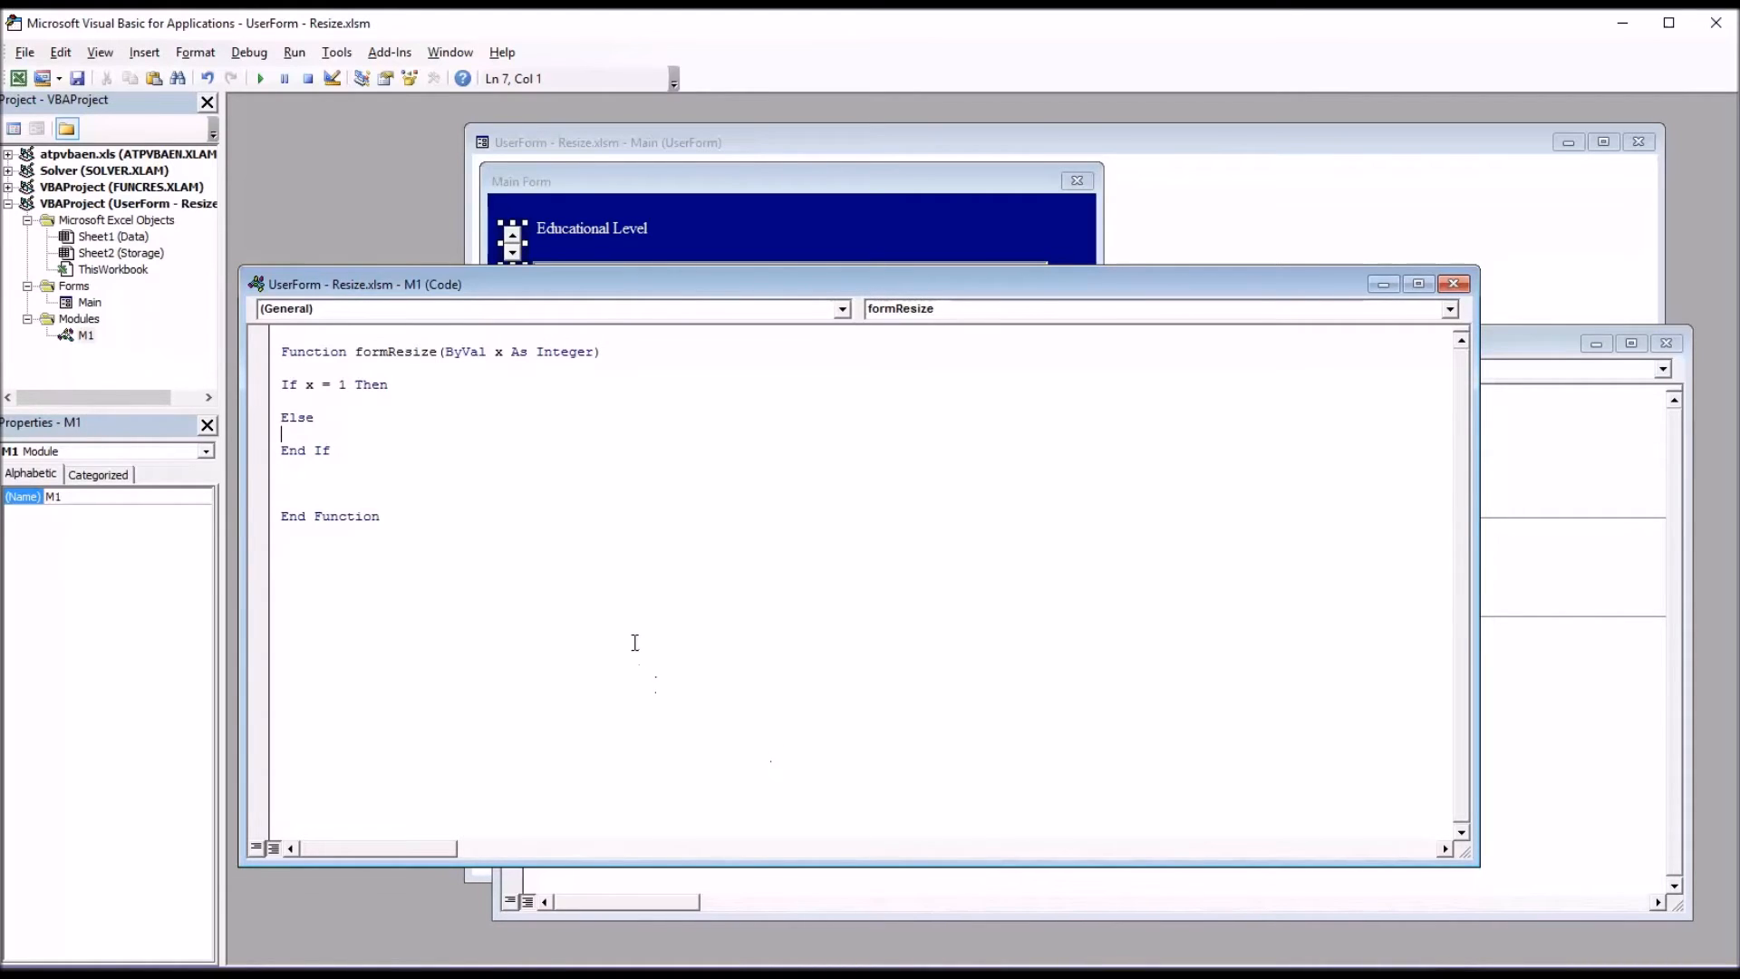
{"action": "left_click", "coordinate": [338, 401]}
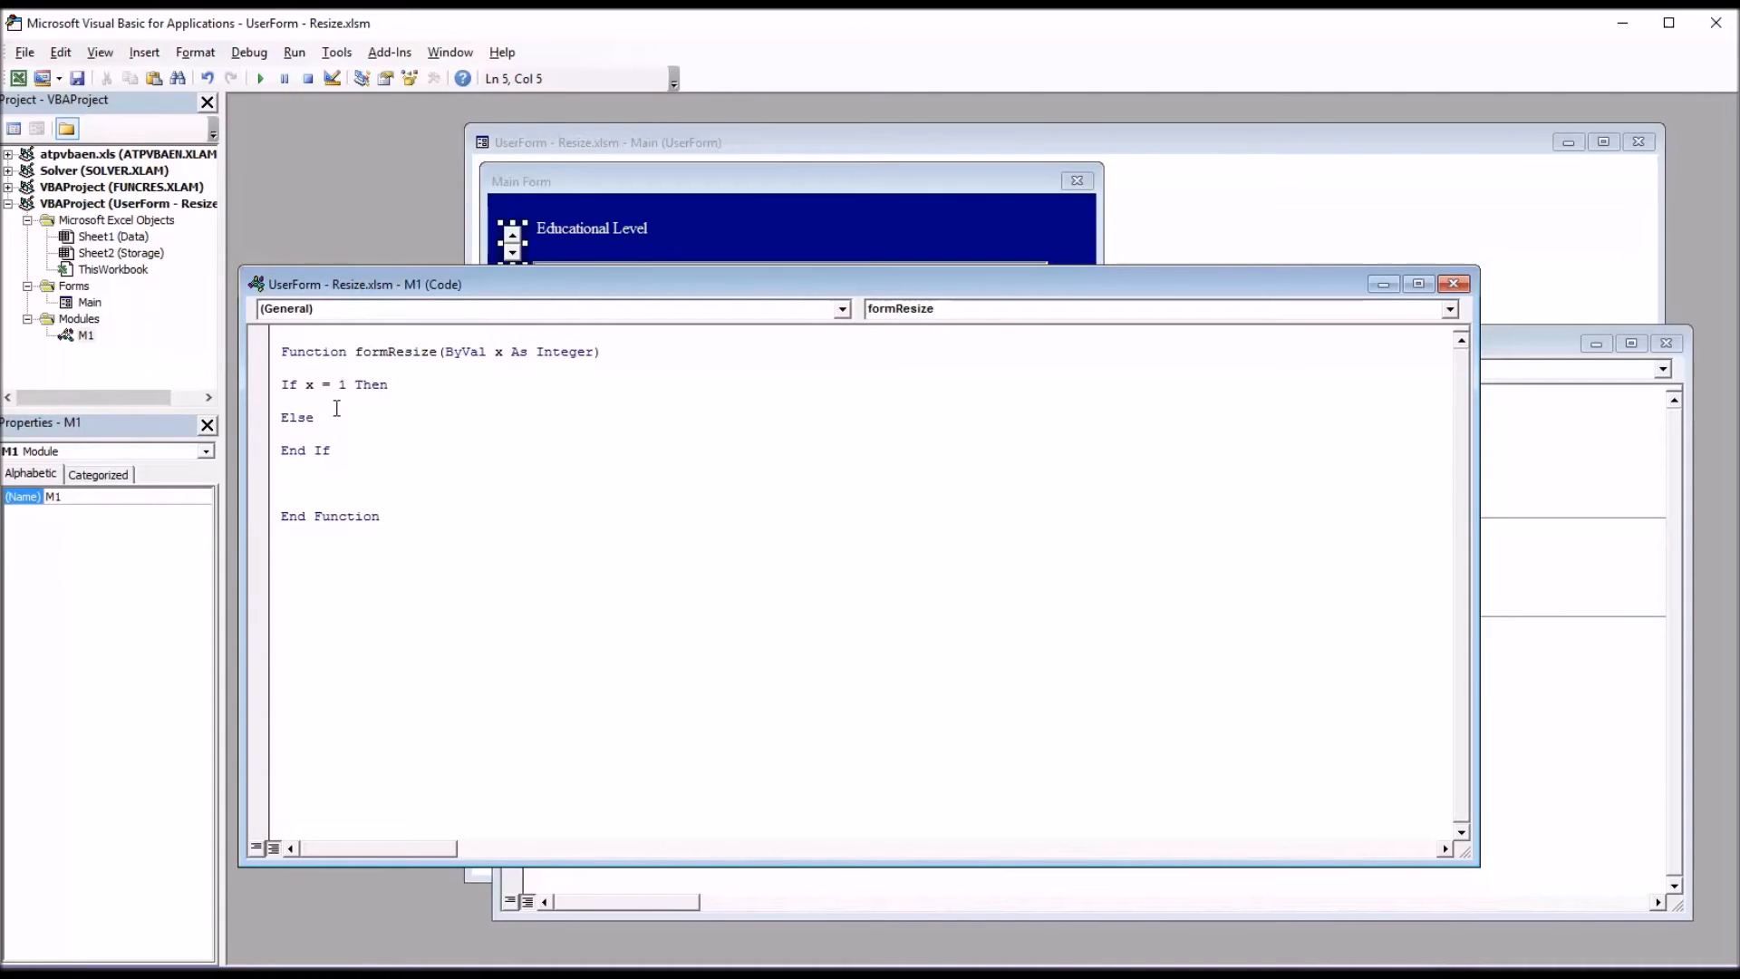
Add +10 statements for Main.Height, Main.Width, ListBox1.Height and ListBox1.Width under If x = 1.
{"action": "type", "text": "Main.Height = Main.Height + 10"}
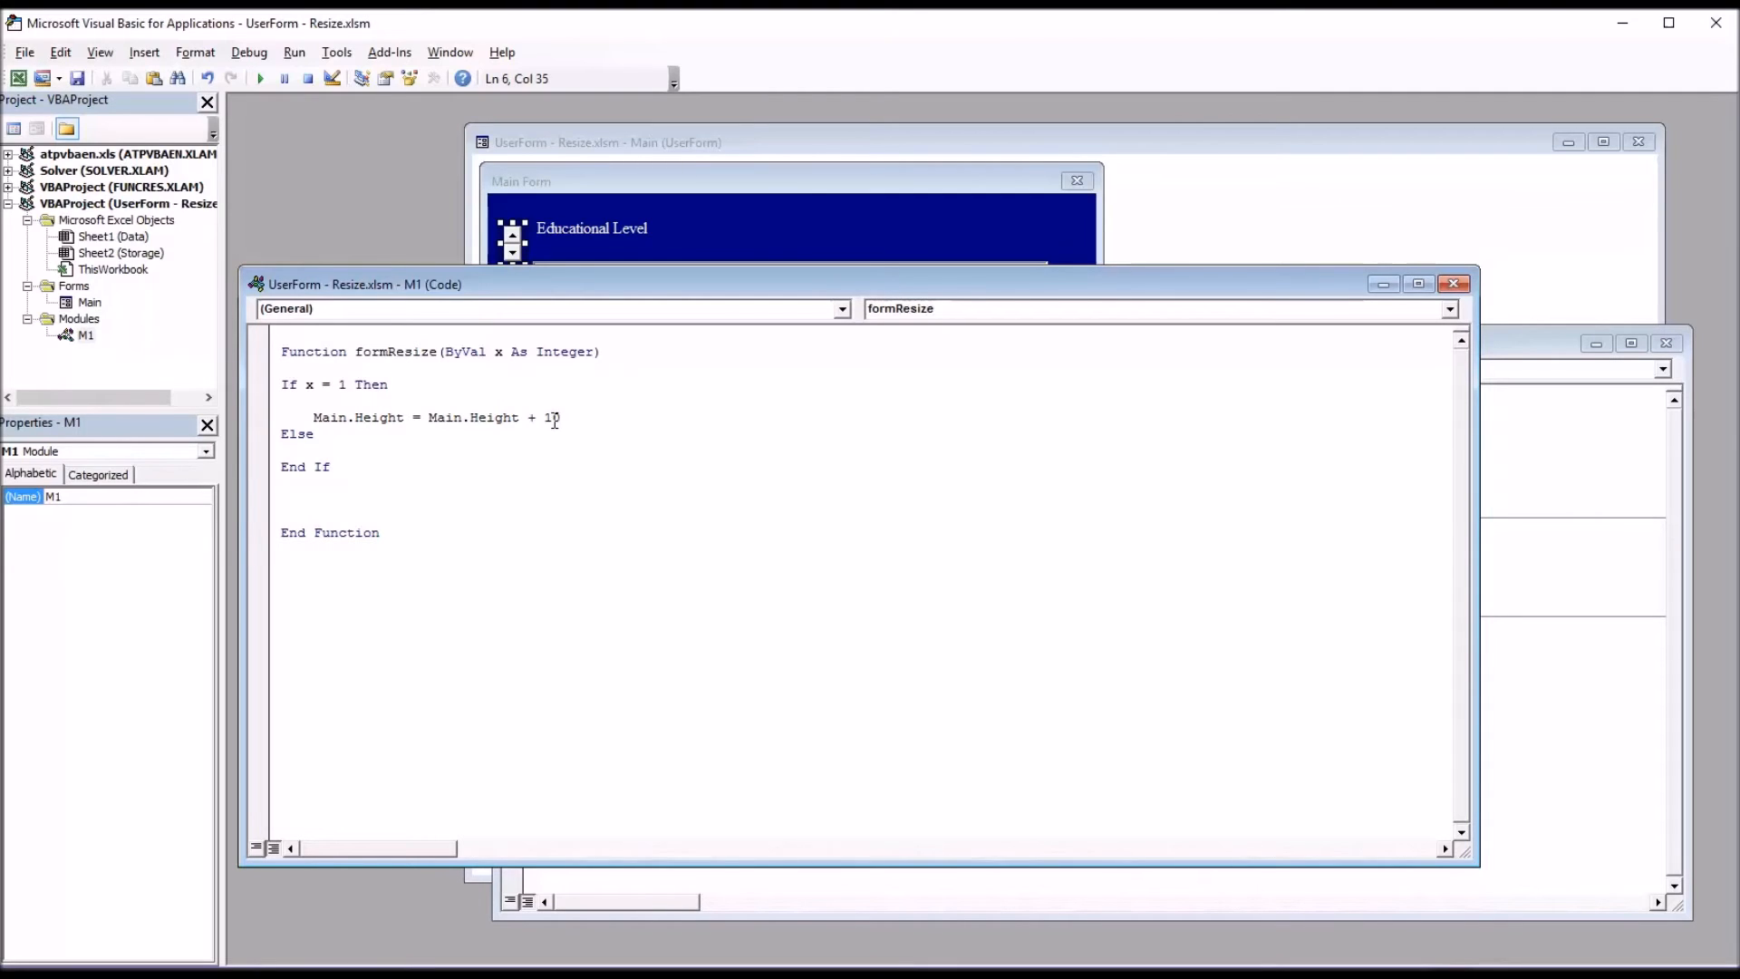
{"action": "type", "text": "0"}
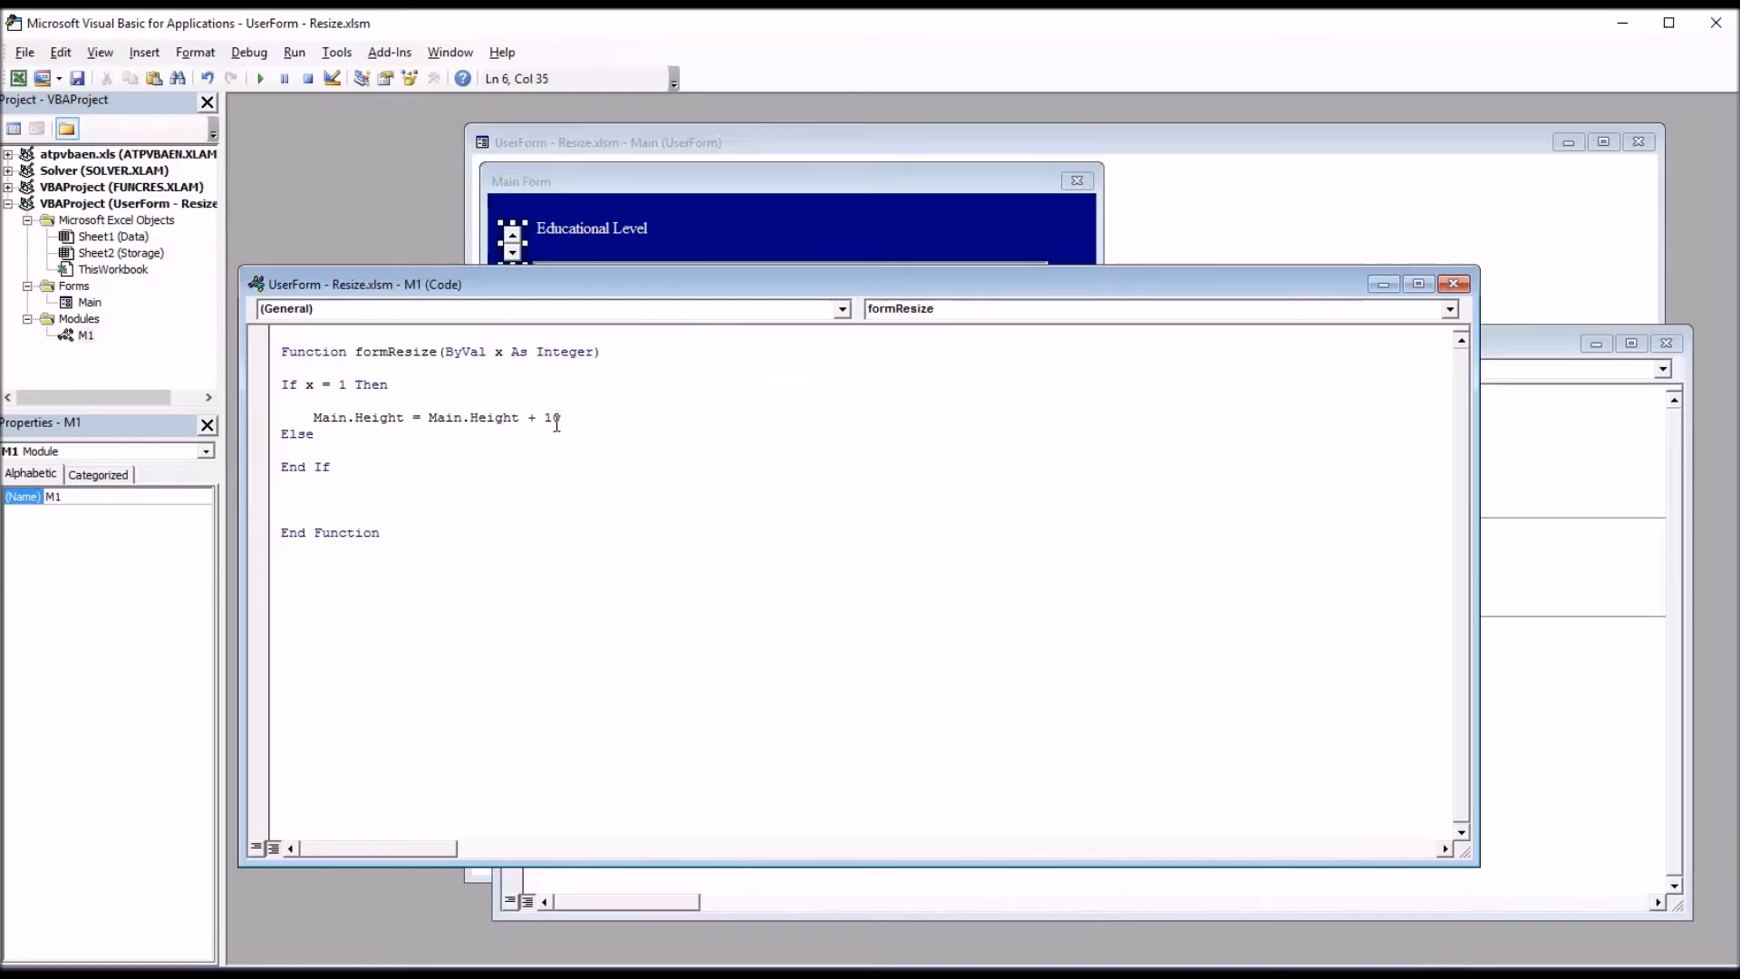
{"action": "type", "text": "0"}
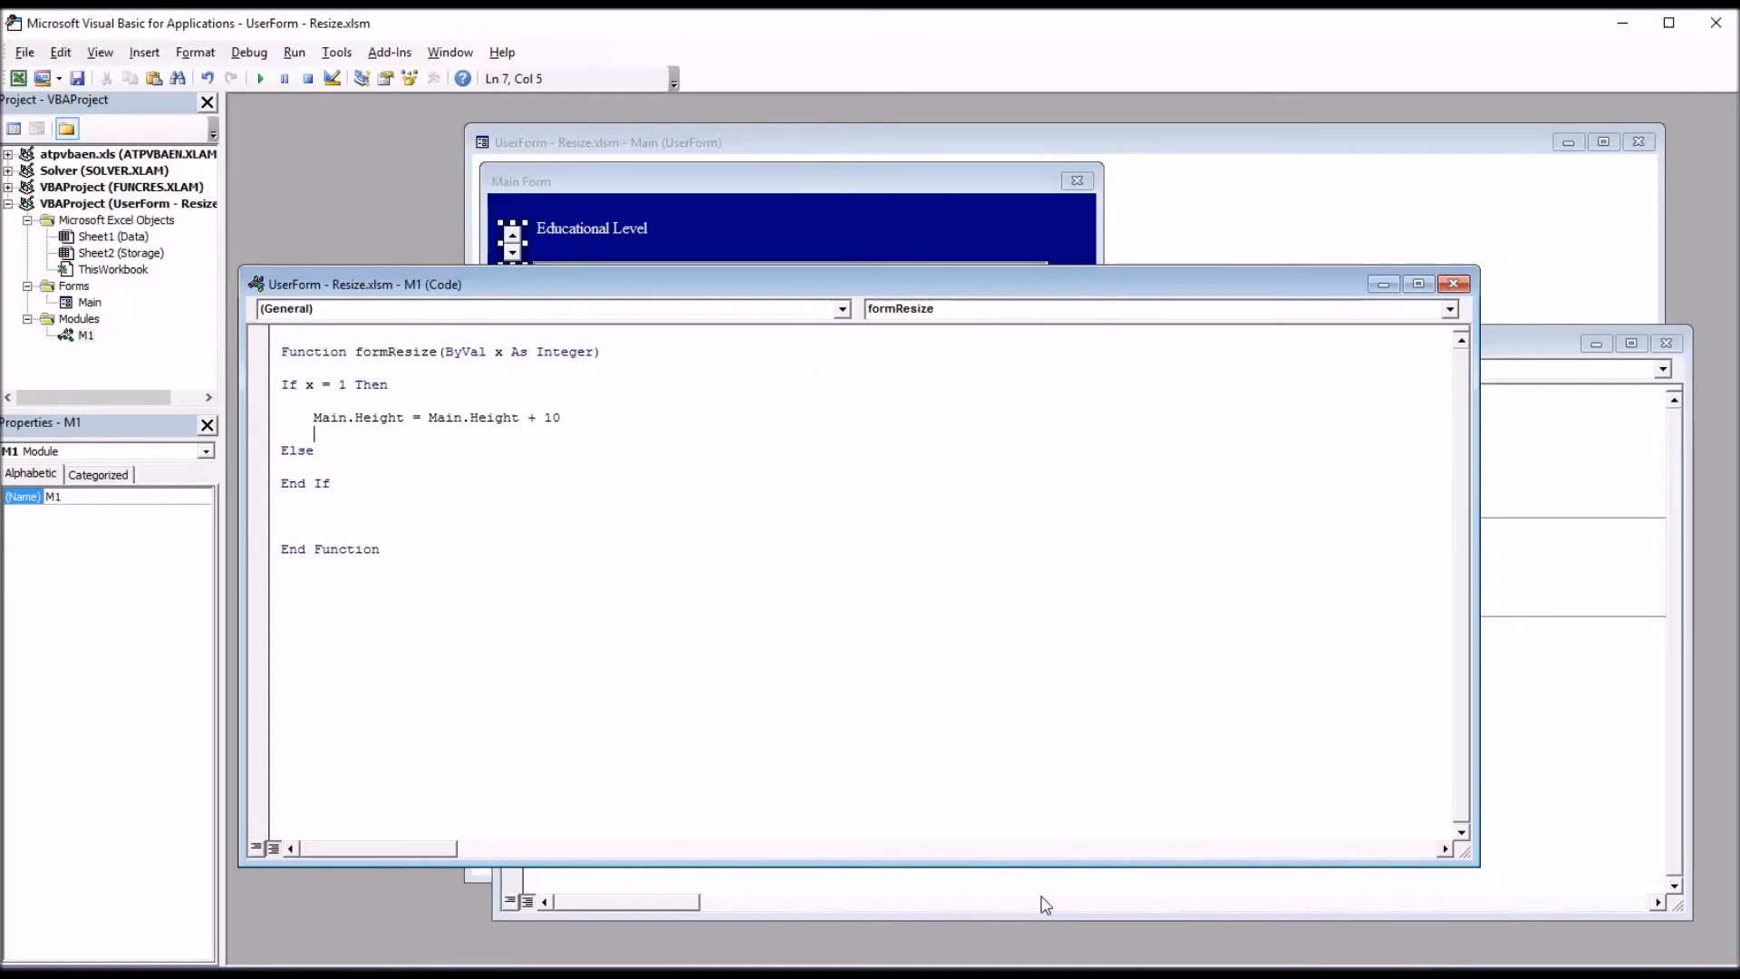
{"action": "type", "text": "Main.Width = Main.Width + 10"}
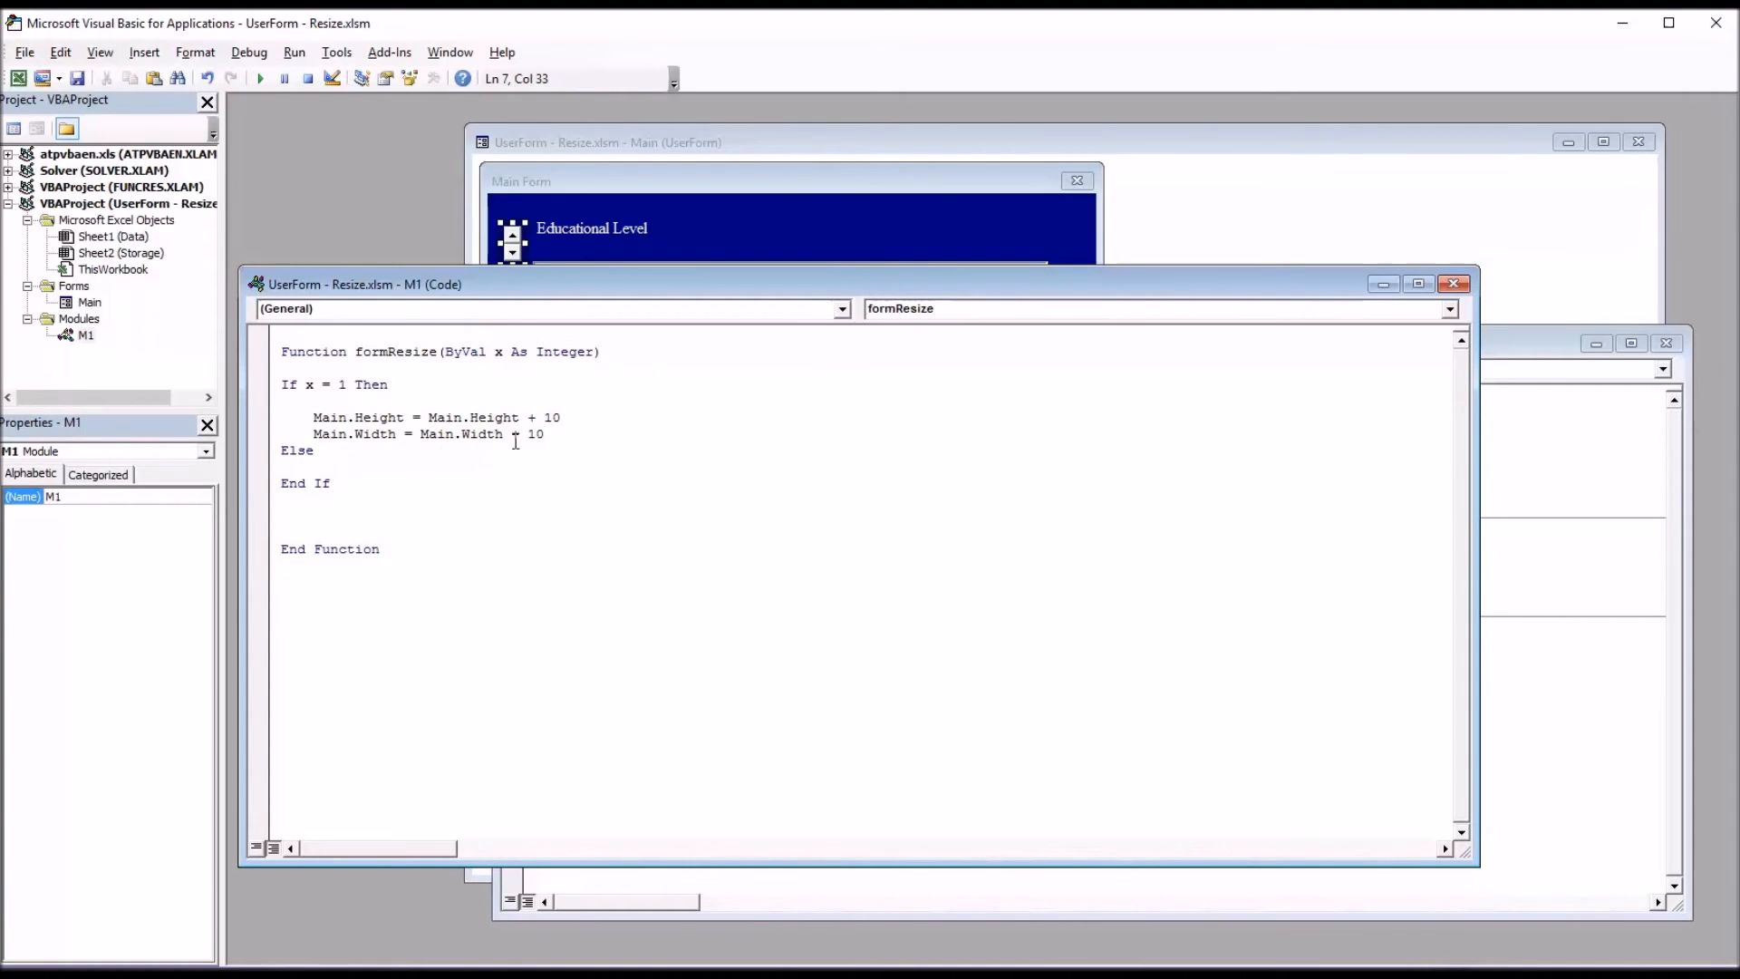
{"action": "key", "text": "enter"}
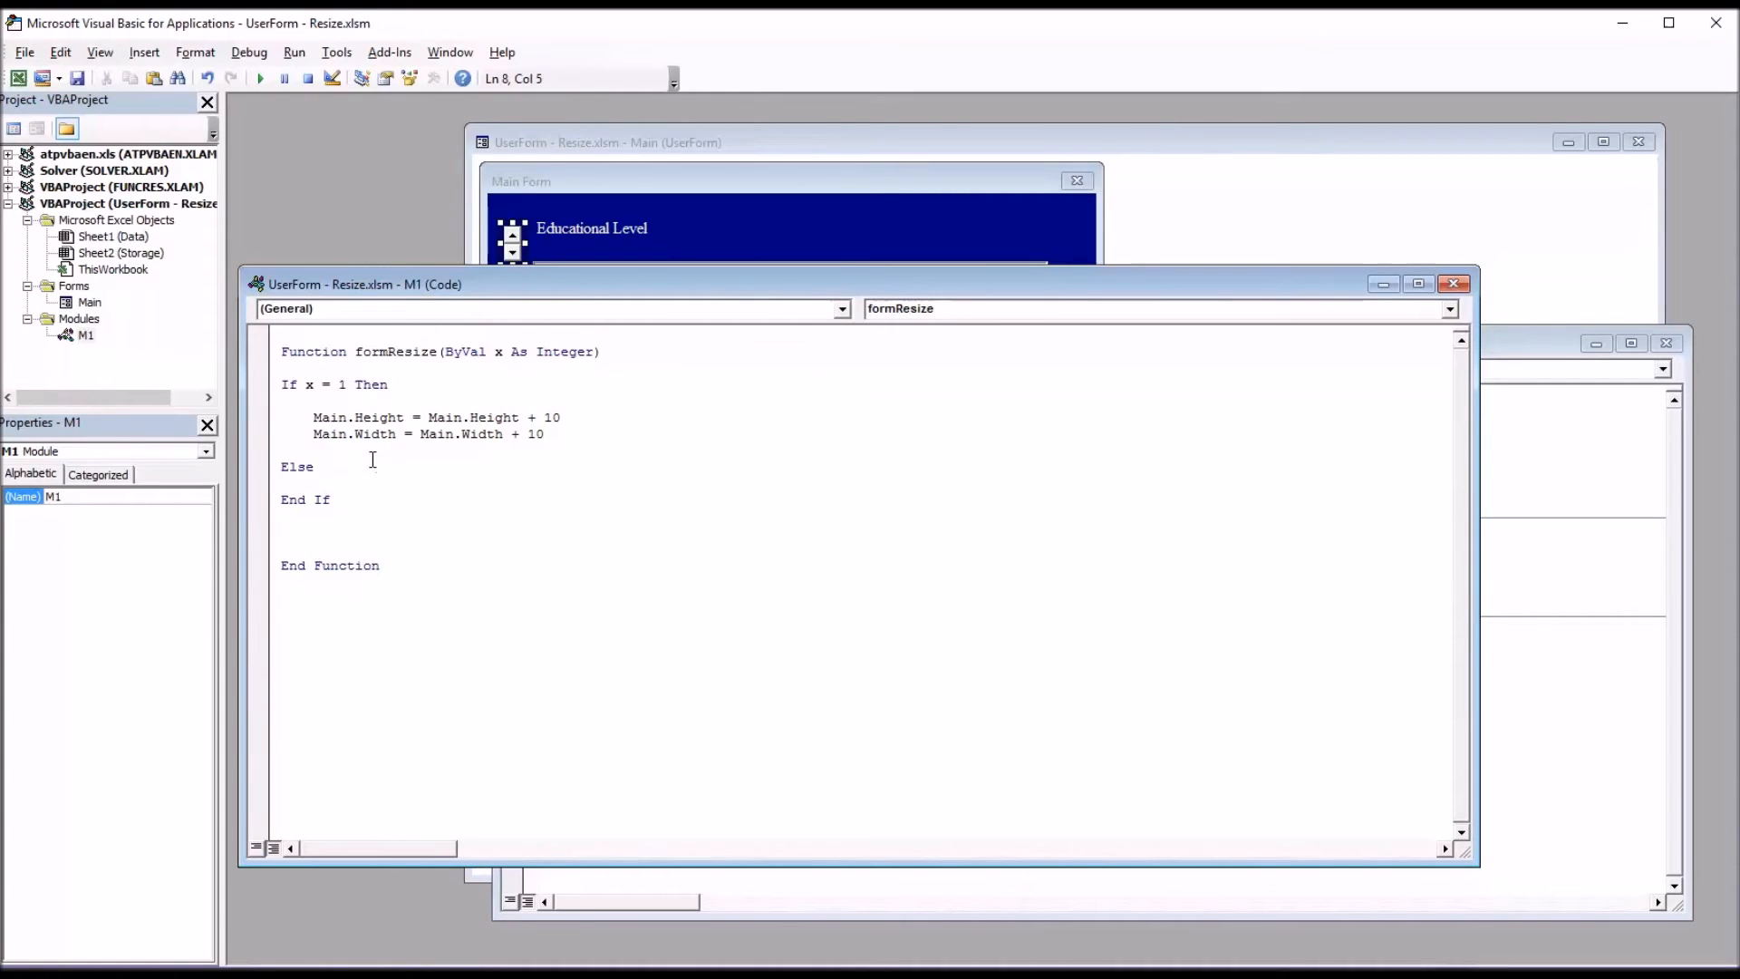
{"action": "type", "text": "Main.ListBox1.Height = Main.ListBox1.Height + 10"}
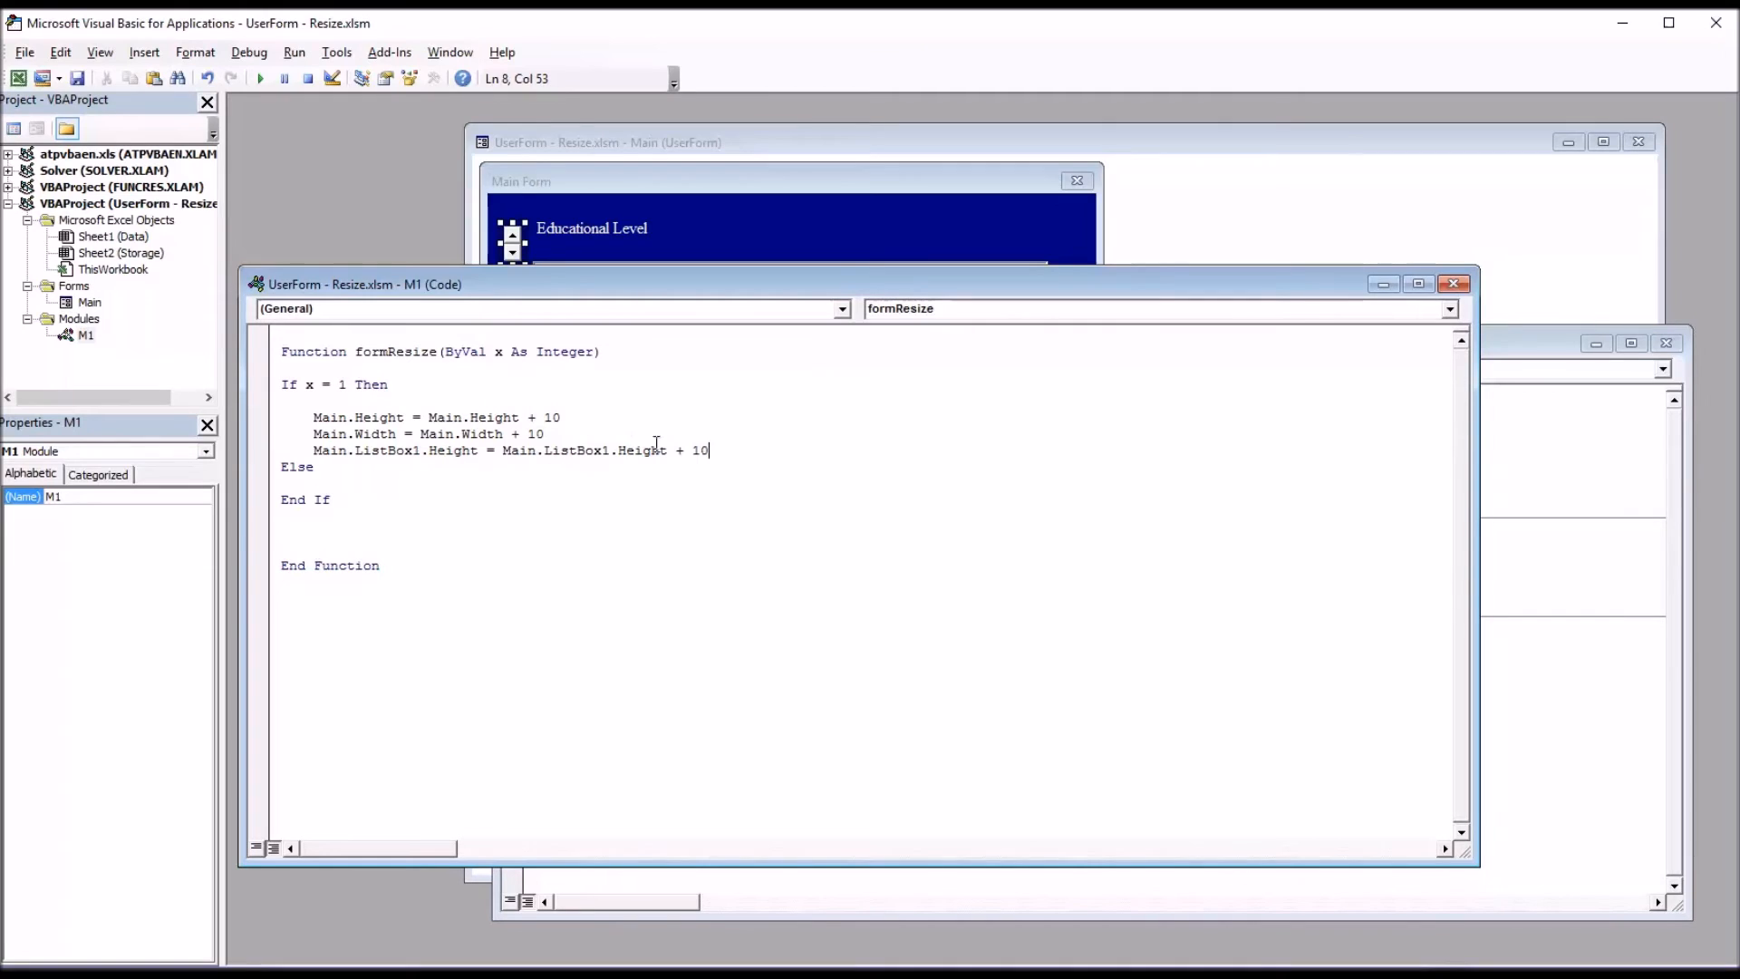
{"action": "key", "text": "enter"}
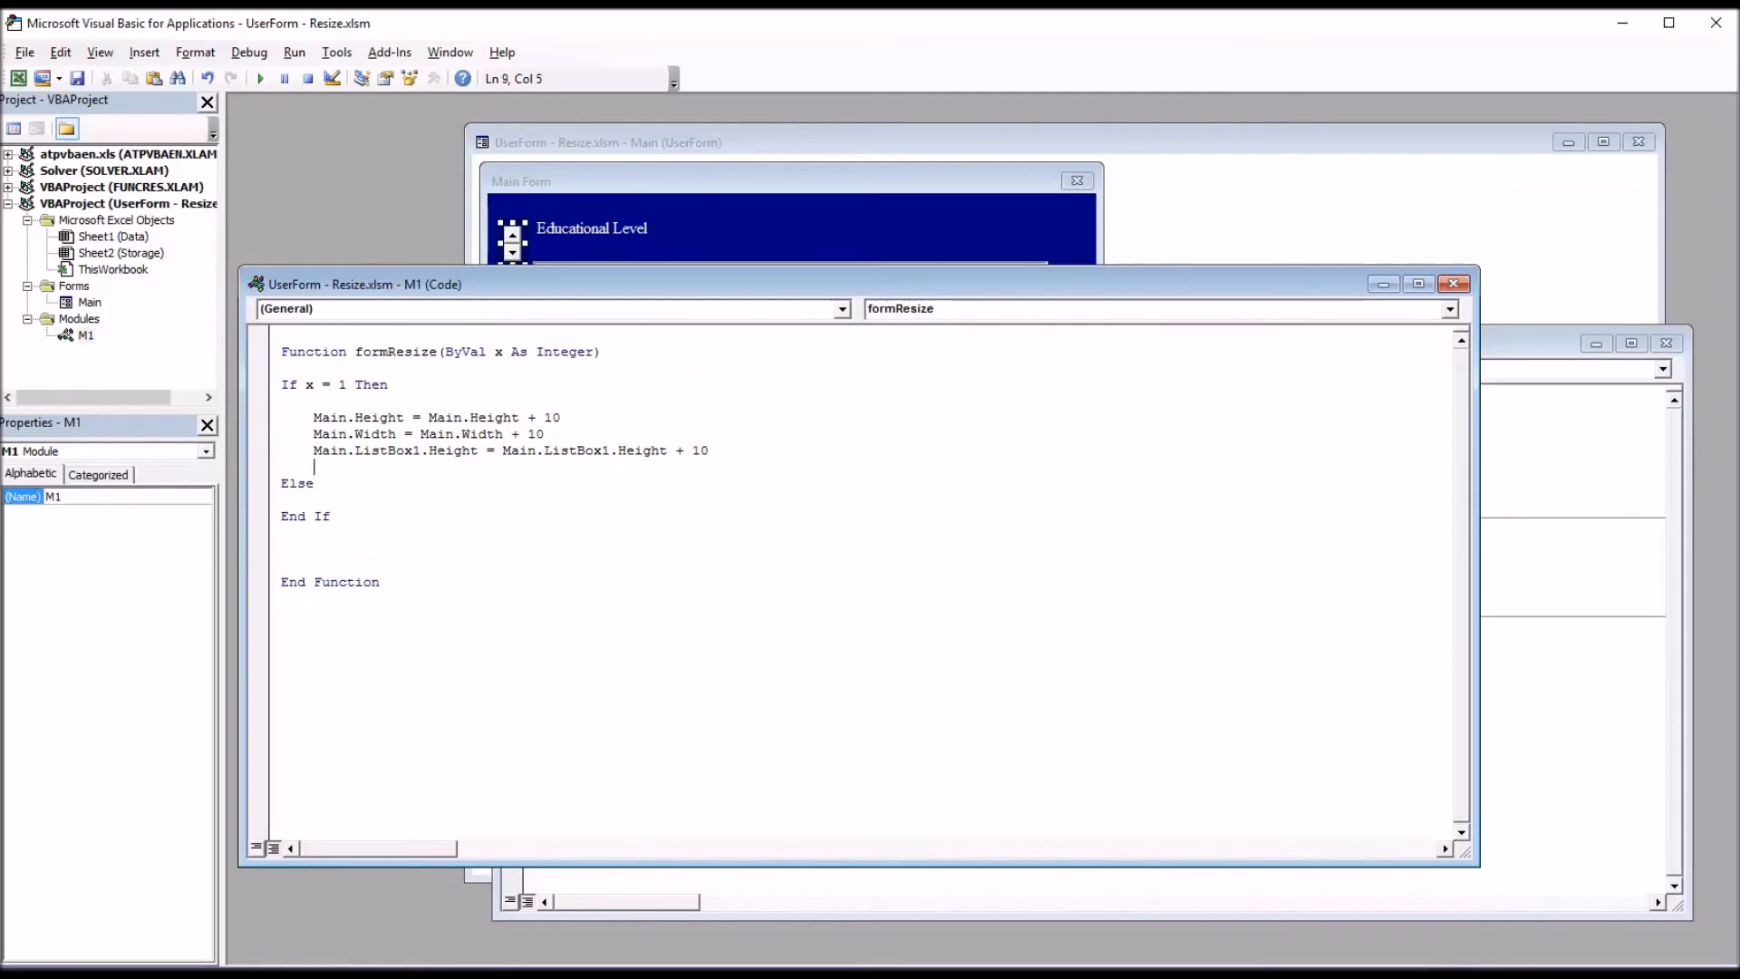
{"action": "mouse_move", "coordinate": [1131, 783]}
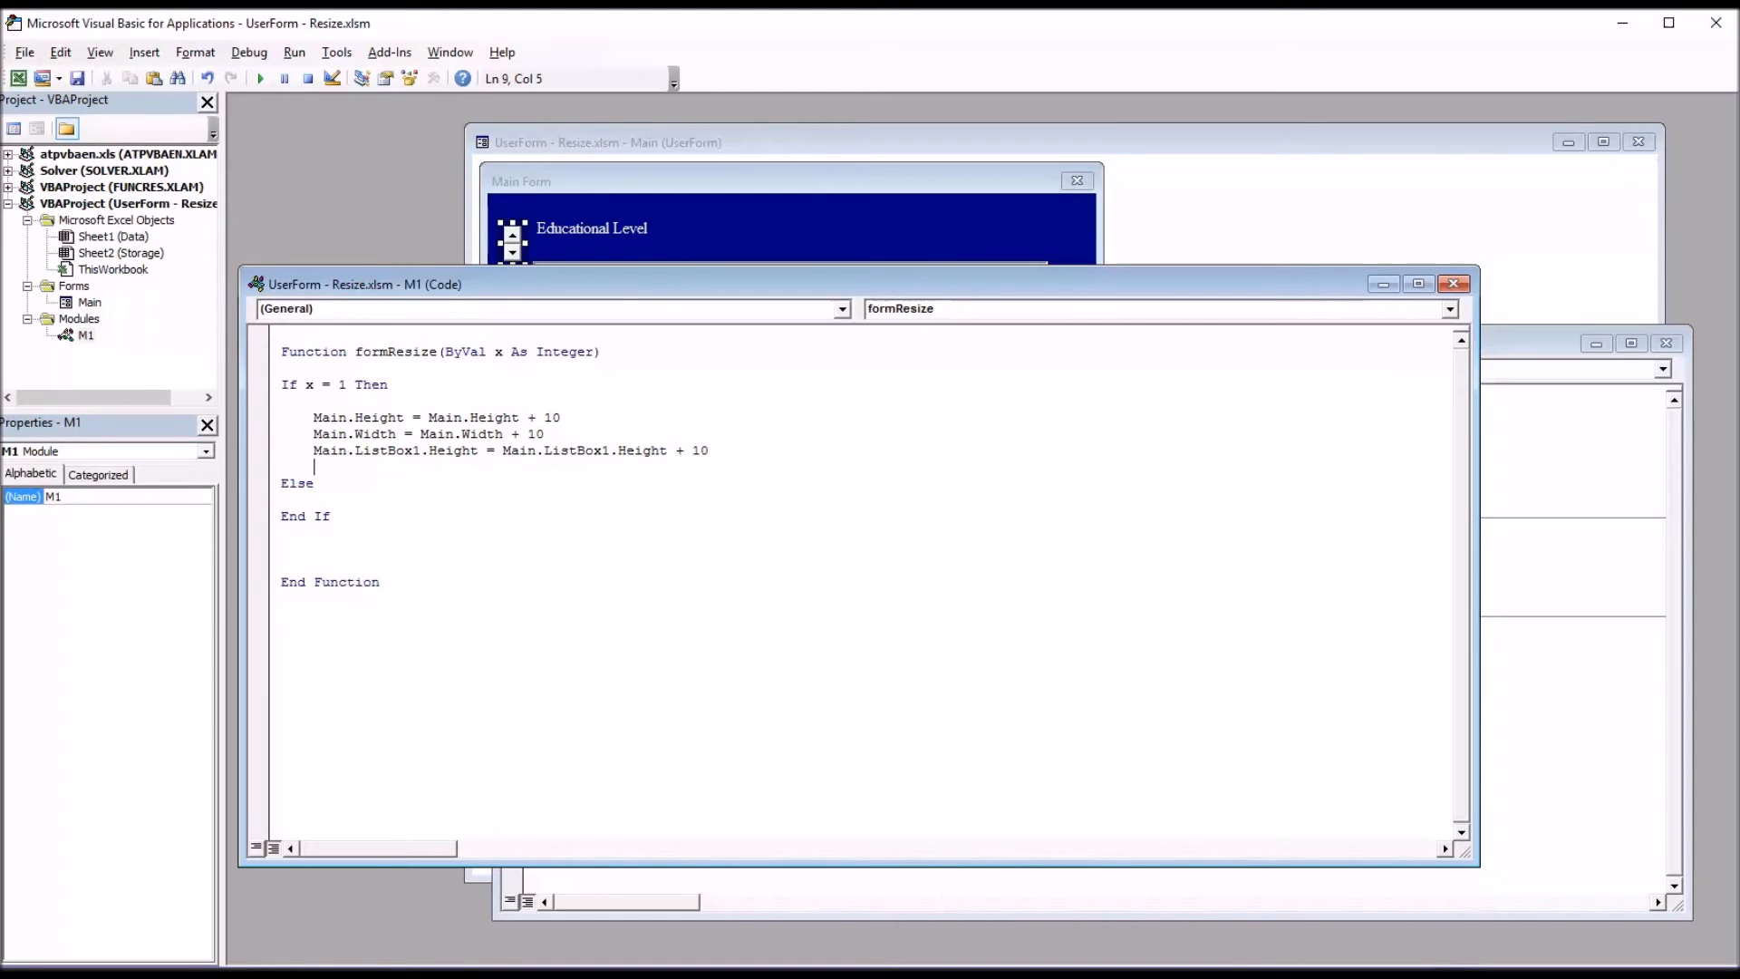
{"action": "type", "text": "Main.ListBox1.Width = Main.ListBox1.Width + 10"}
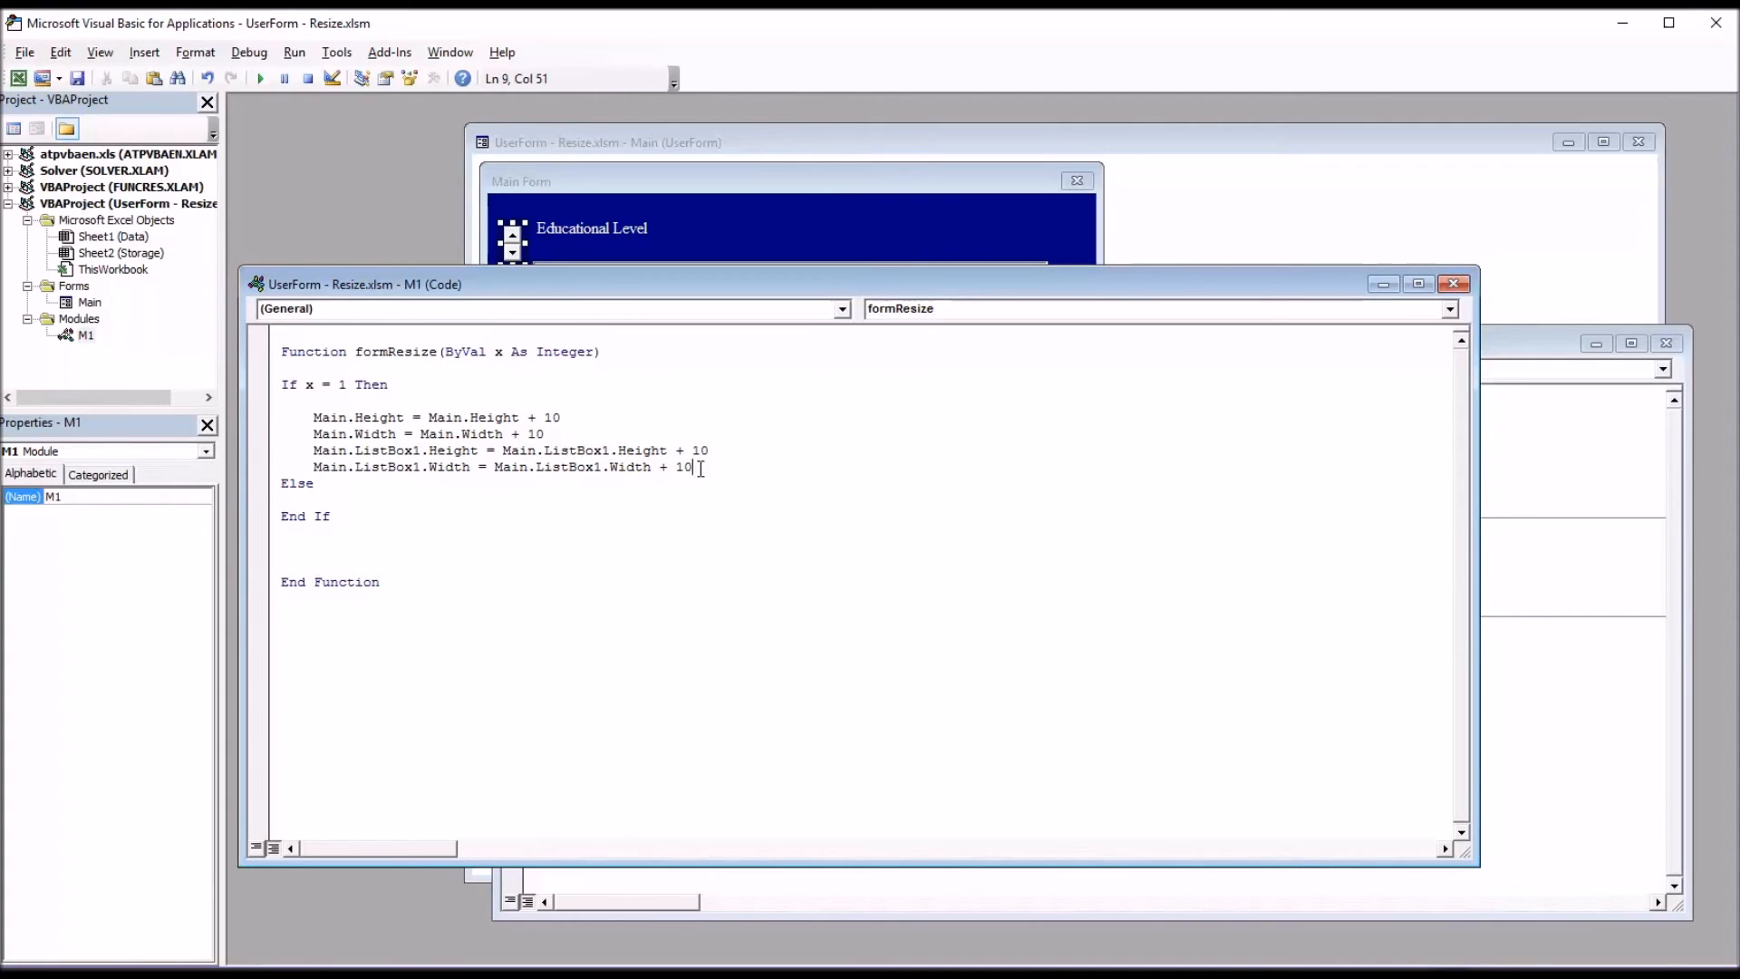
Copy the four resize statements under Else, changing + 10 to - 10.
{"action": "left_click_drag", "start_coordinate": [694, 466], "coordinate": [313, 416]}
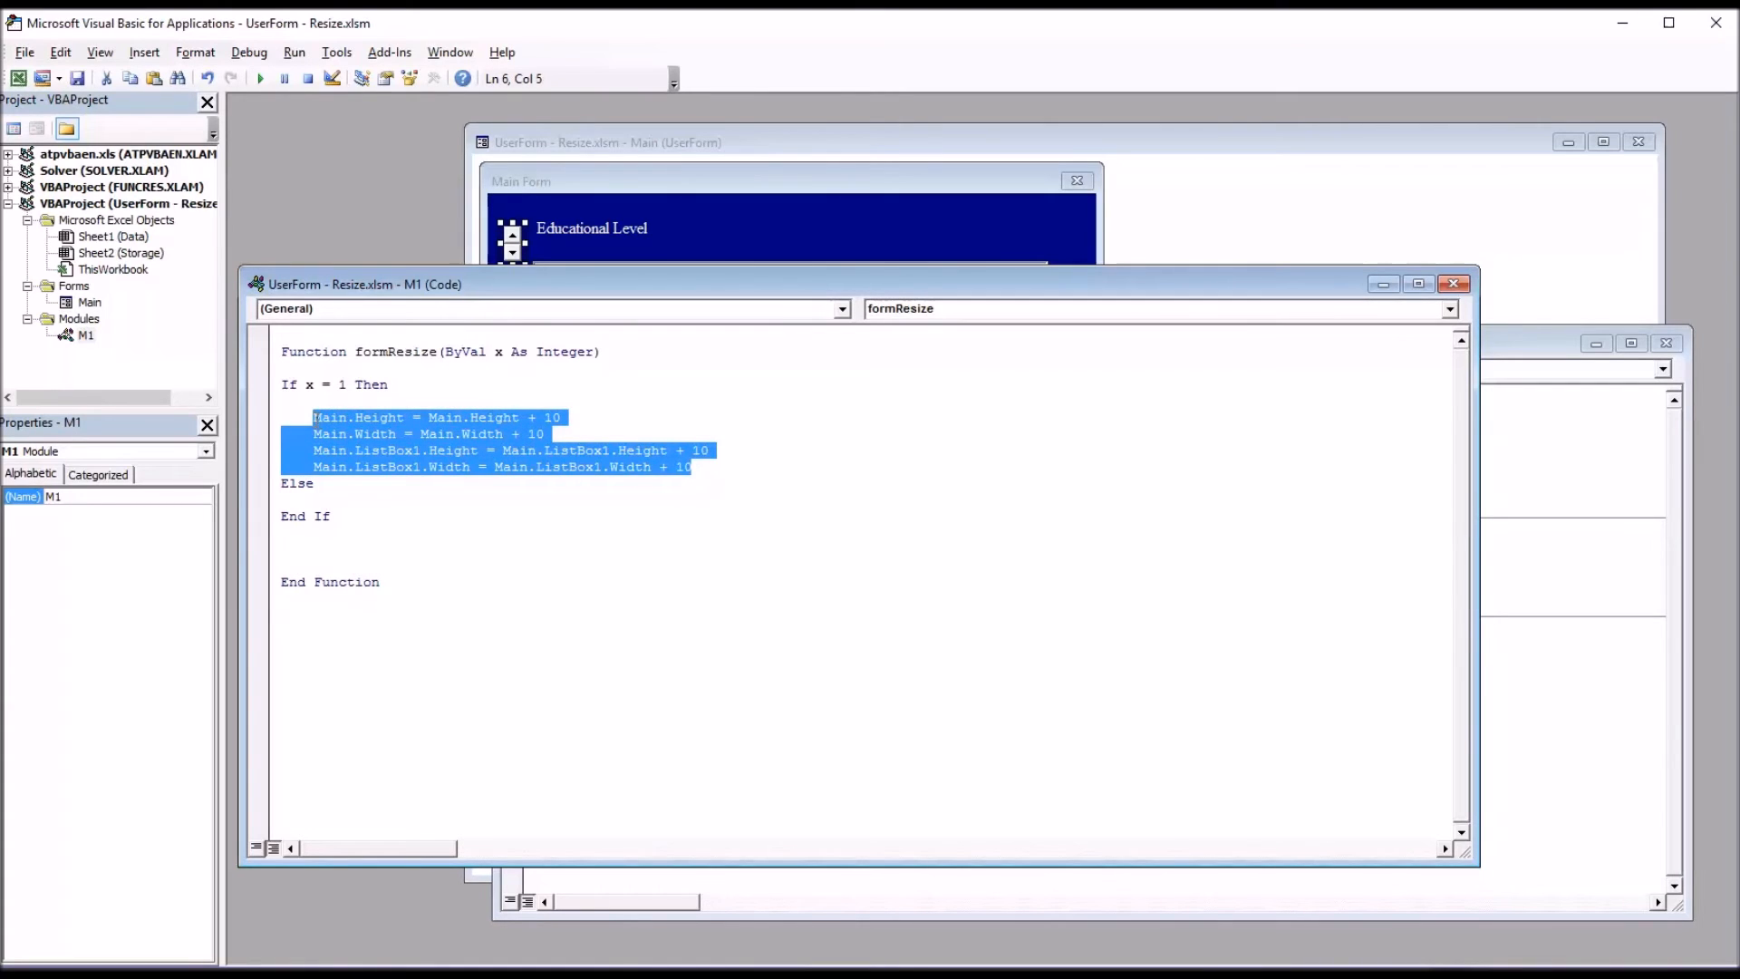
{"action": "mouse_move", "coordinate": [338, 434]}
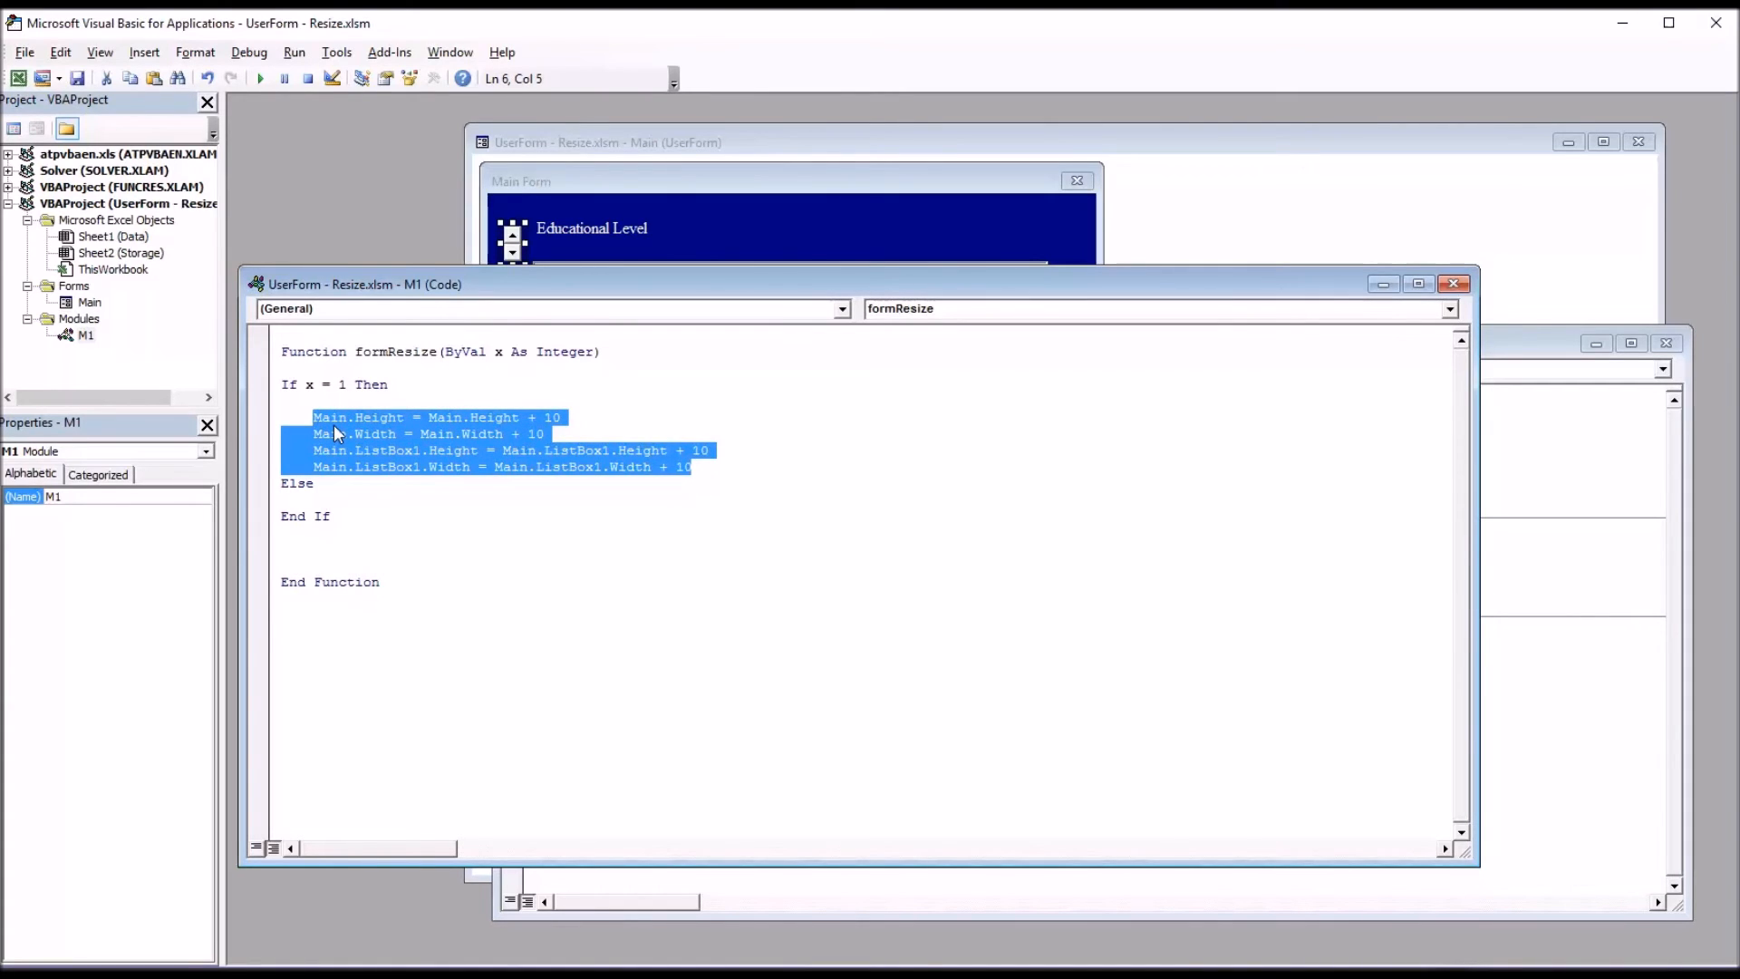
{"action": "left_click", "coordinate": [355, 483]}
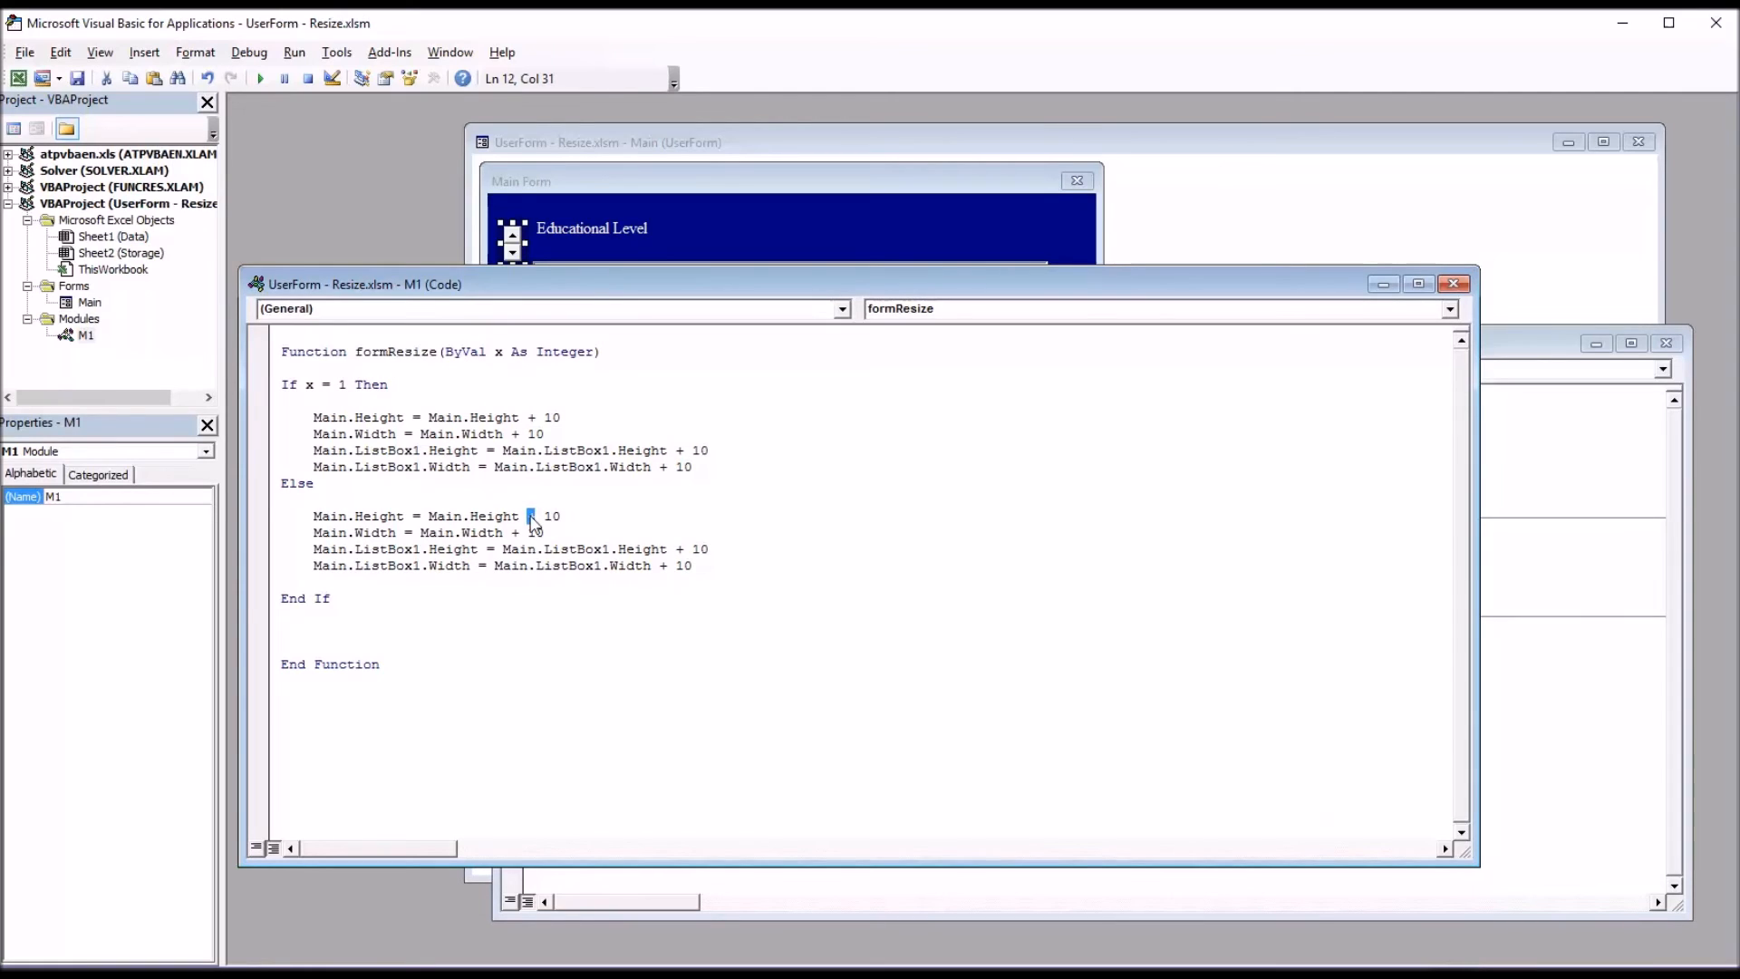
{"action": "type", "text": "-"}
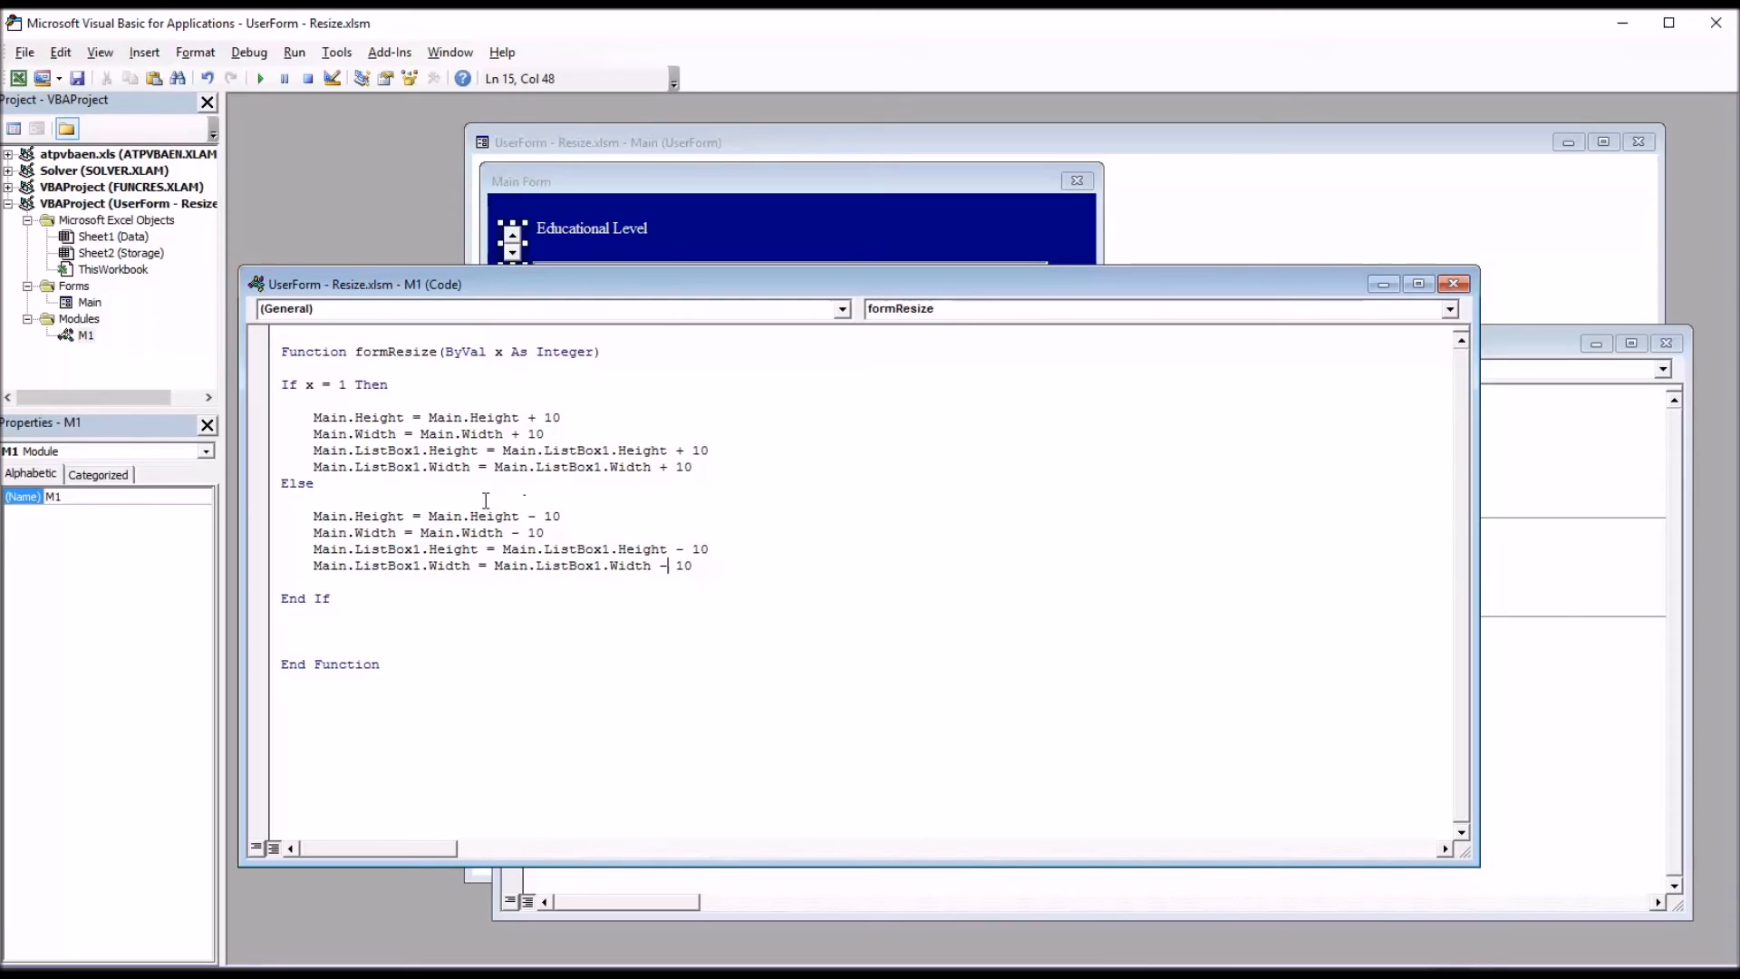
{"action": "mouse_move", "coordinate": [515, 519]}
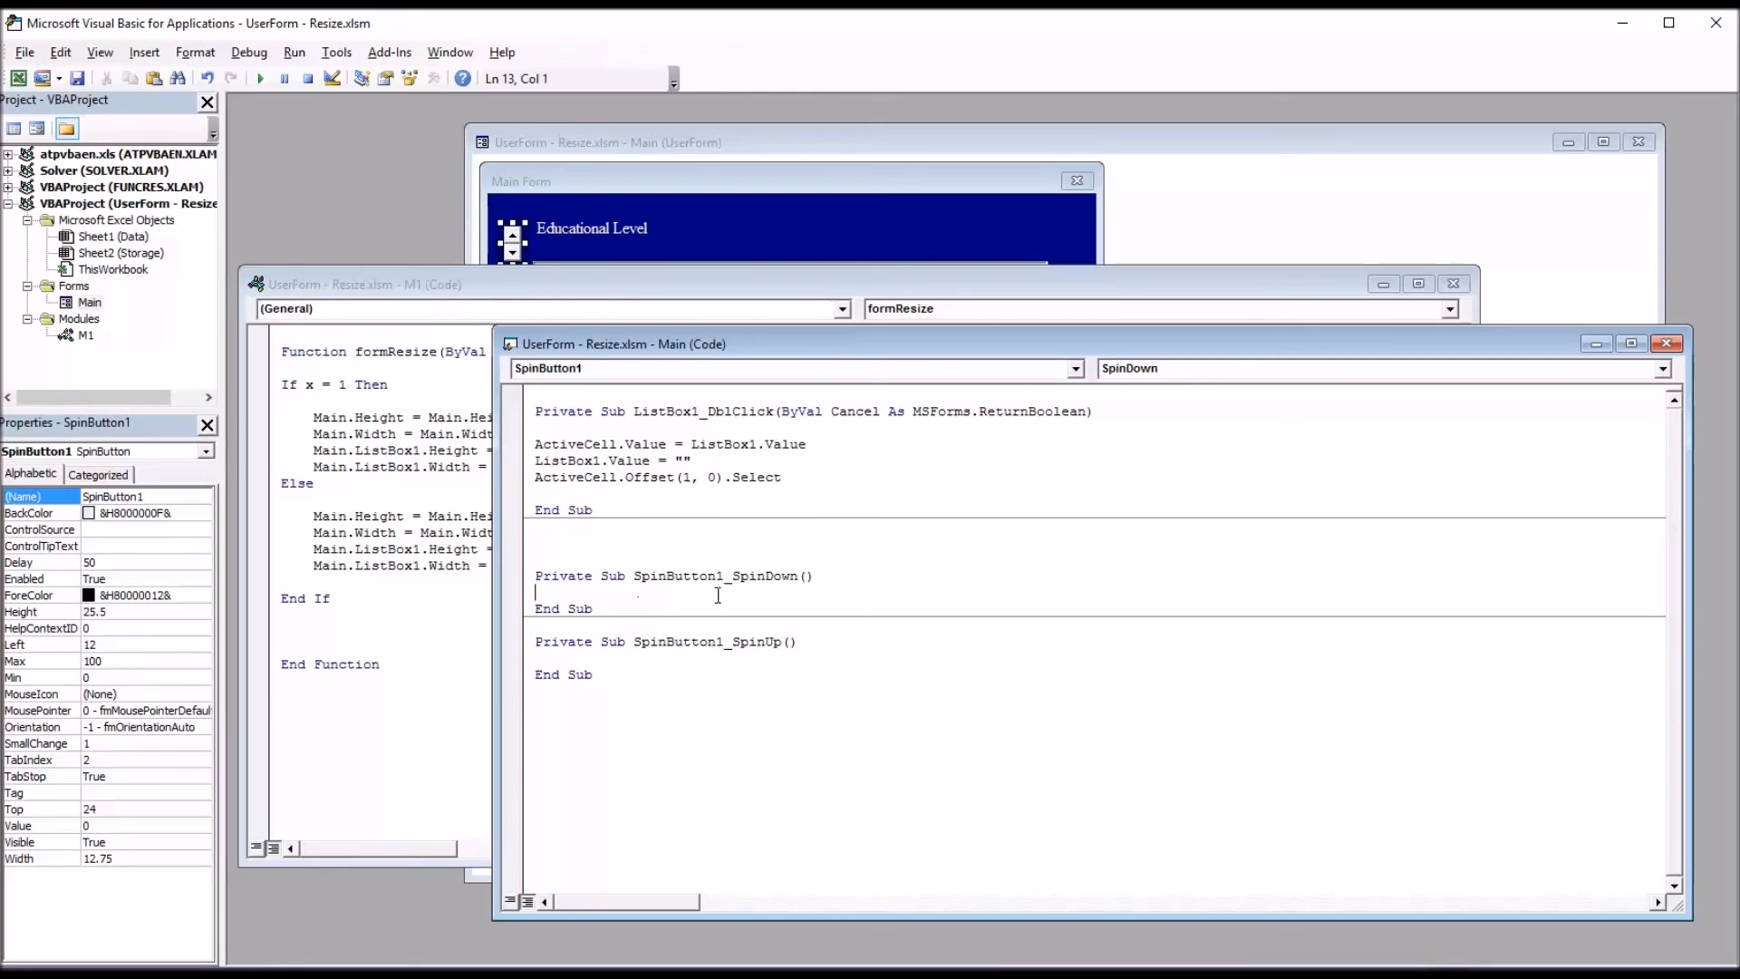
{"action": "mouse_move", "coordinate": [1017, 855]}
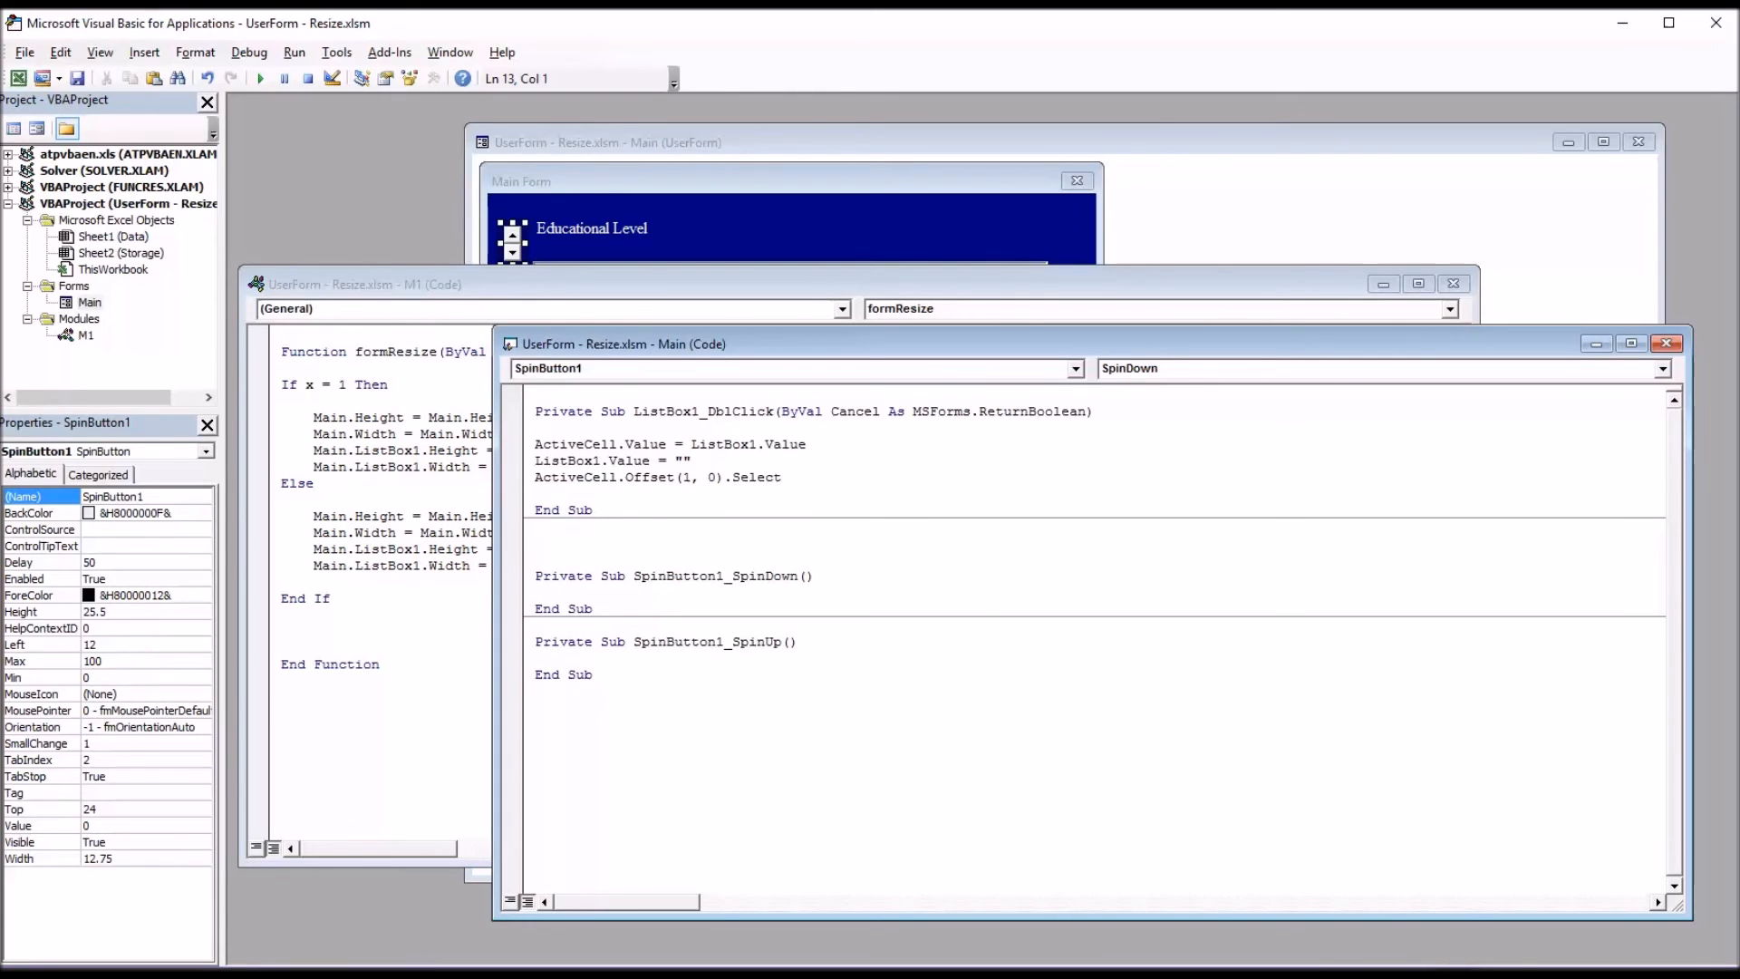
Make SpinButton1_SpinDown and SpinButton1_SpinUp call M1.formResize (1).
{"action": "type", "text": "M1."}
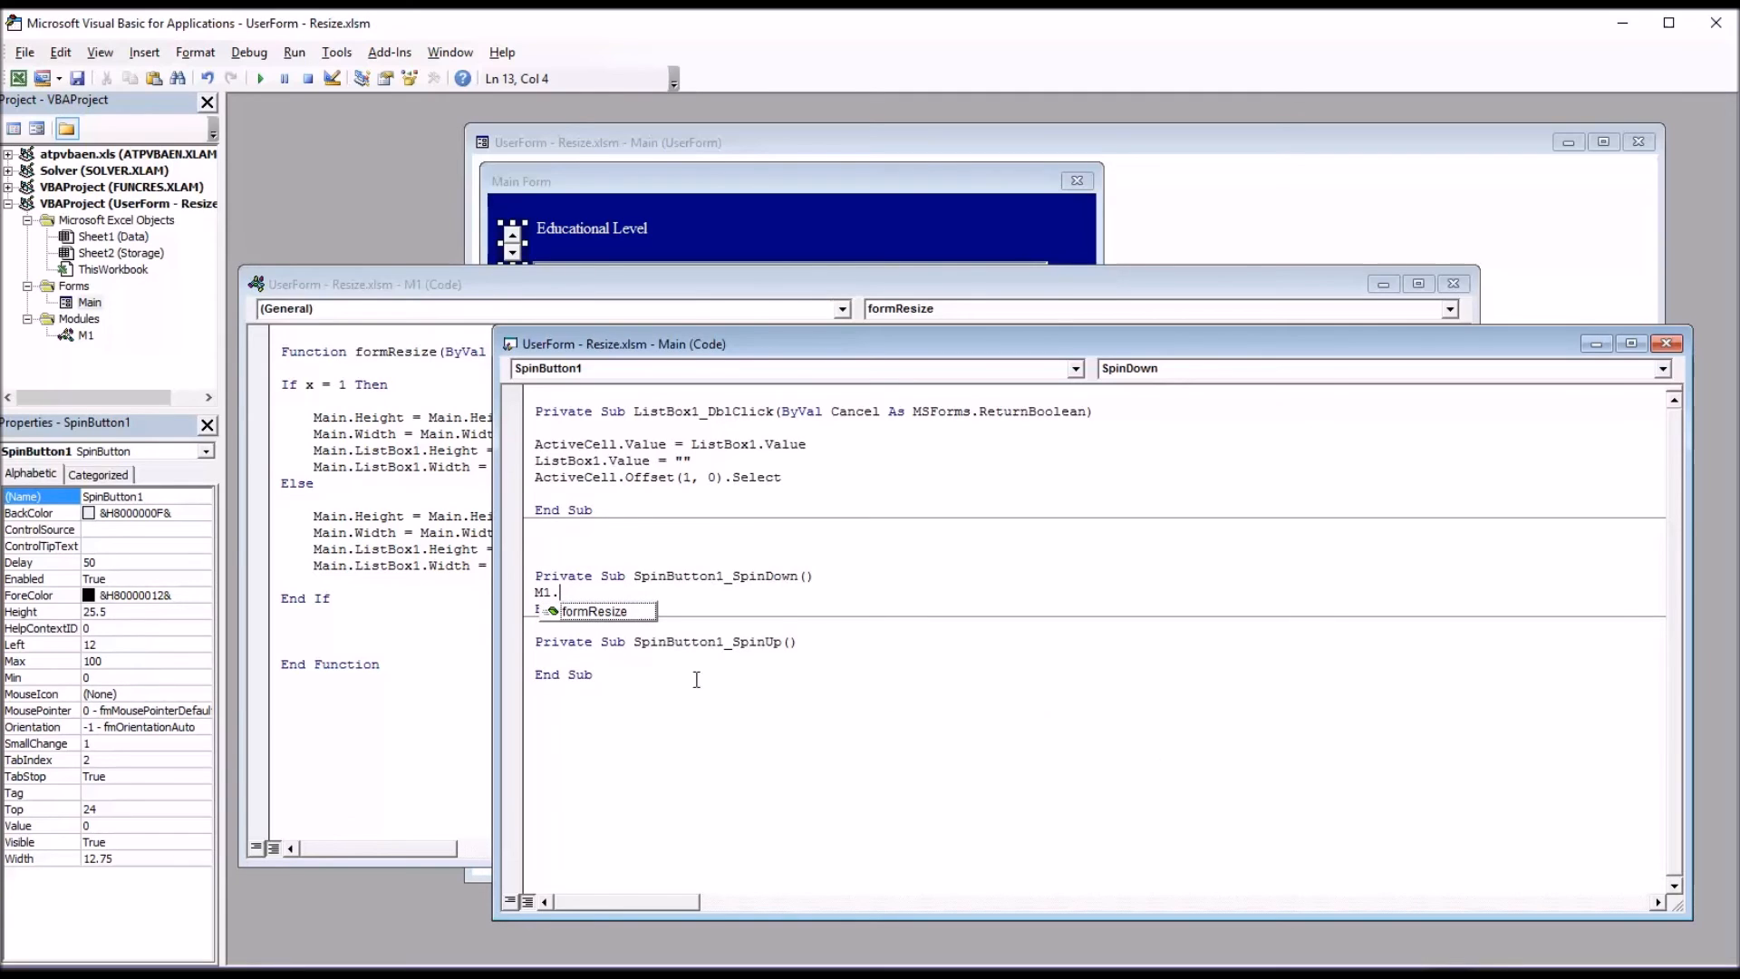
{"action": "type", "text": "formResize"}
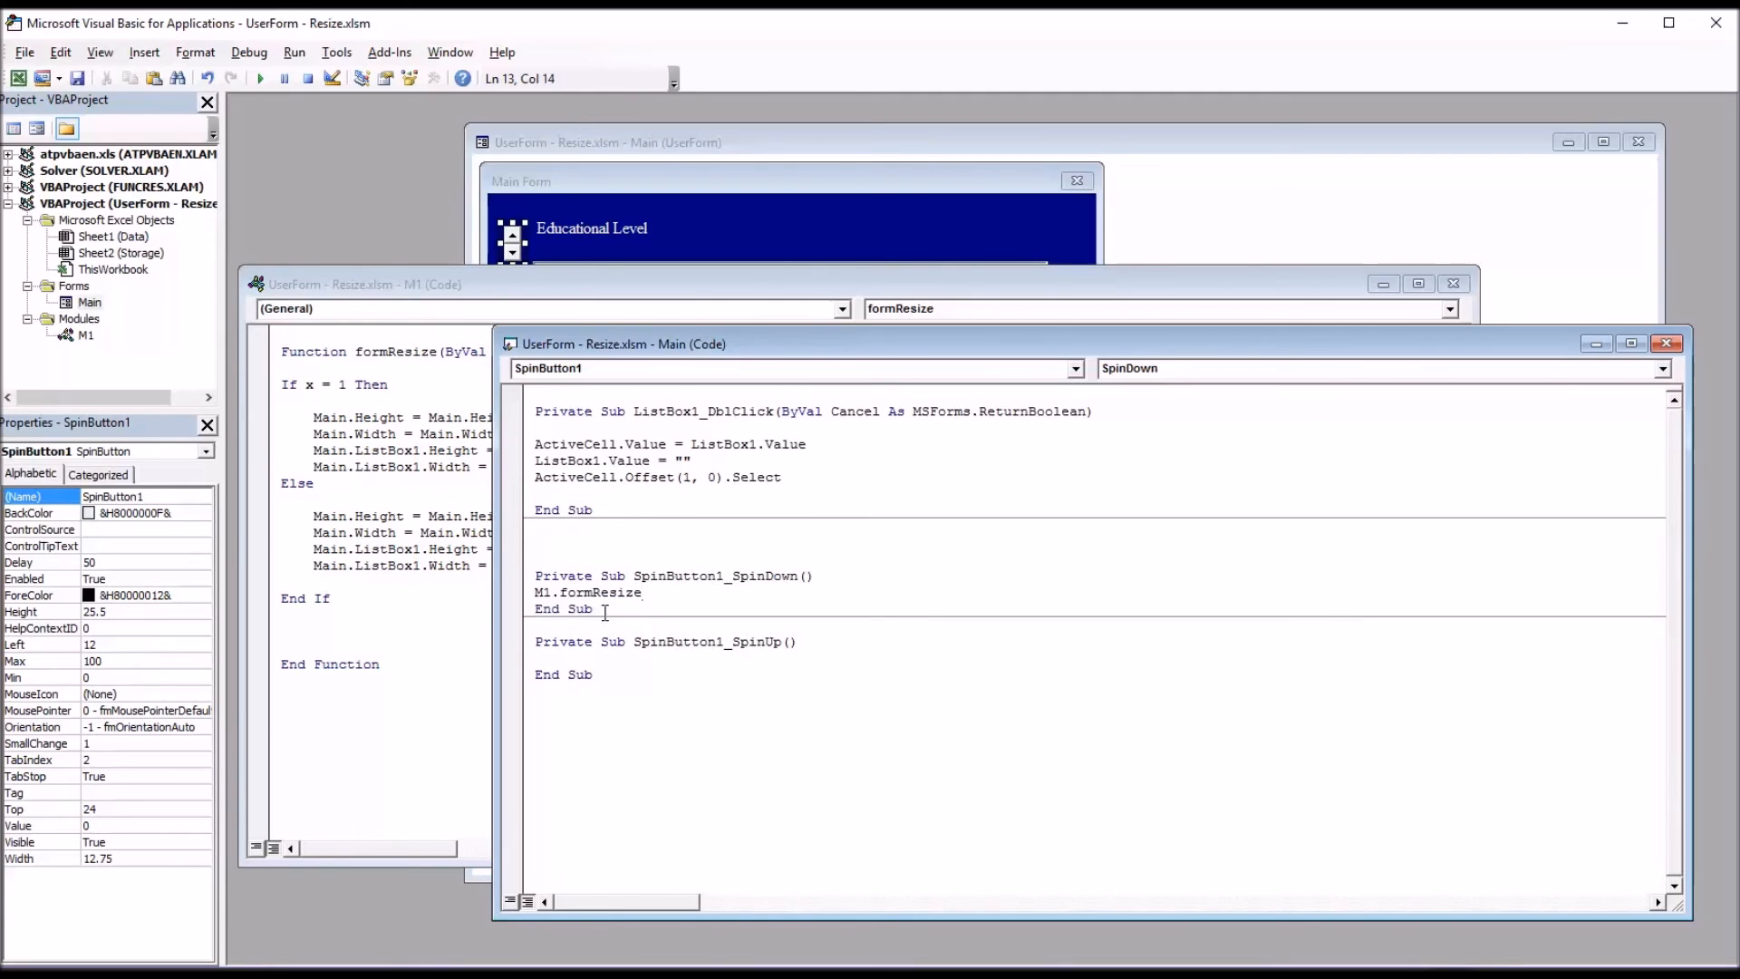
{"action": "type", "text": "("}
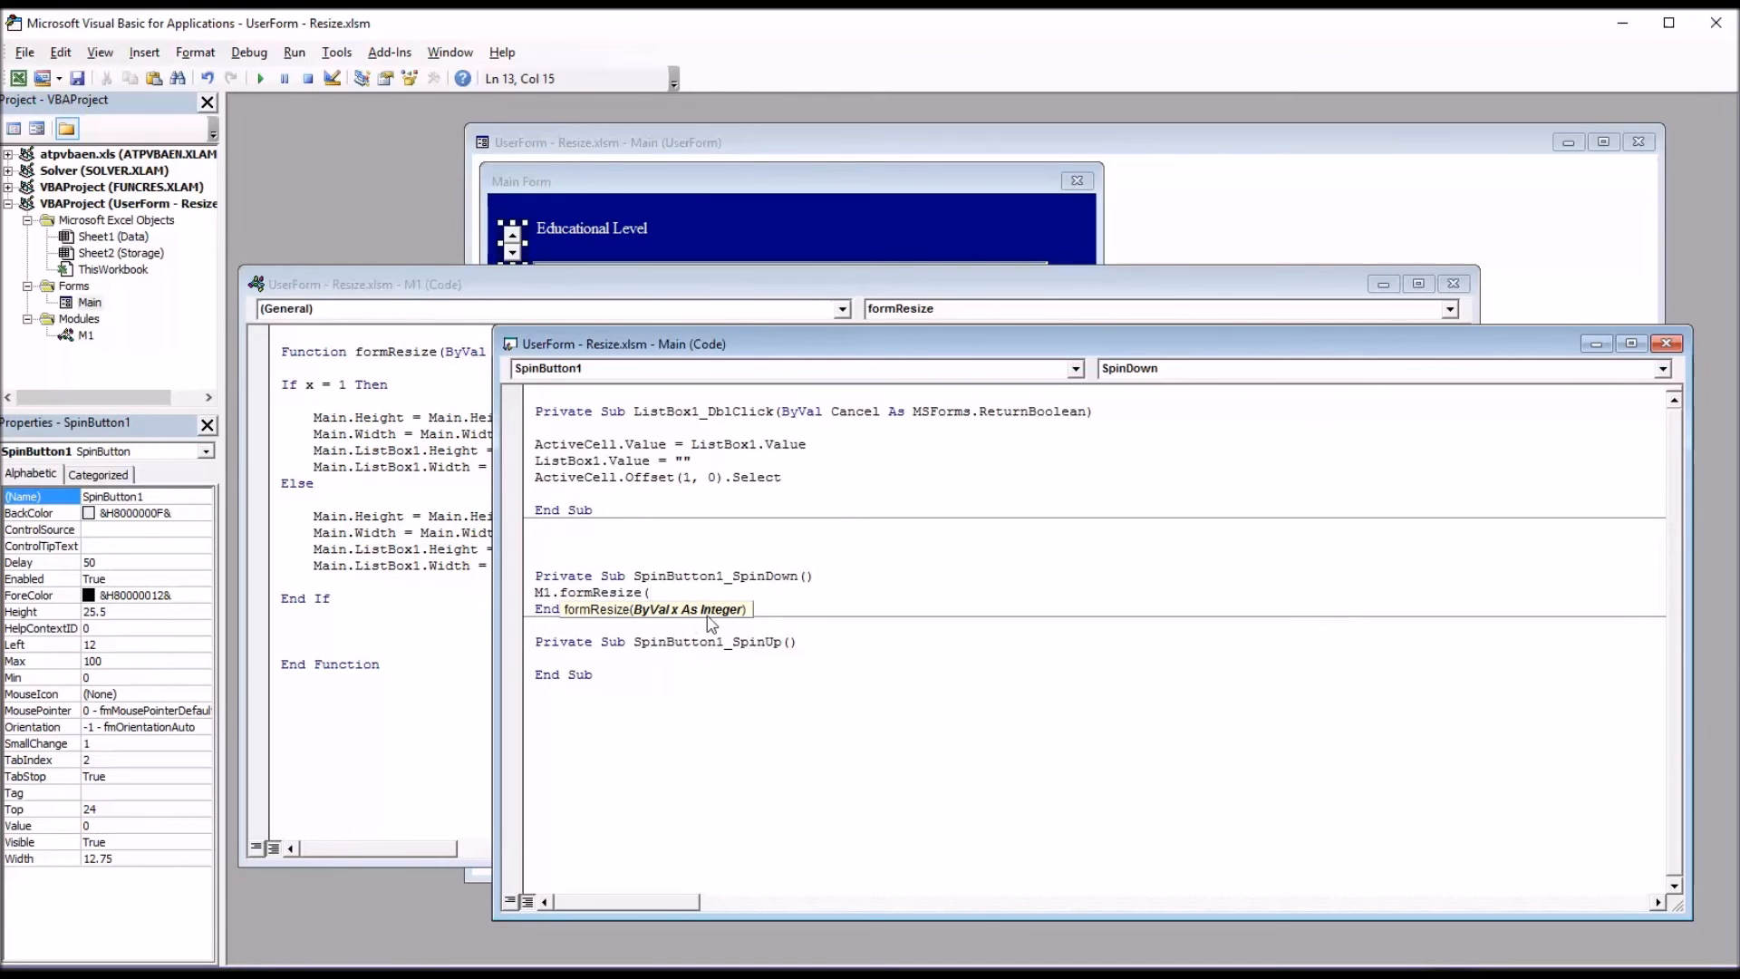
{"action": "type", "text": "1"}
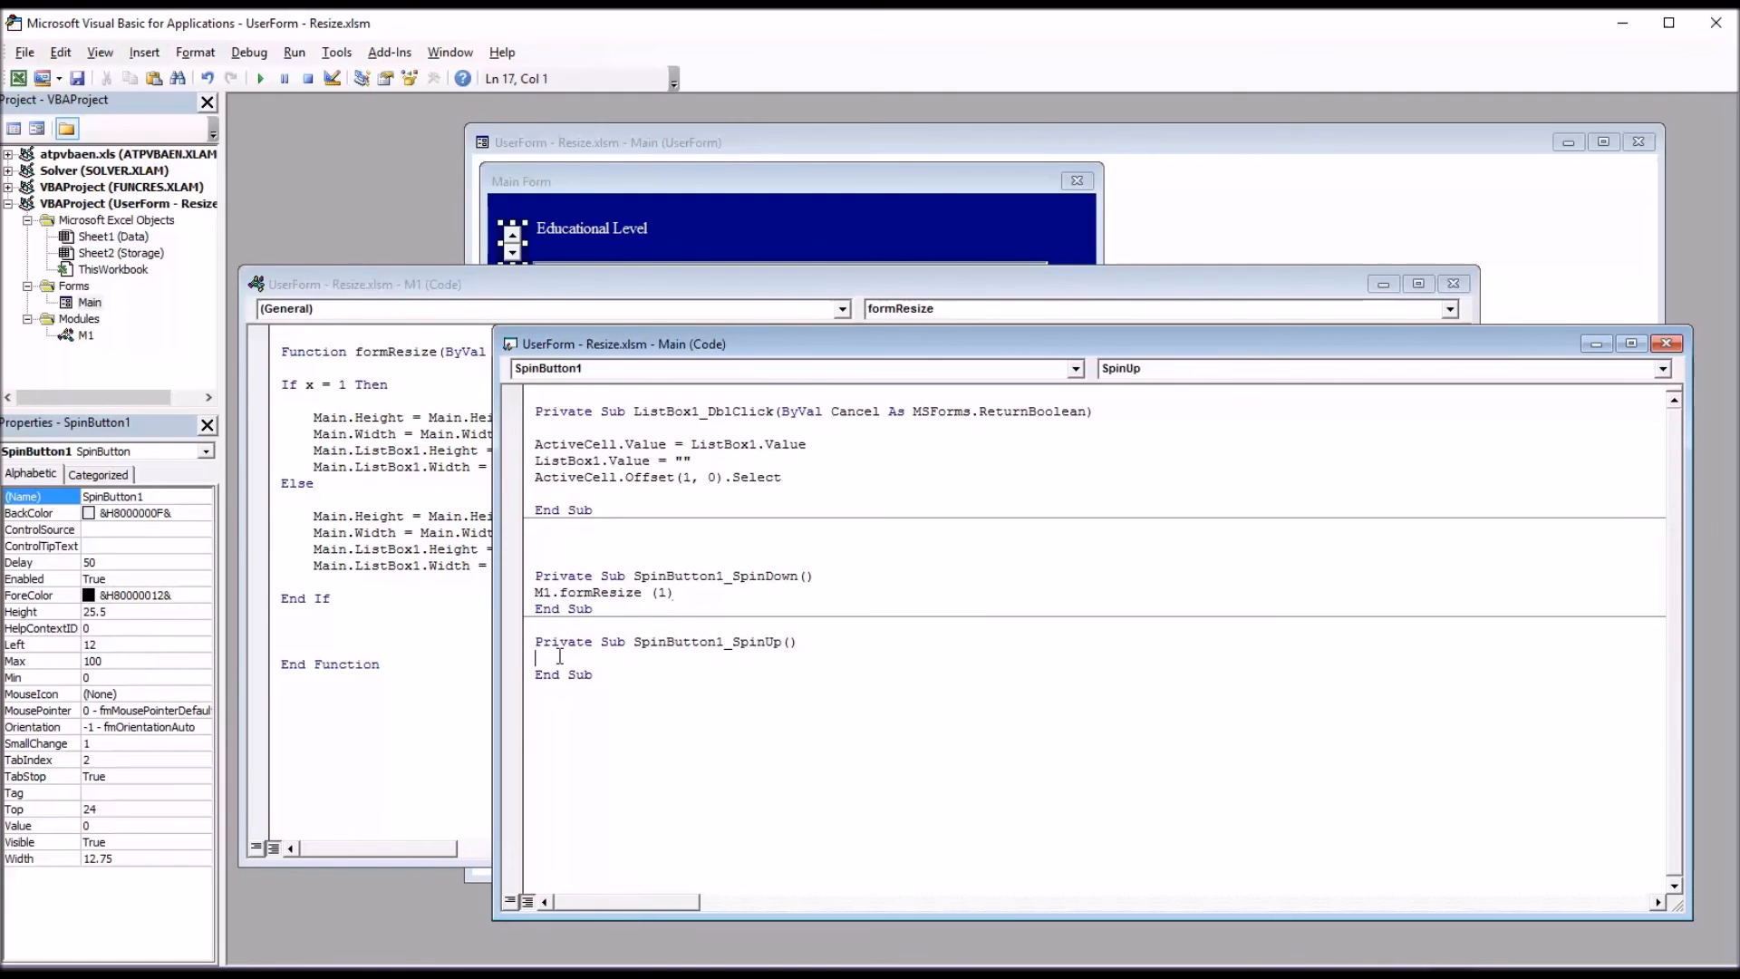
{"action": "type", "text": "M1.formResize (1)"}
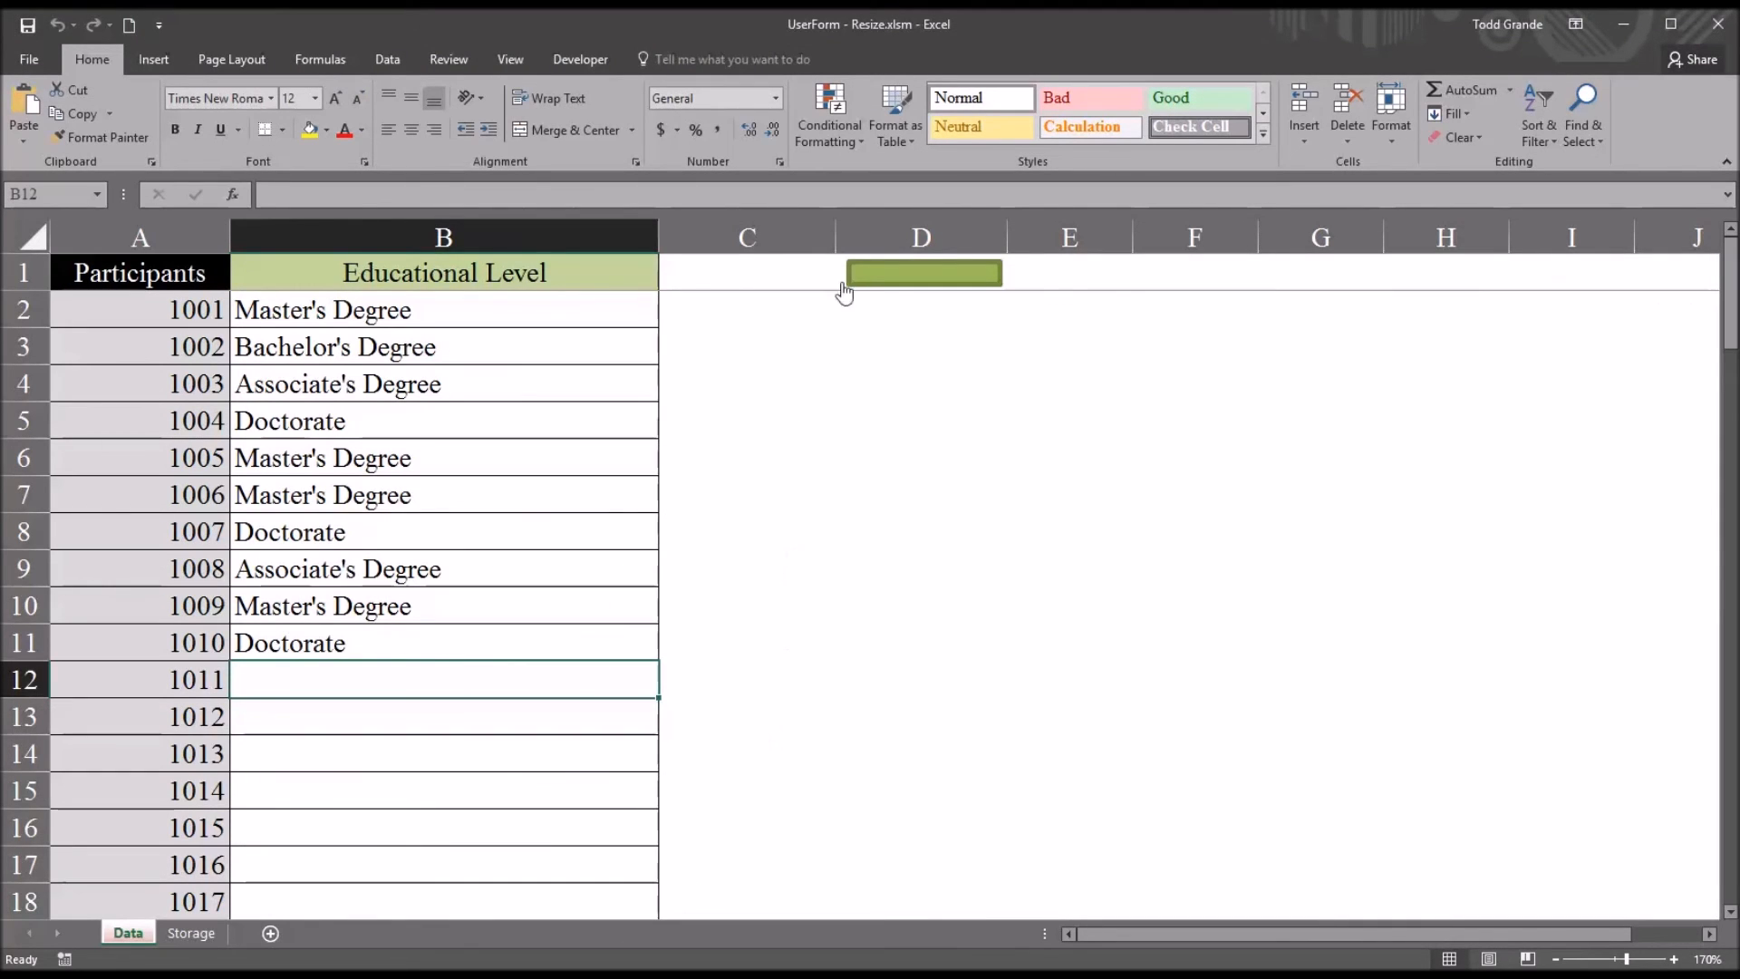
Run Main Form from the D1 macro button and enlarge the form and list box.
{"action": "left_click", "coordinate": [923, 273]}
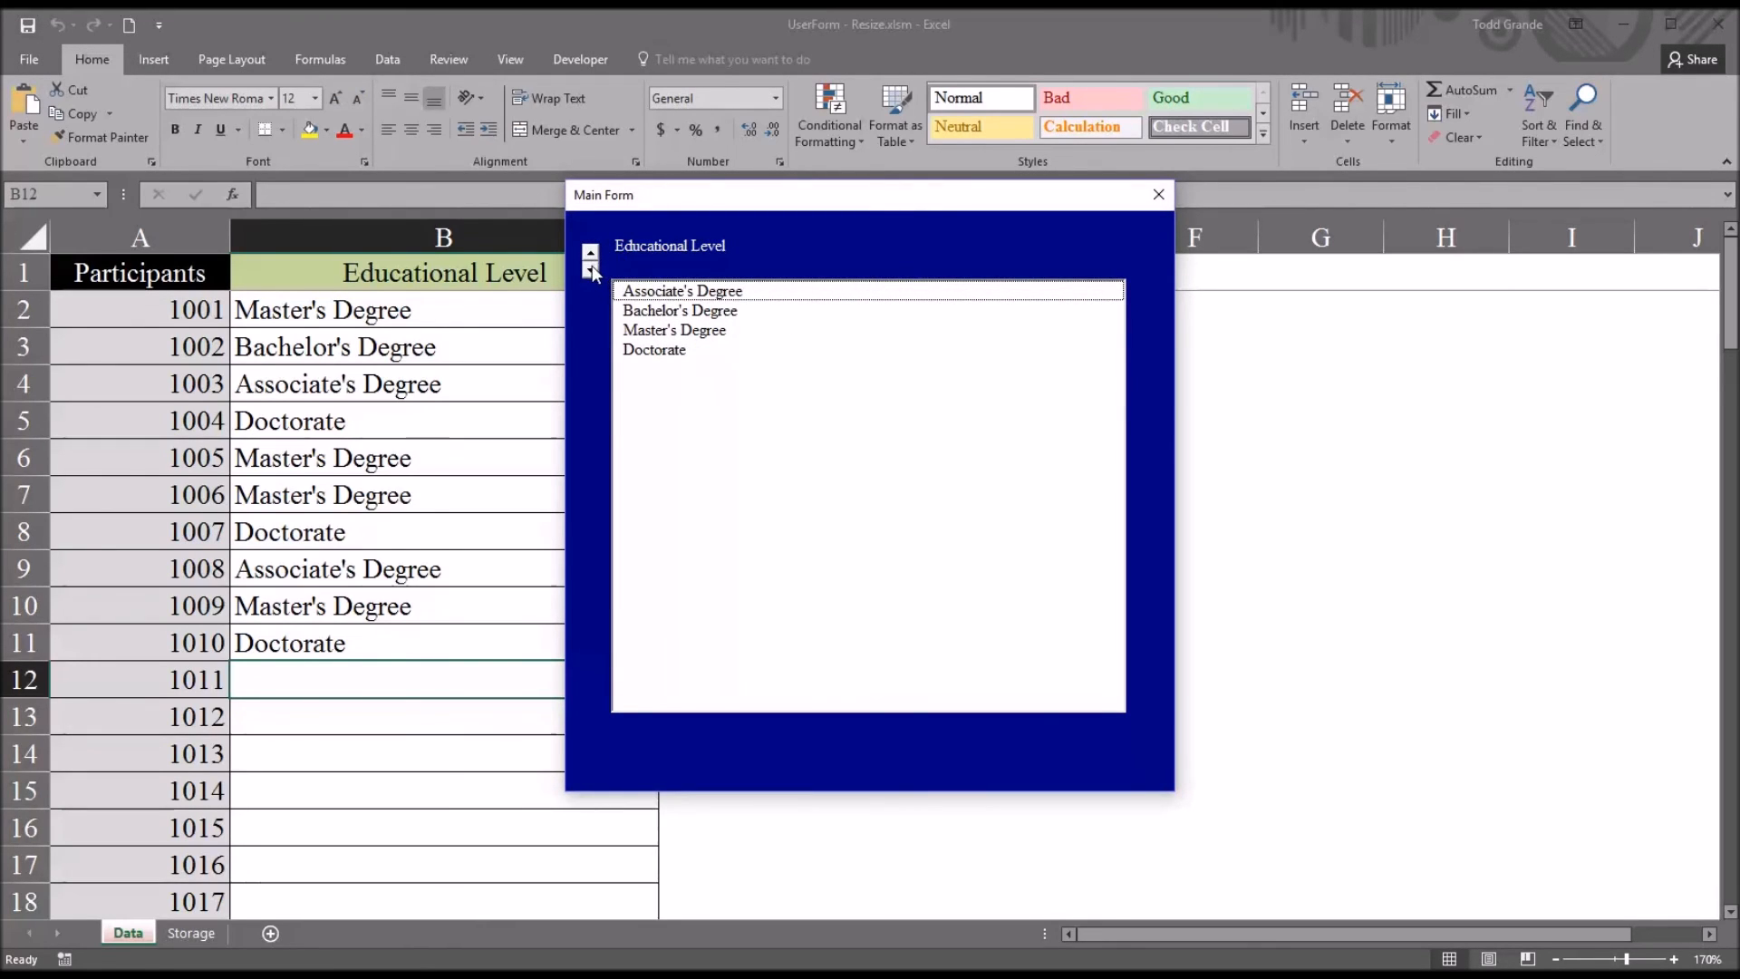
{"action": "mouse_move", "coordinate": [605, 267]}
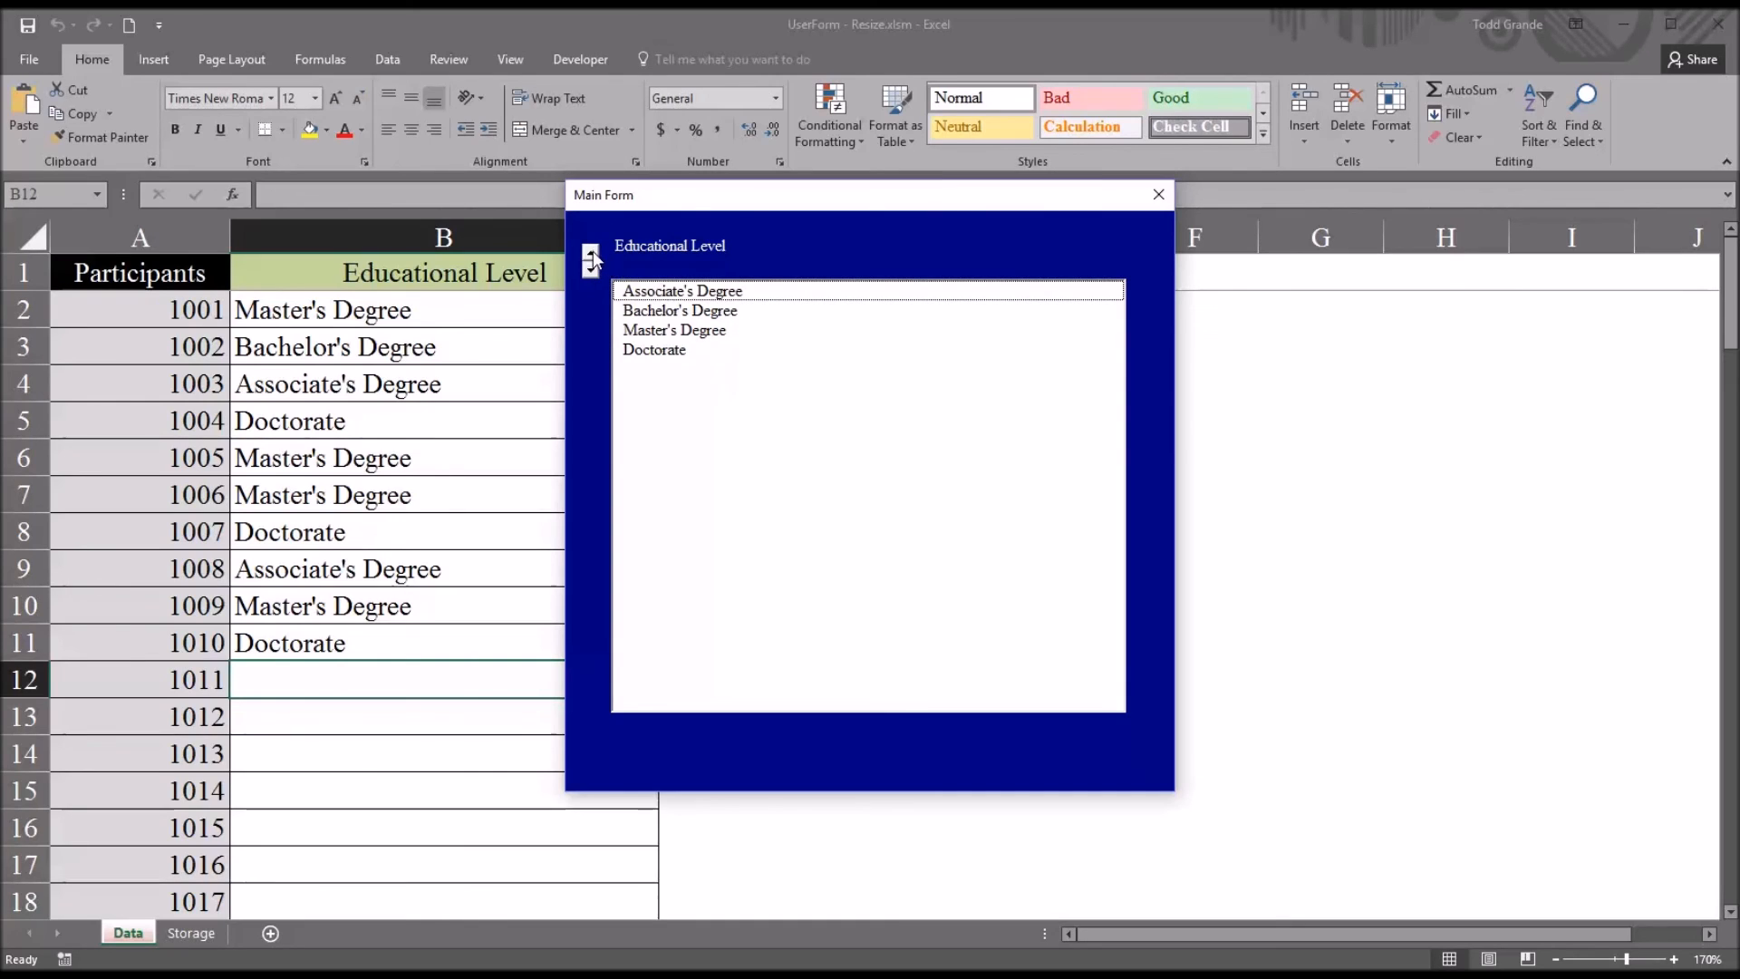
{"action": "left_click_drag", "start_coordinate": [1173, 790], "coordinate": [1149, 766]}
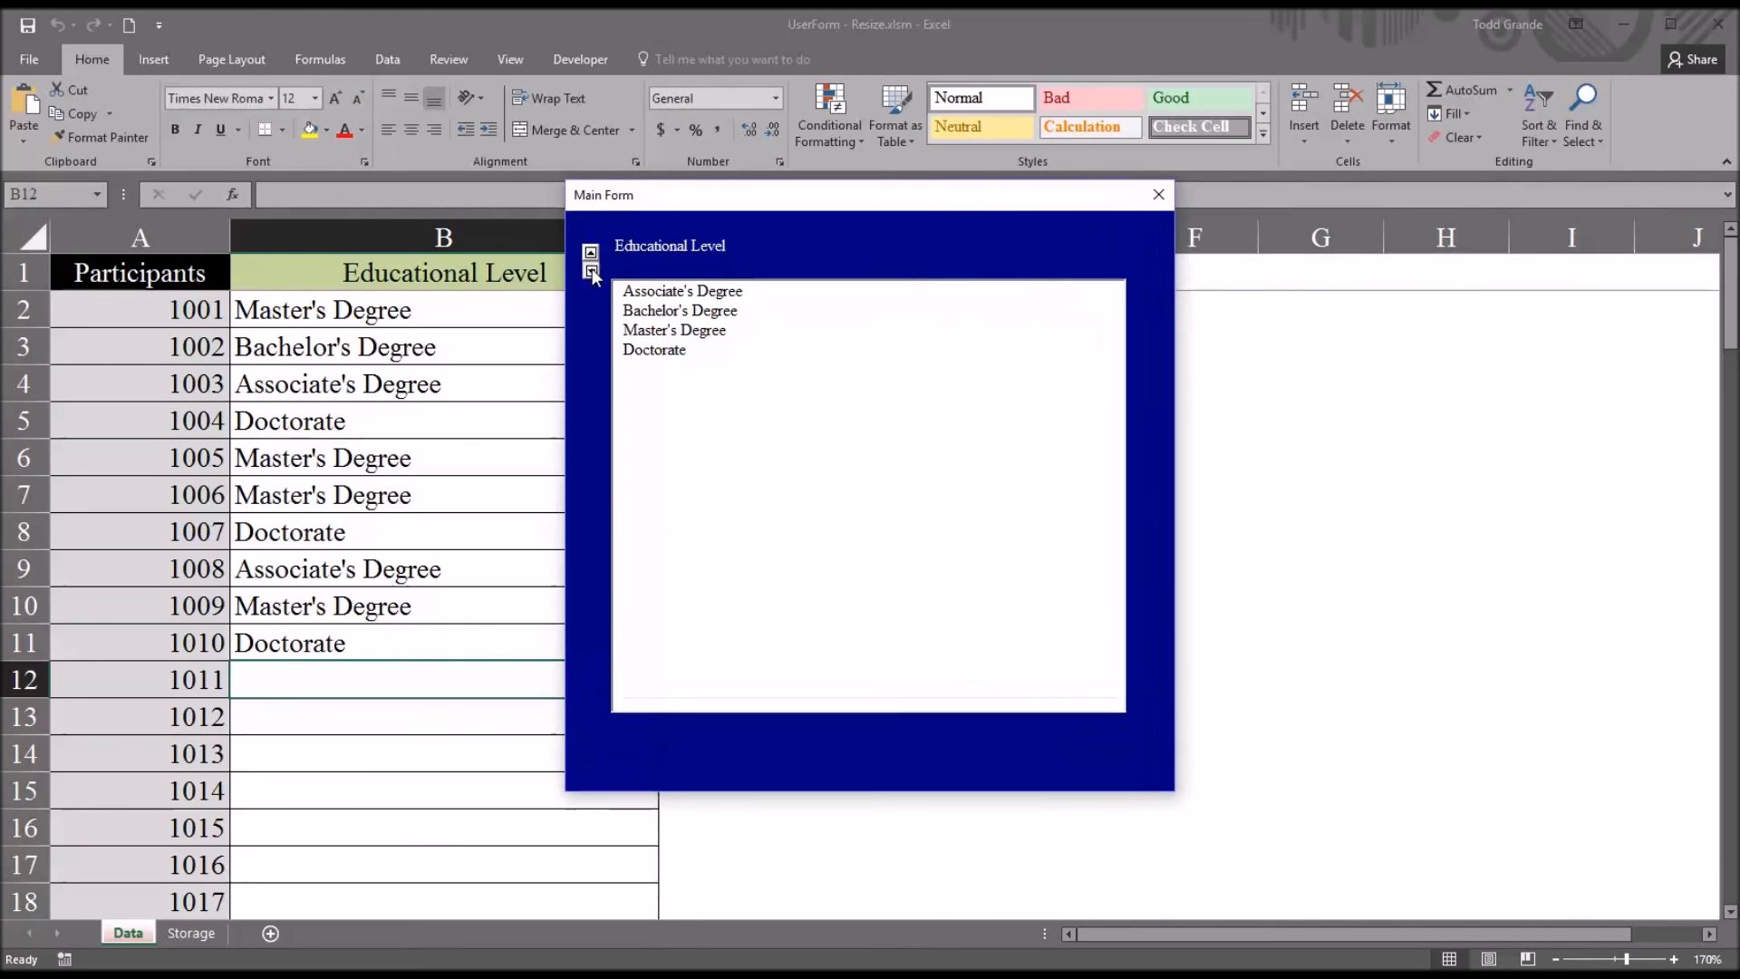
{"action": "left_click_drag", "start_coordinate": [1174, 791], "coordinate": [1257, 879]}
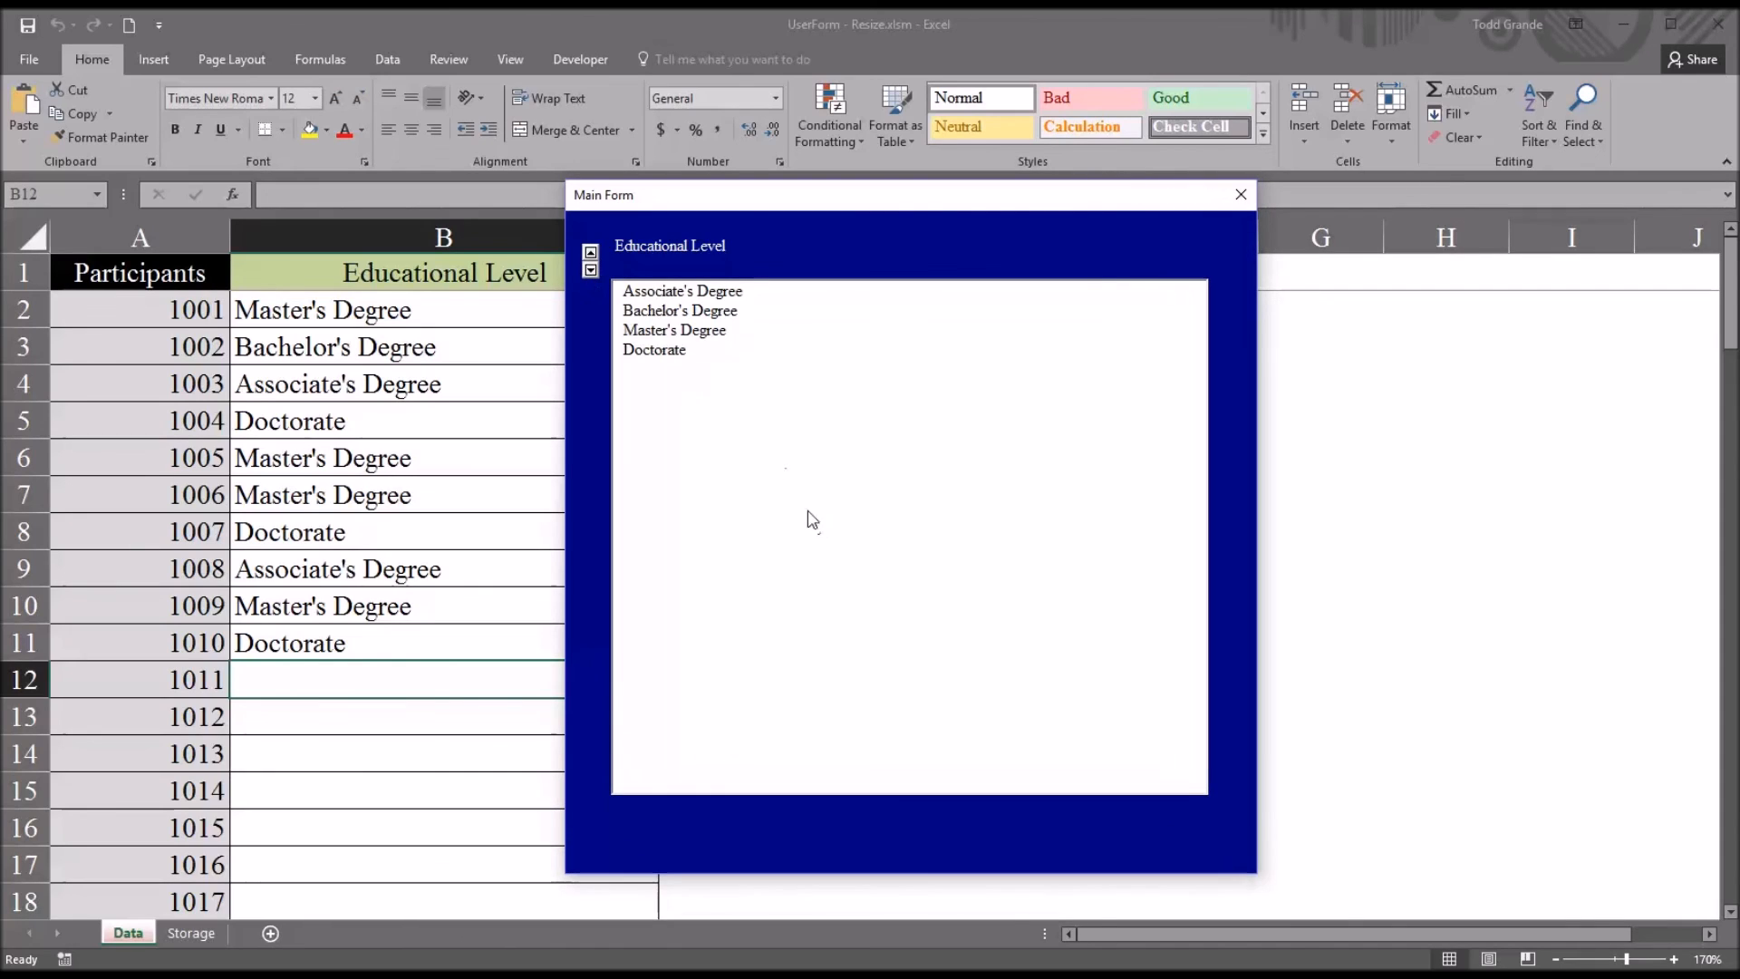
{"action": "mouse_move", "coordinate": [863, 264]}
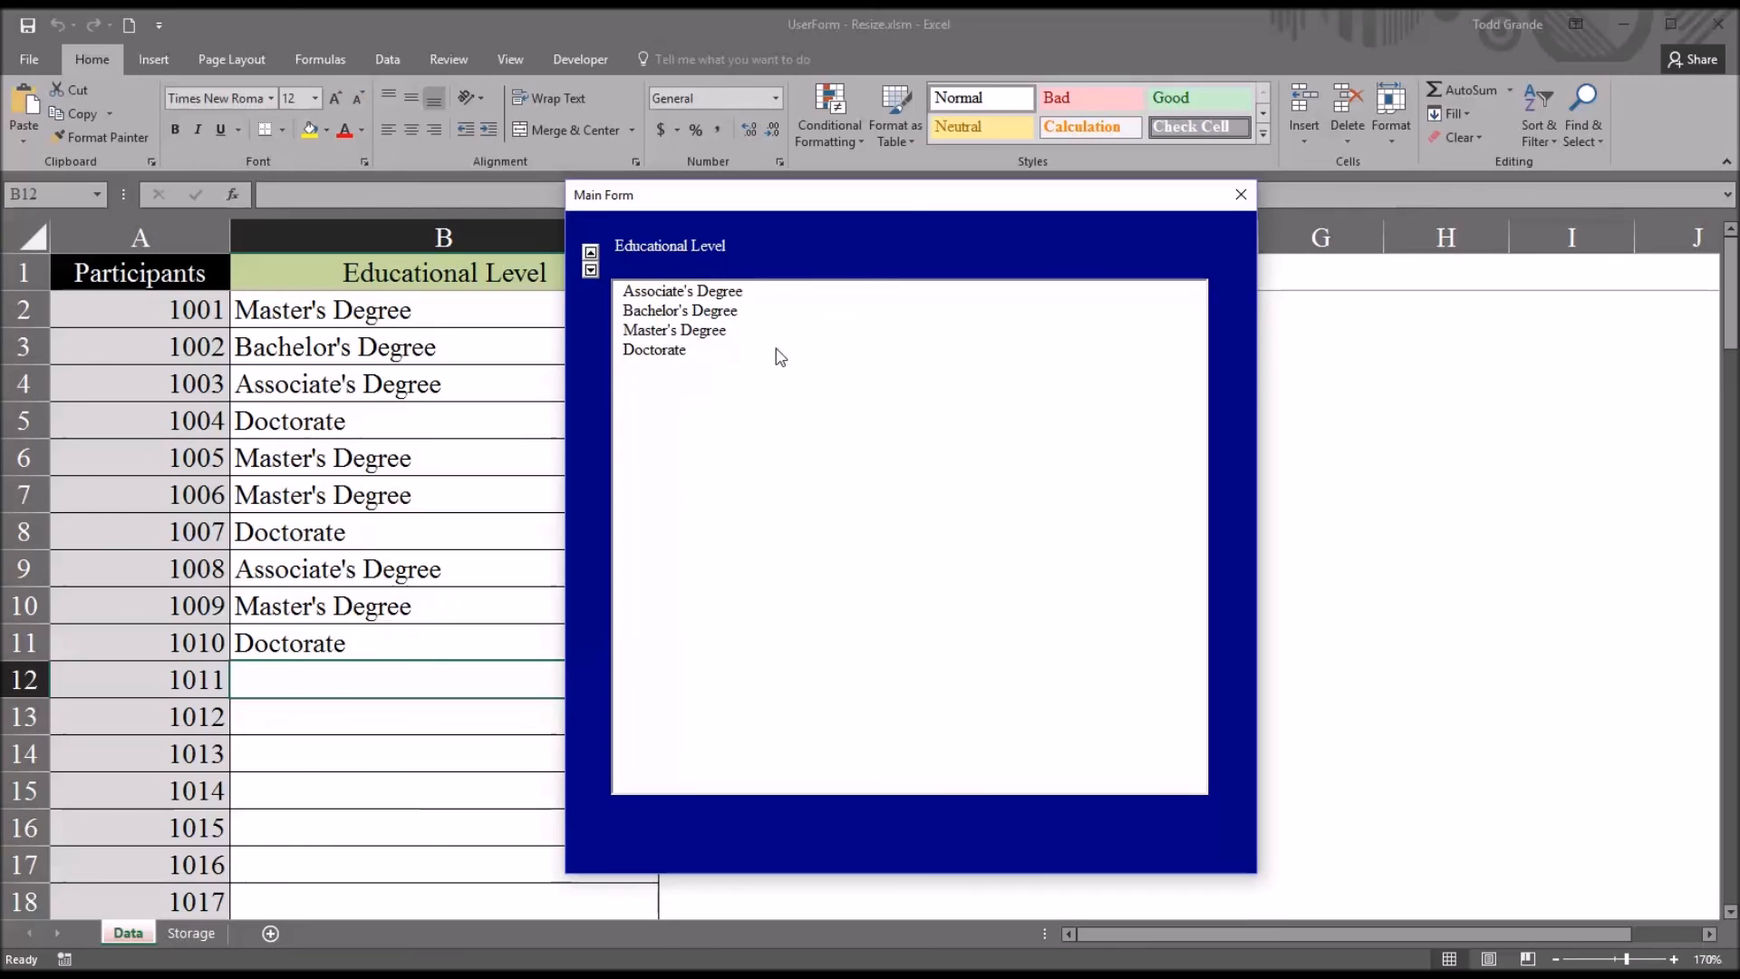
{"action": "mouse_move", "coordinate": [896, 382]}
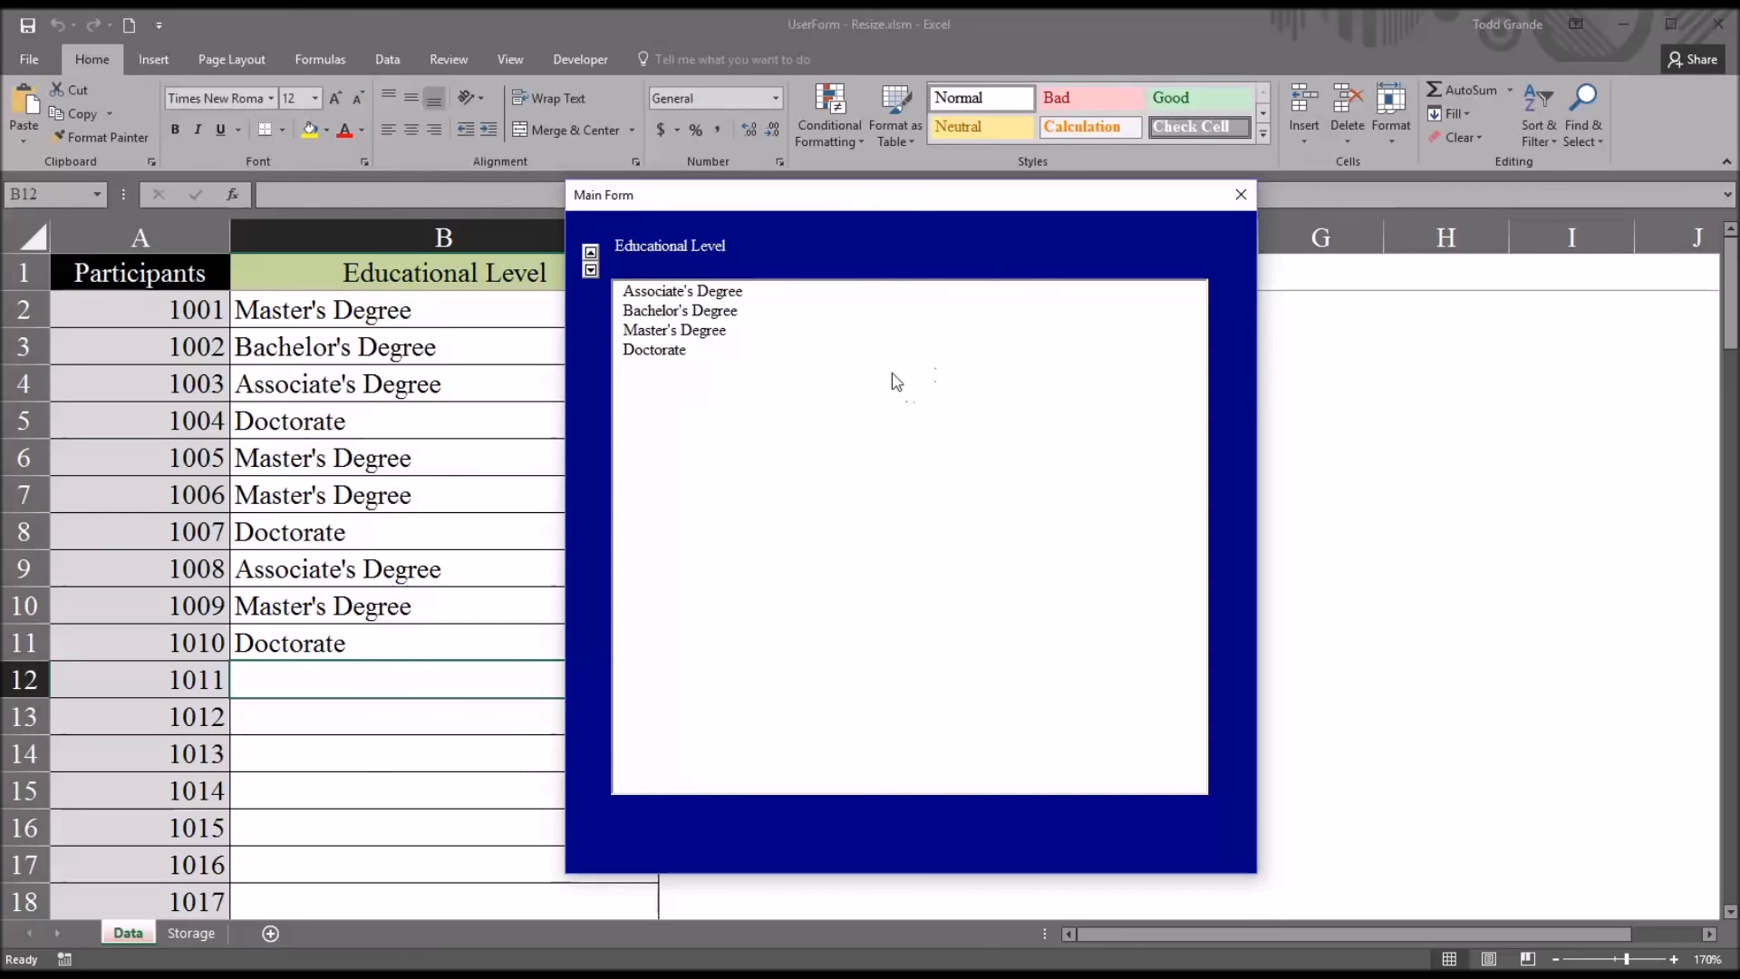
{"action": "mouse_move", "coordinate": [1240, 603]}
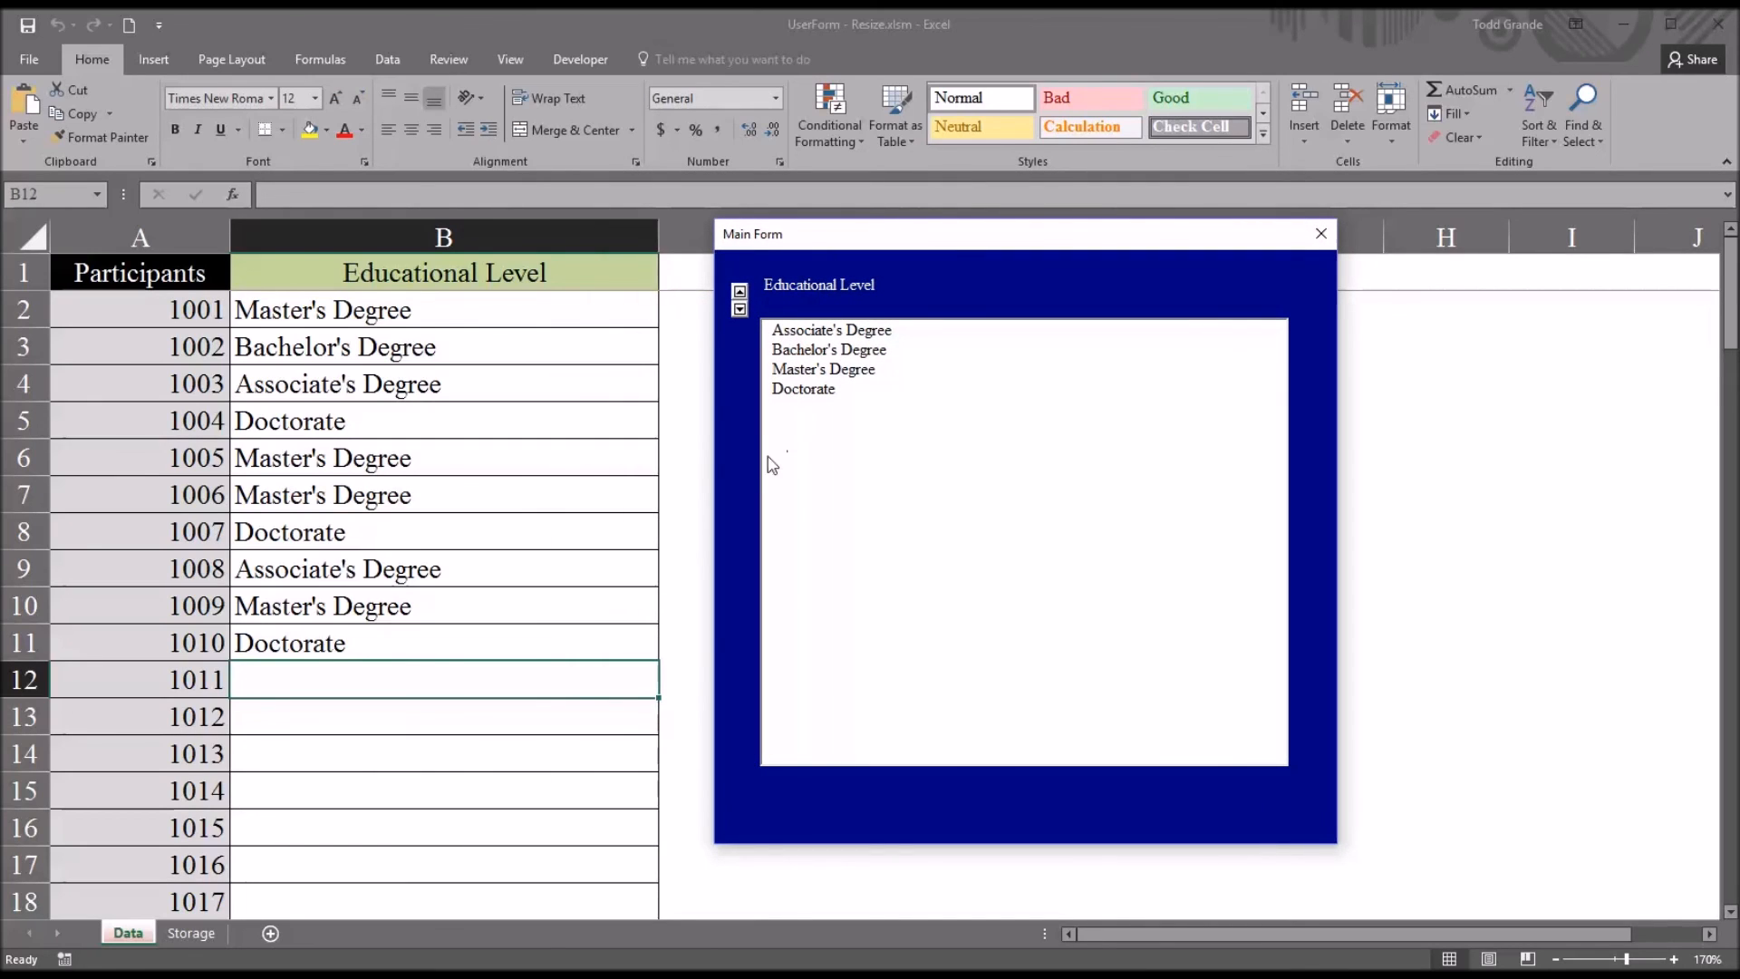
{"action": "mouse_move", "coordinate": [699, 534]}
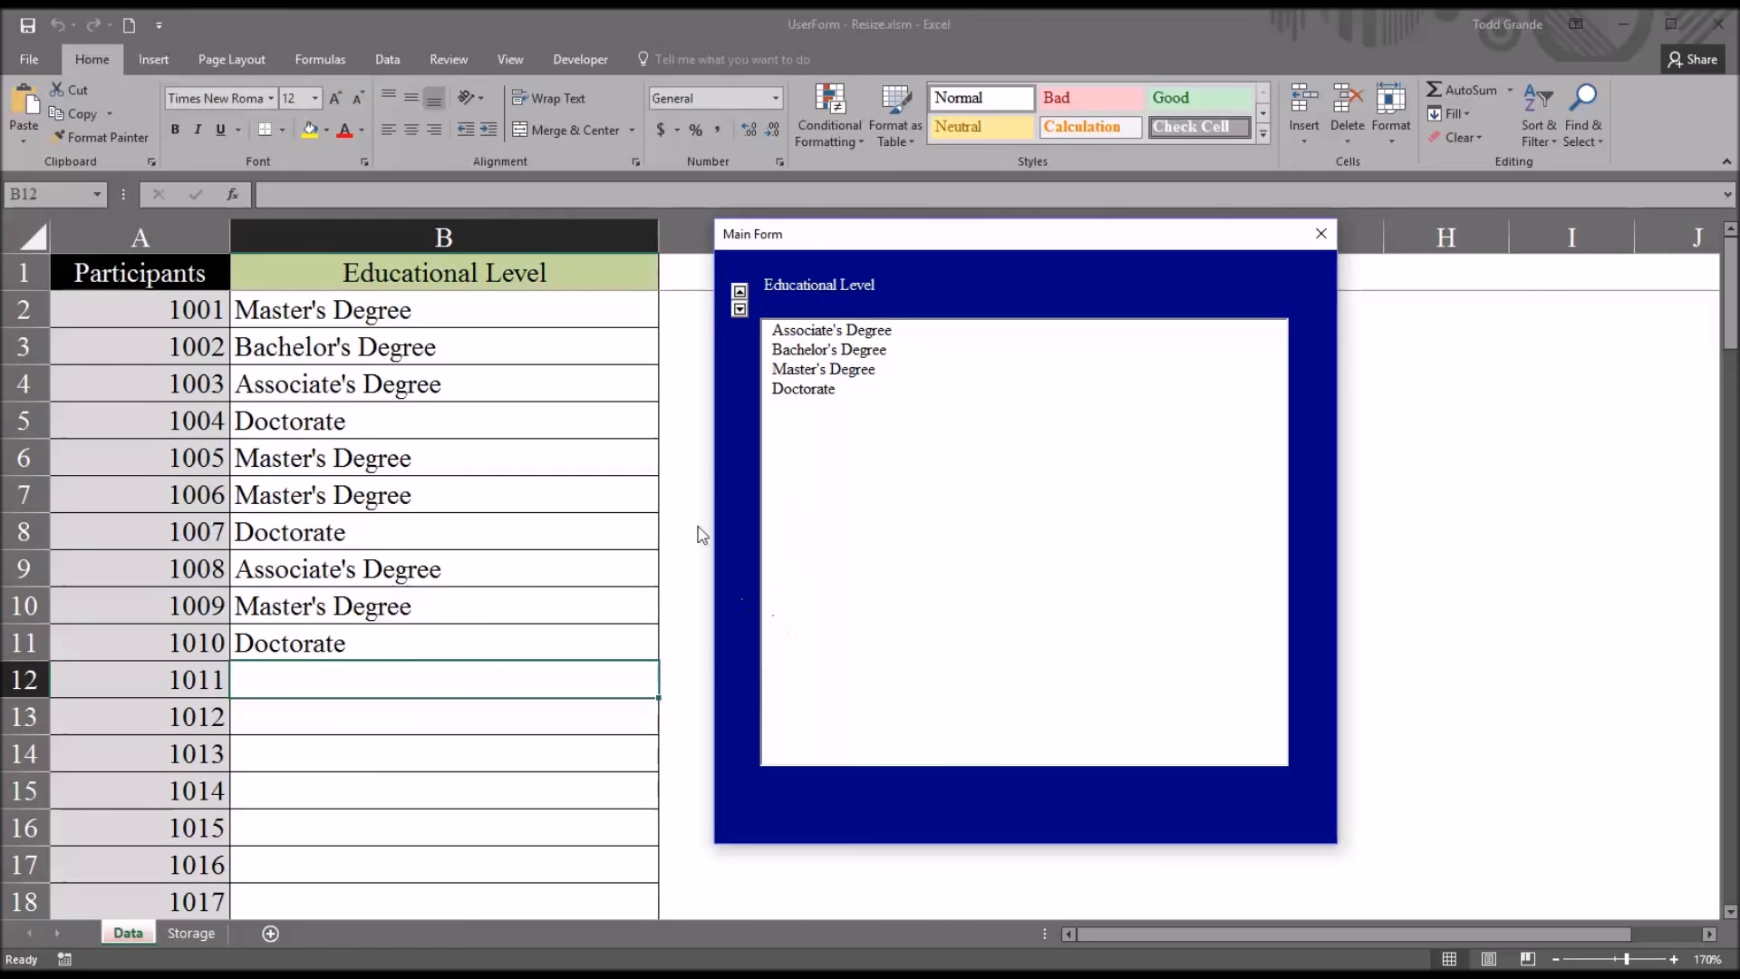
Enter Bachelor's Degree for participant 1011 and Doctorate for 1012 from the list.
{"action": "left_click", "coordinate": [826, 348]}
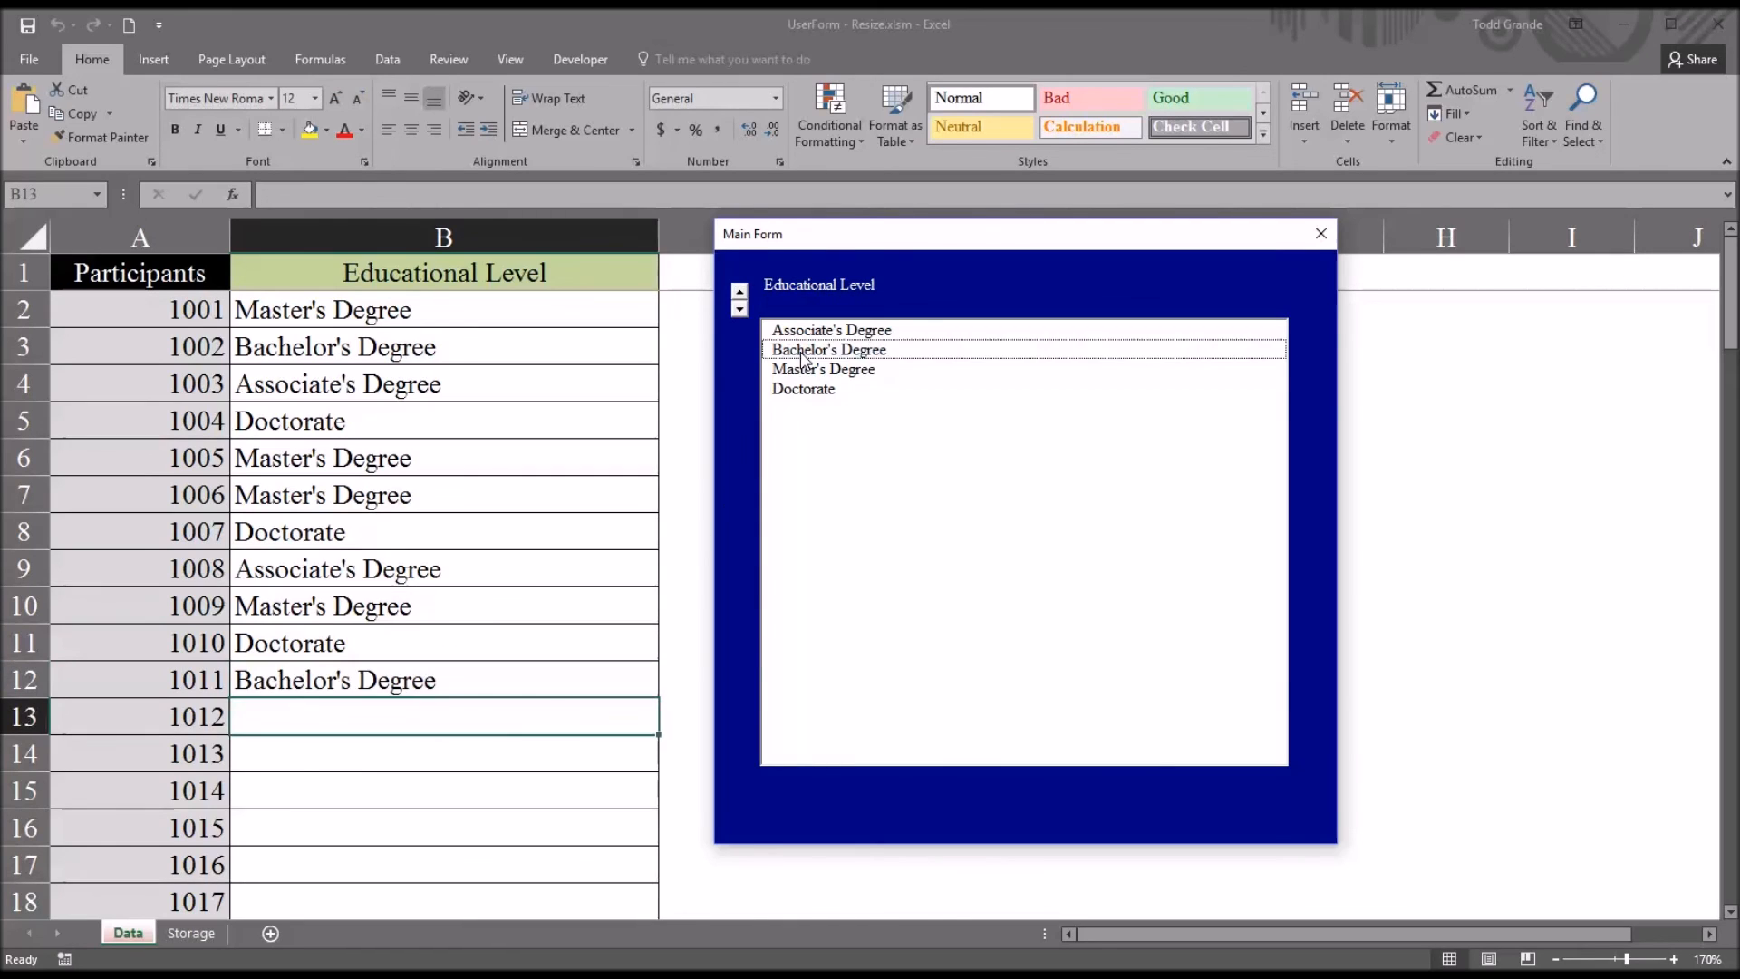
{"action": "left_click", "coordinate": [802, 389]}
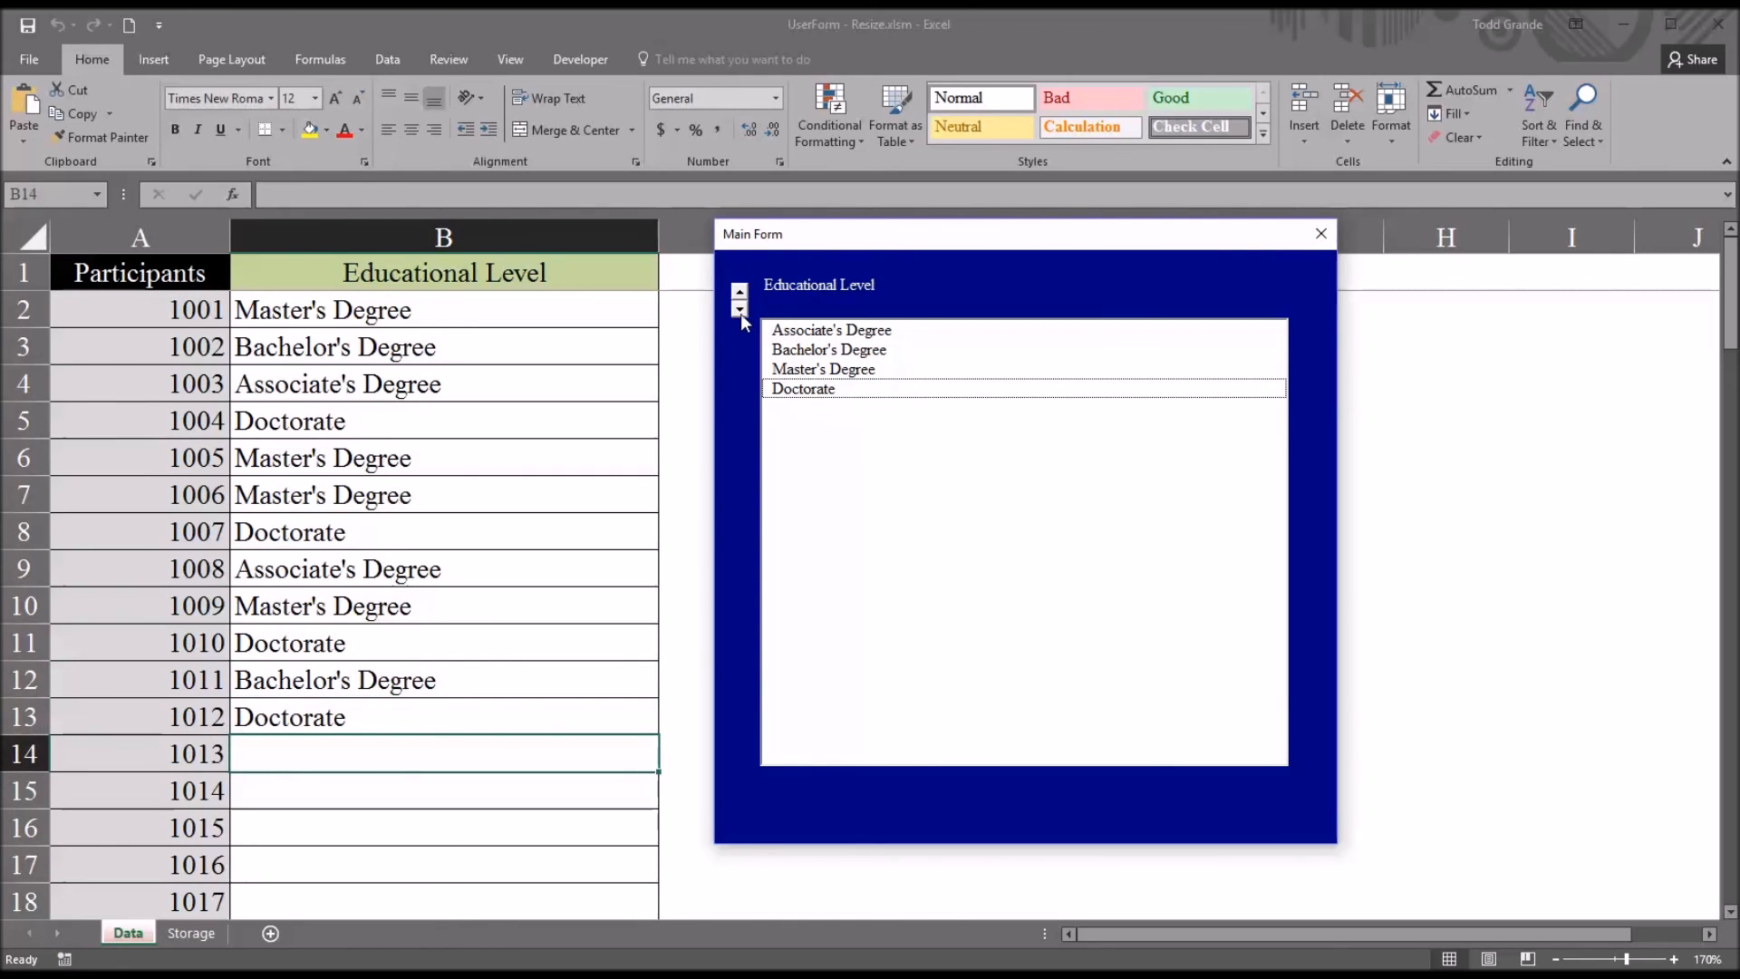